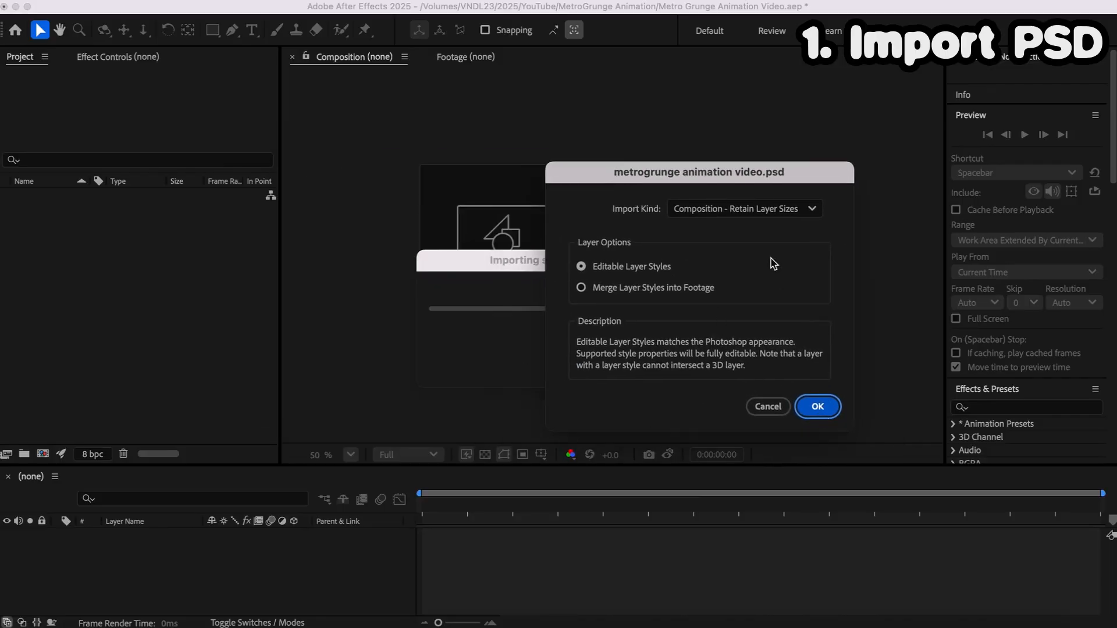
Step: Import the metrogrunge PSD as a layered composition and open its settings to edit duration
click(817, 406)
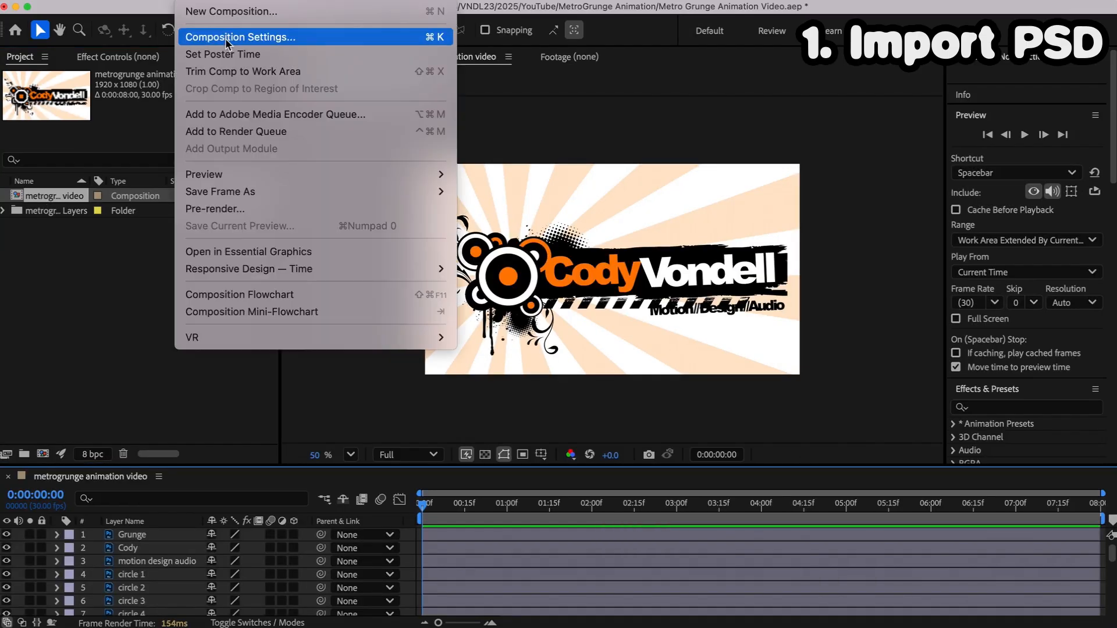
click(241, 36)
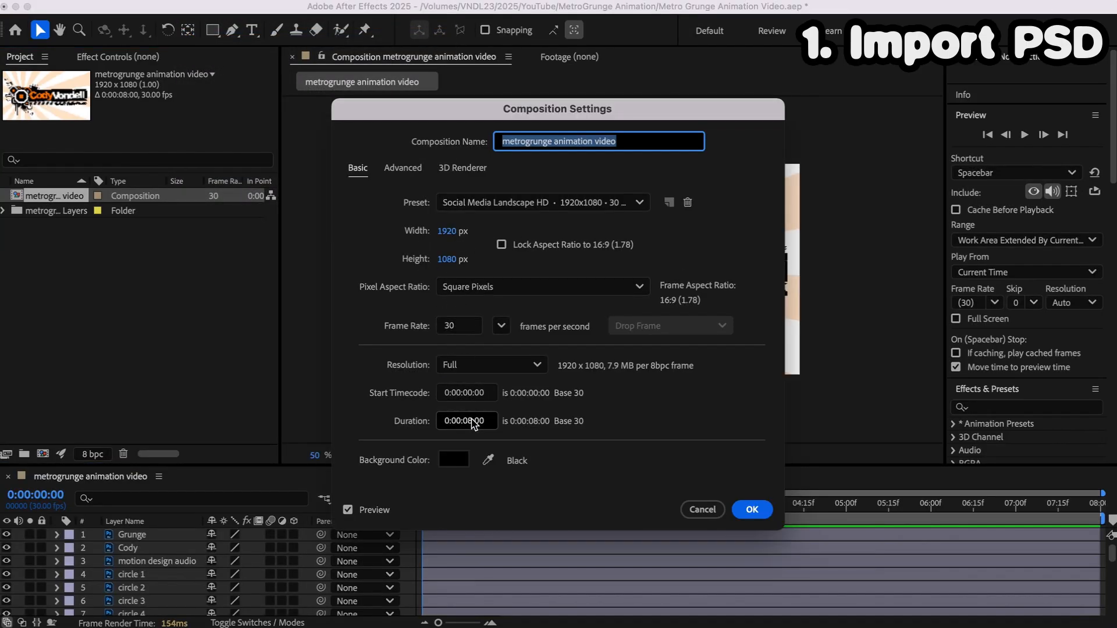
click(751, 510)
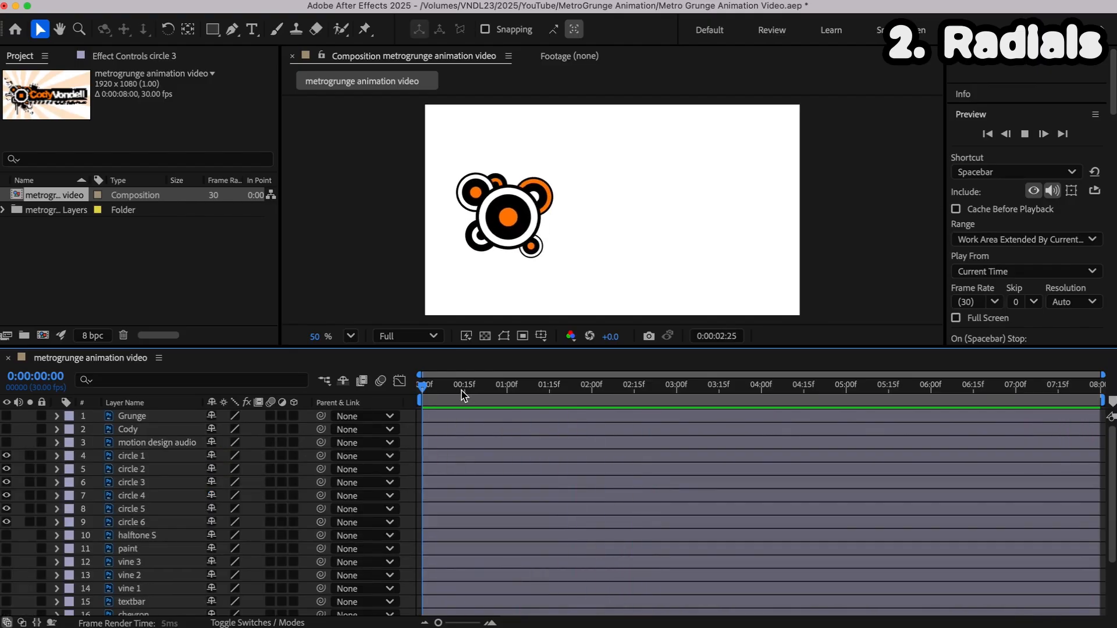
Step: Offset the circle 2–6 layer in-points so the circles pop in a few frames apart
click(476, 384)
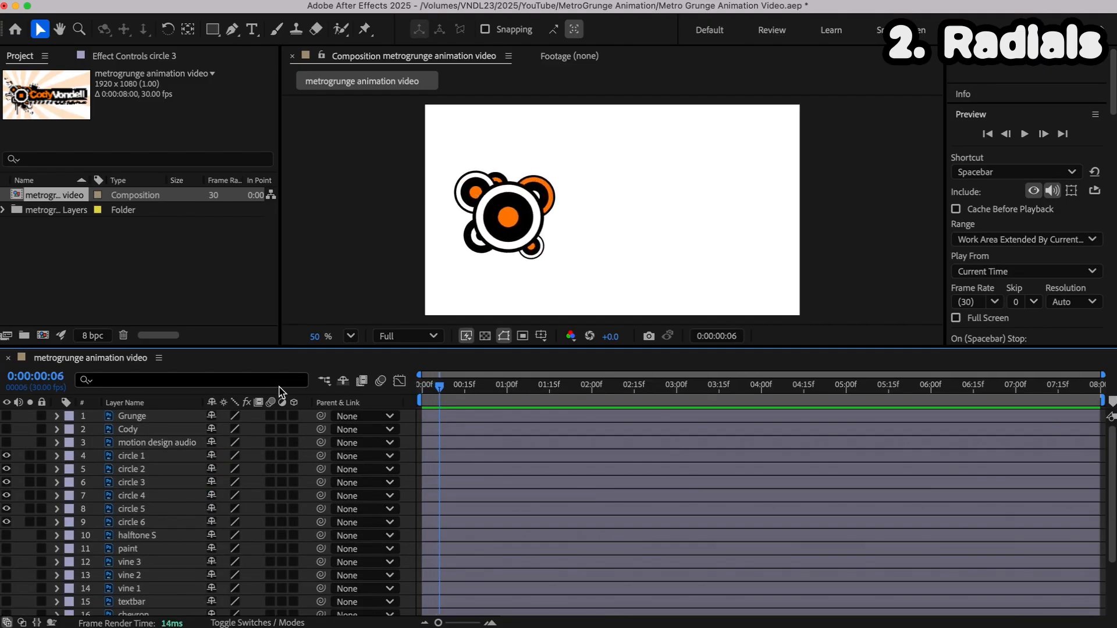
click(130, 469)
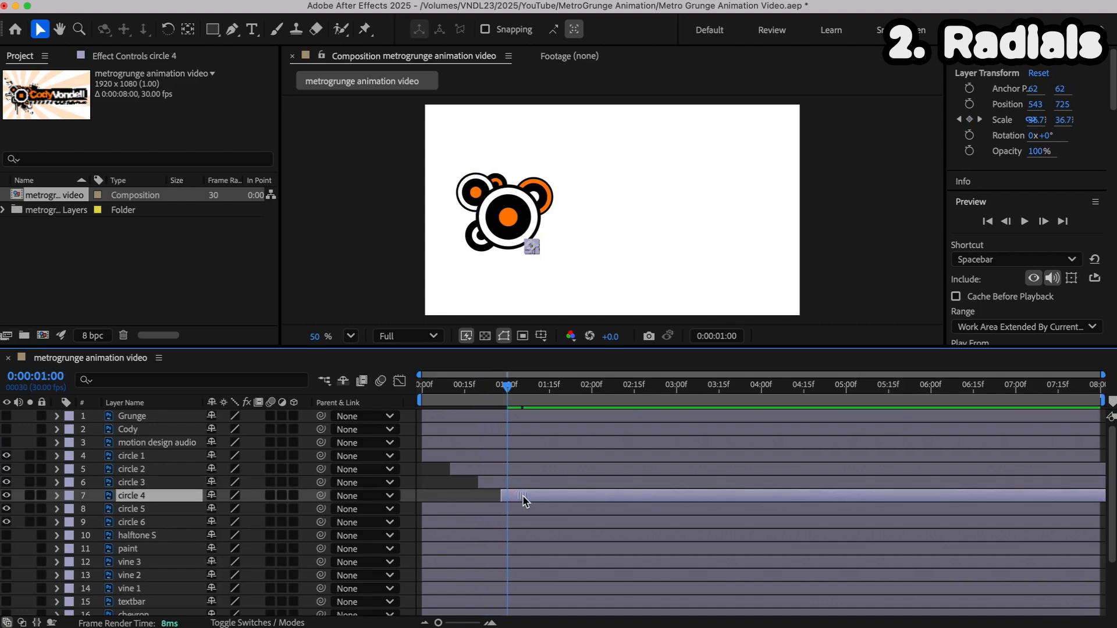
click(131, 508)
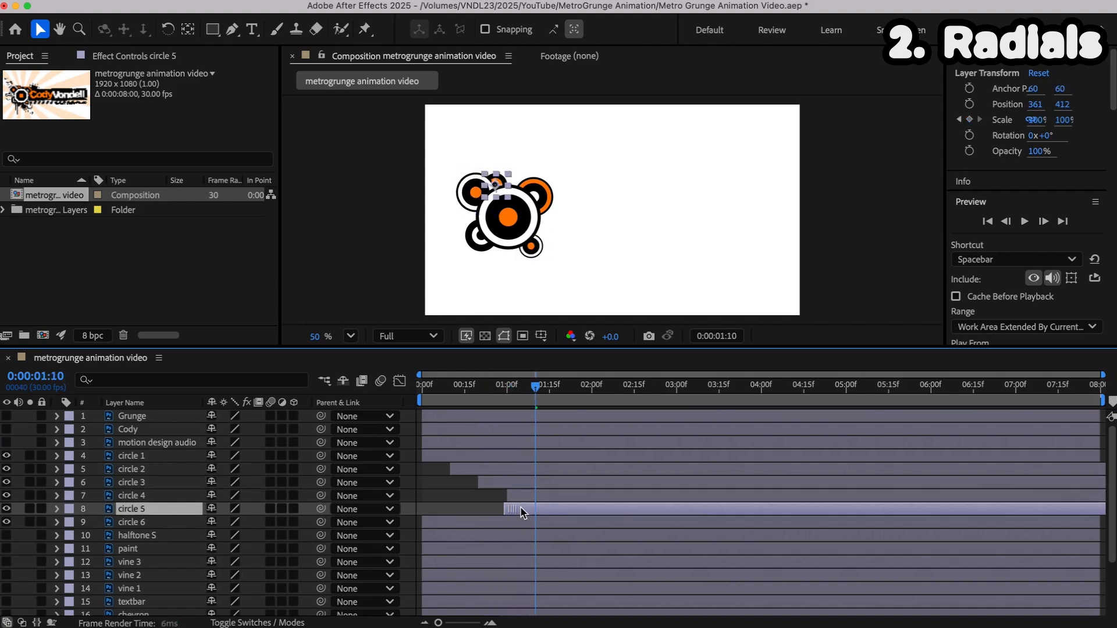
click(131, 521)
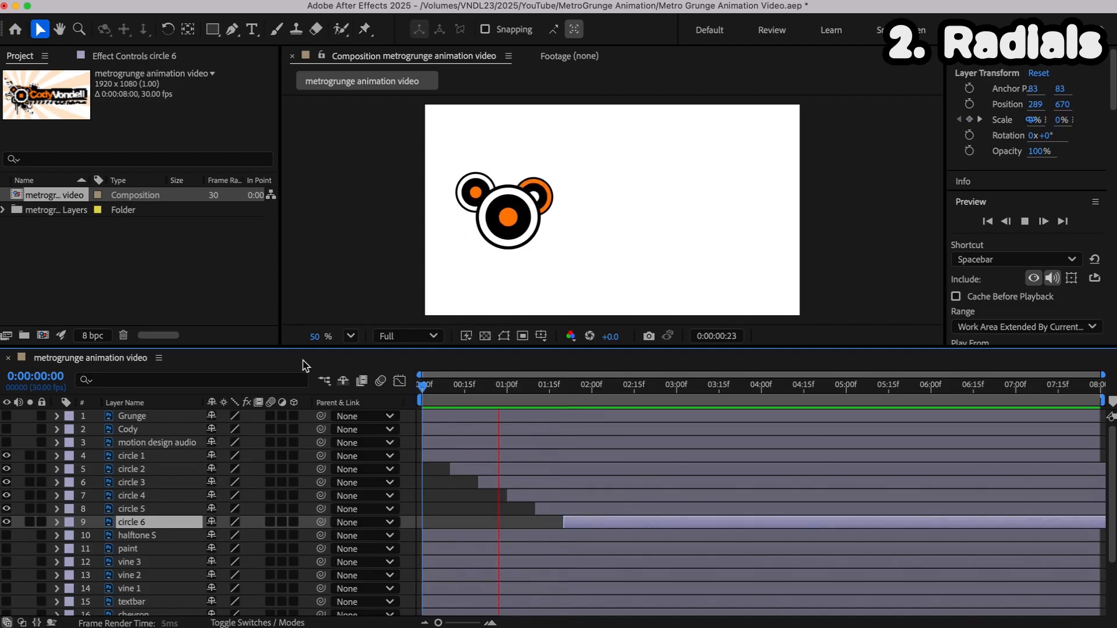
click(131, 468)
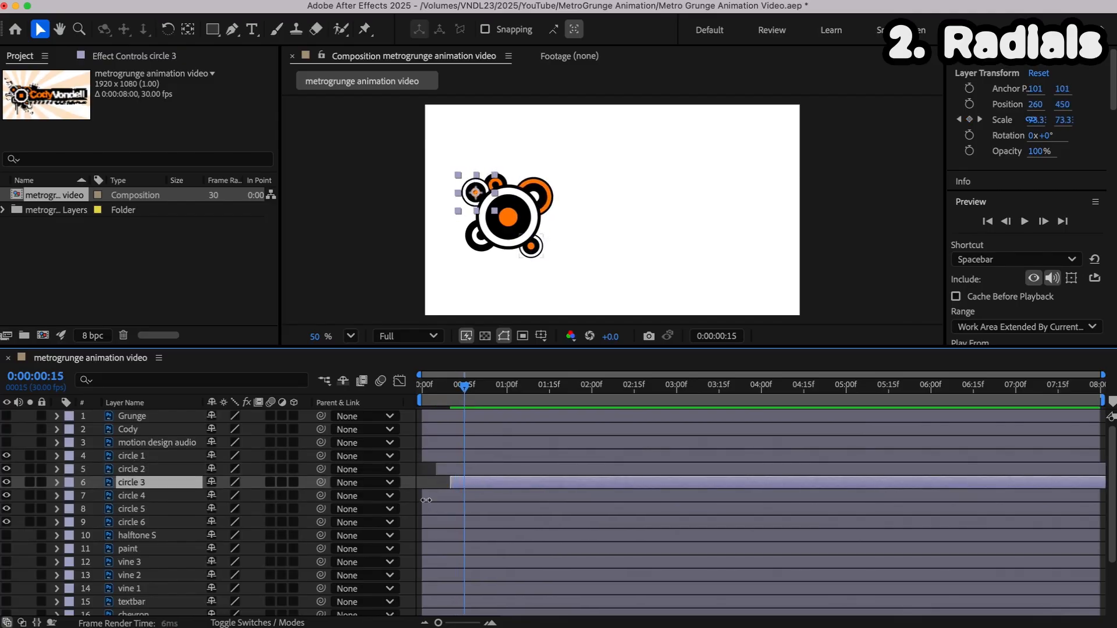
click(131, 495)
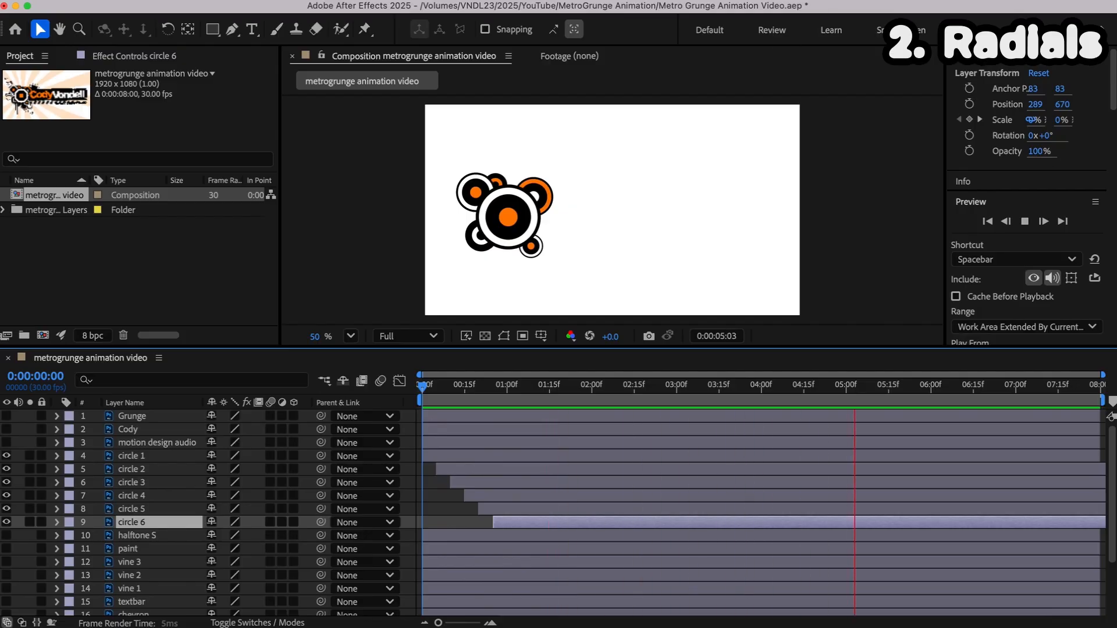
Step: Add a dark solid above the paint layer and reshape it into a narrow rotated diamond
click(128, 528)
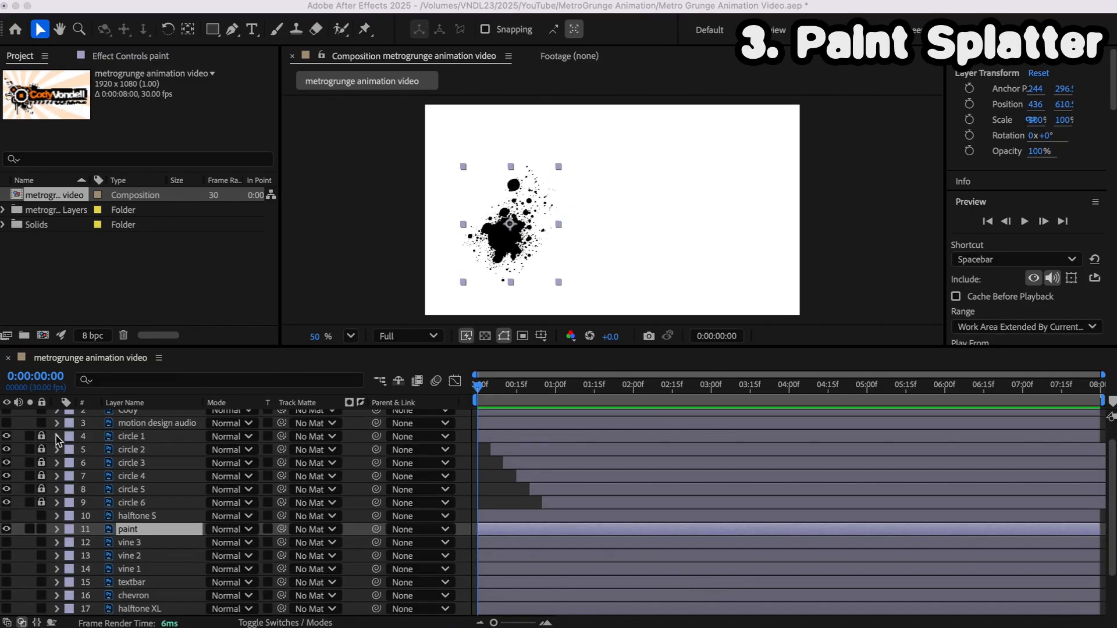
right_click(330, 406)
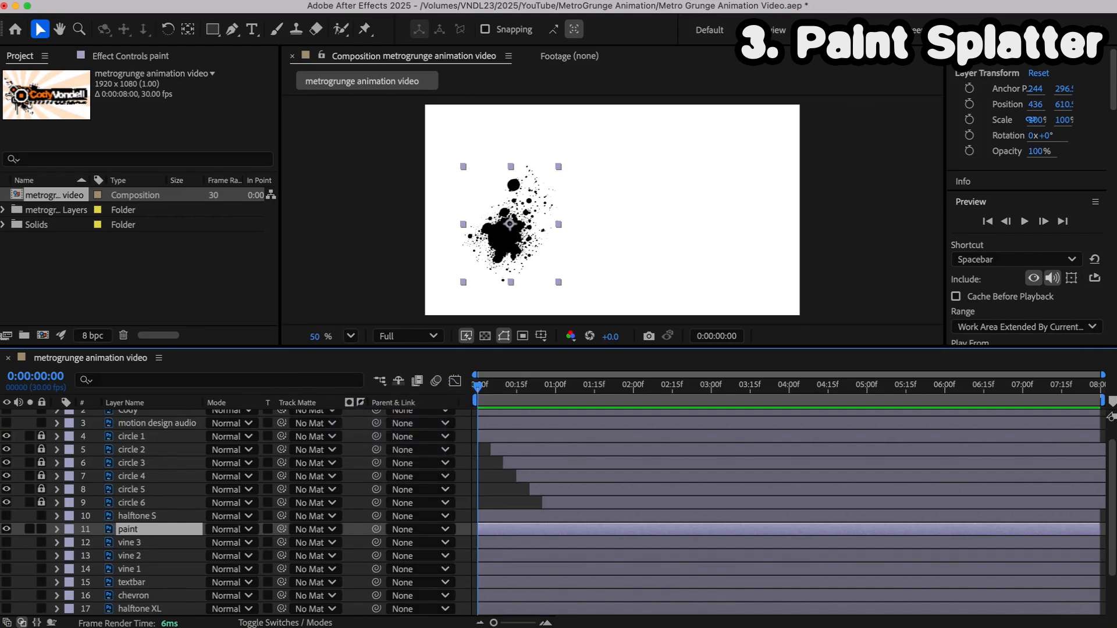
mouse_move(397, 269)
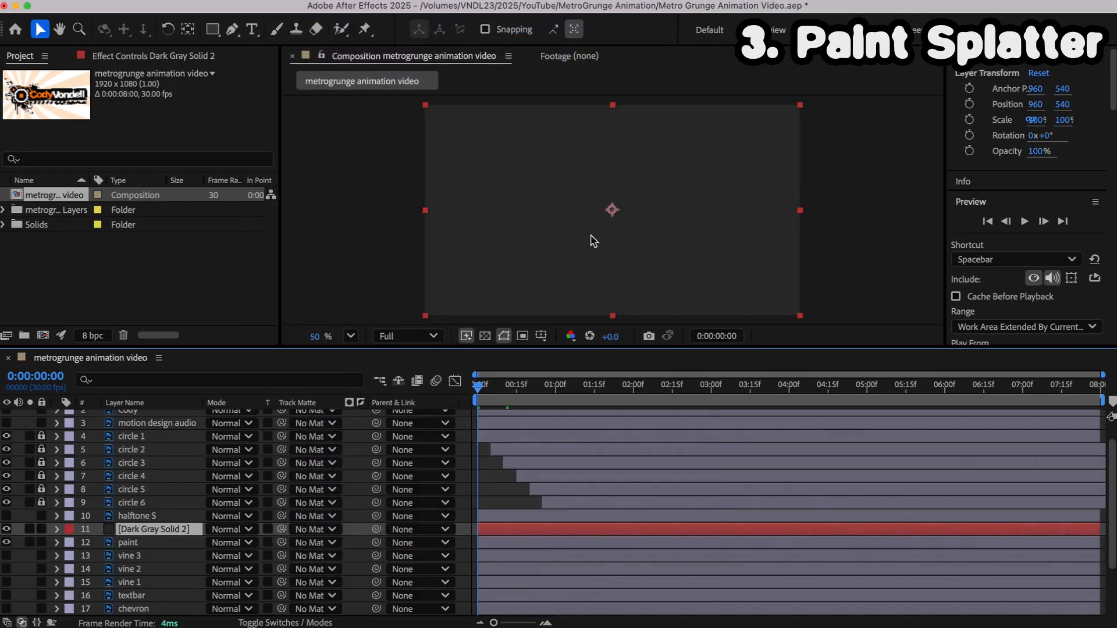
mouse_move(425, 108)
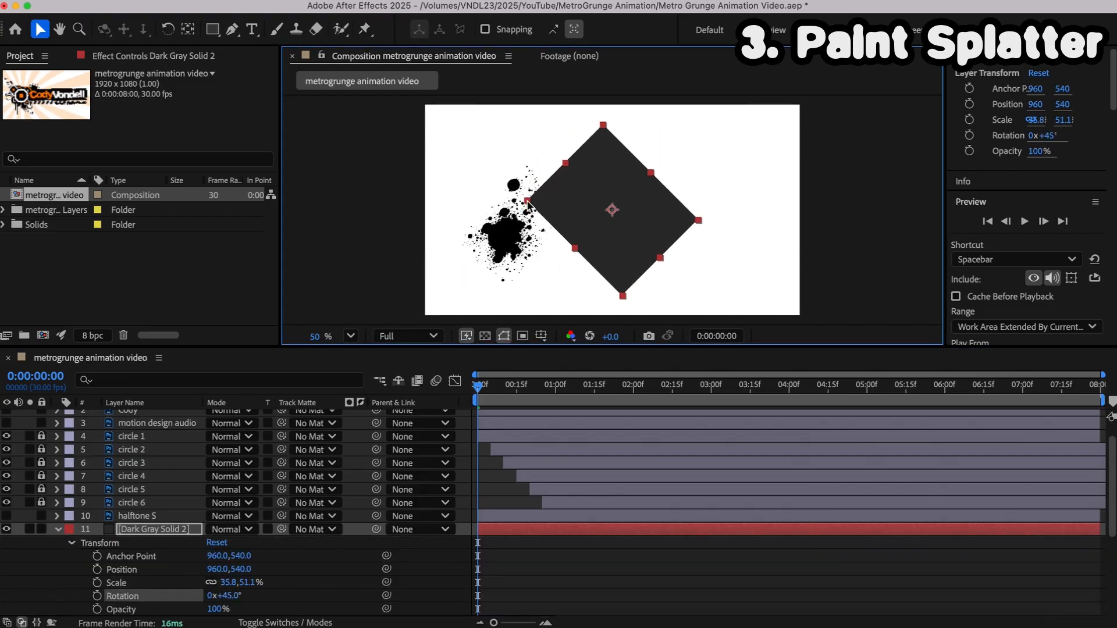
drag(611, 209, 516, 219)
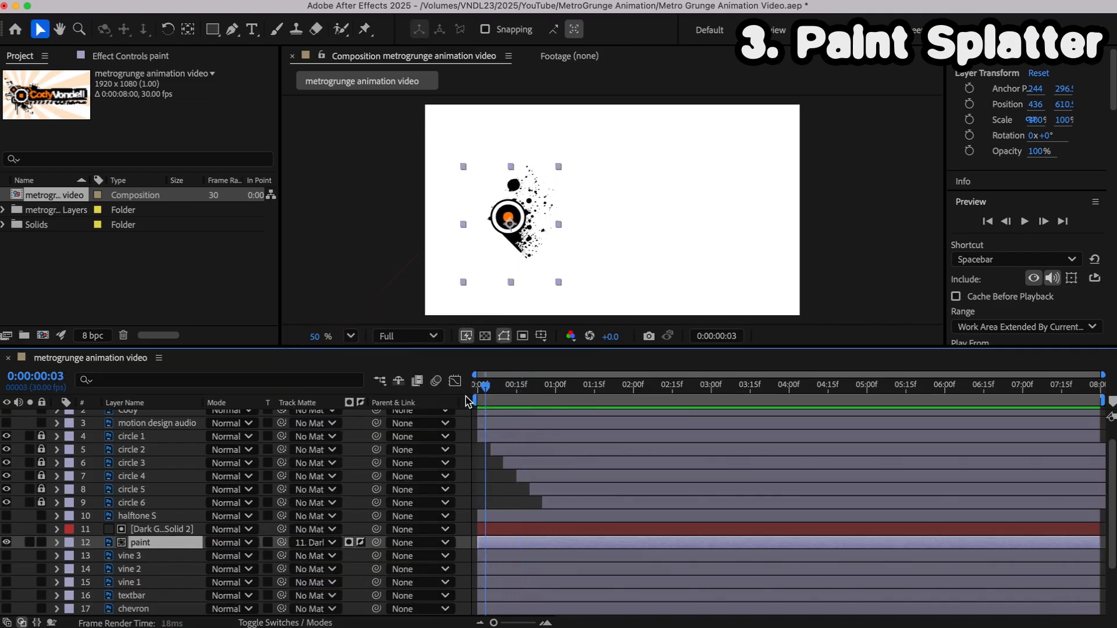
Step: Keyframe the solid's Position so it slides diagonally, with Easy Ease In
click(494, 384)
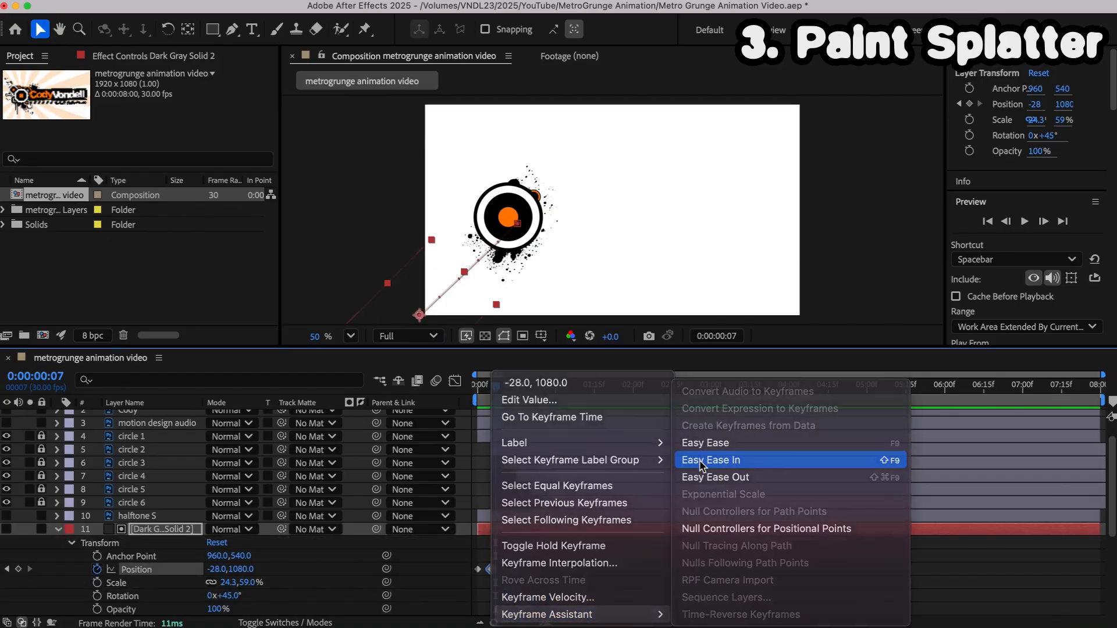
click(711, 460)
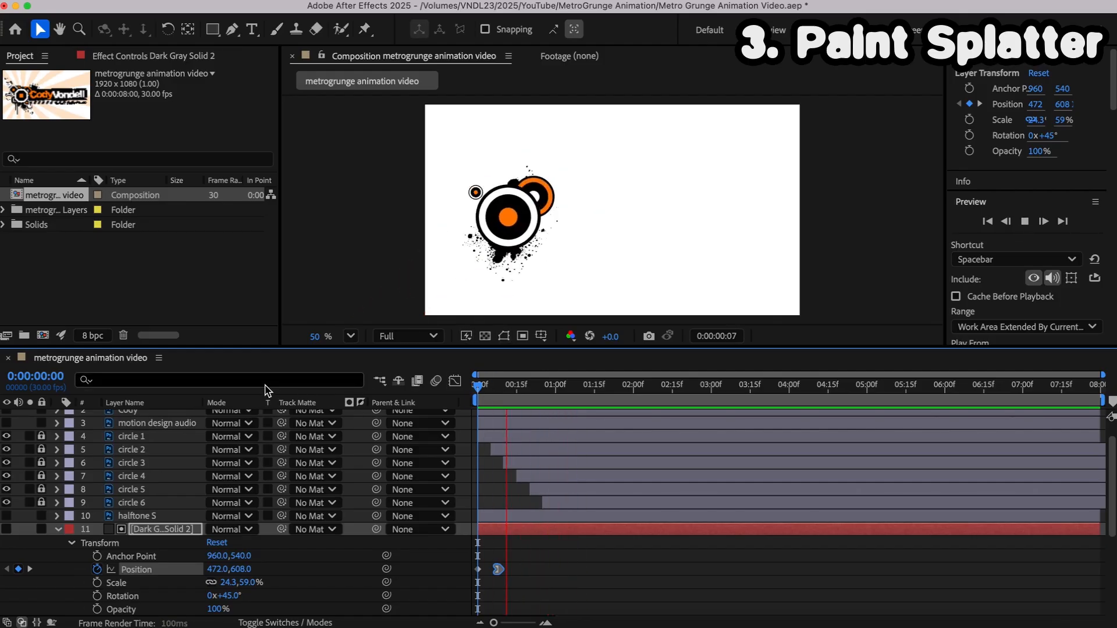
click(483, 385)
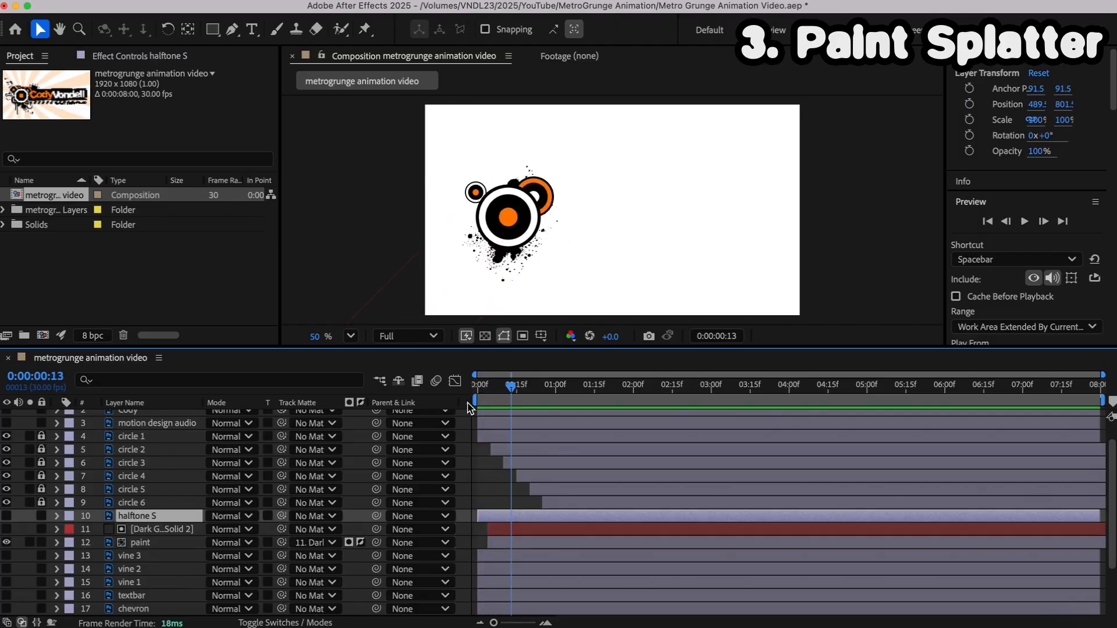
click(535, 385)
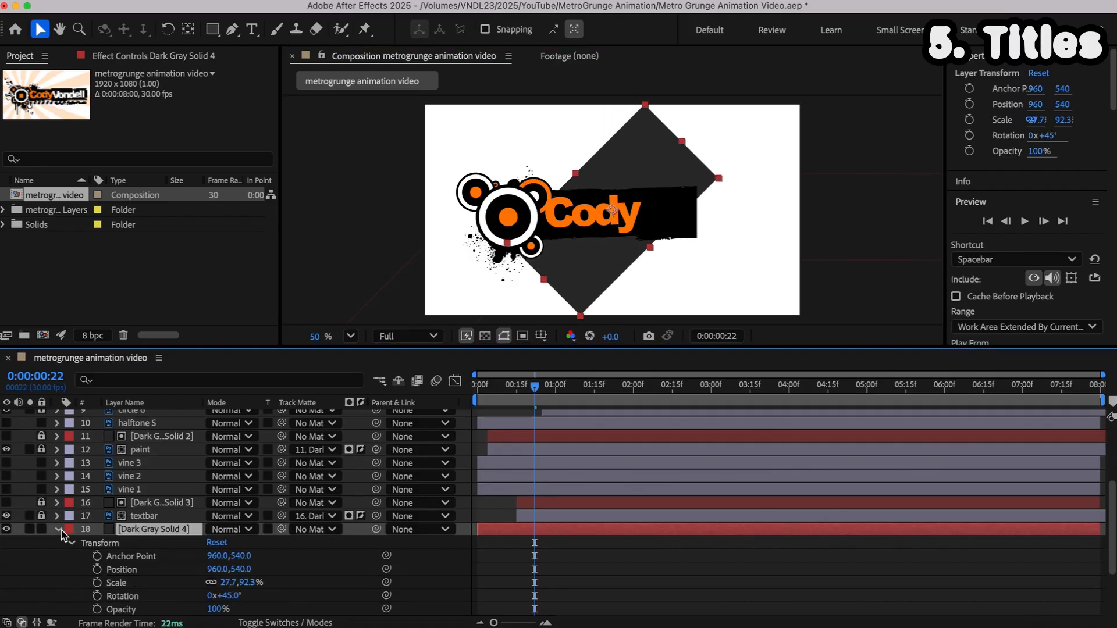
Step: Trim Dark Gray Solid 4 and Cody to start at 0:00:00:22, with the solid as Cody's matte
click(57, 529)
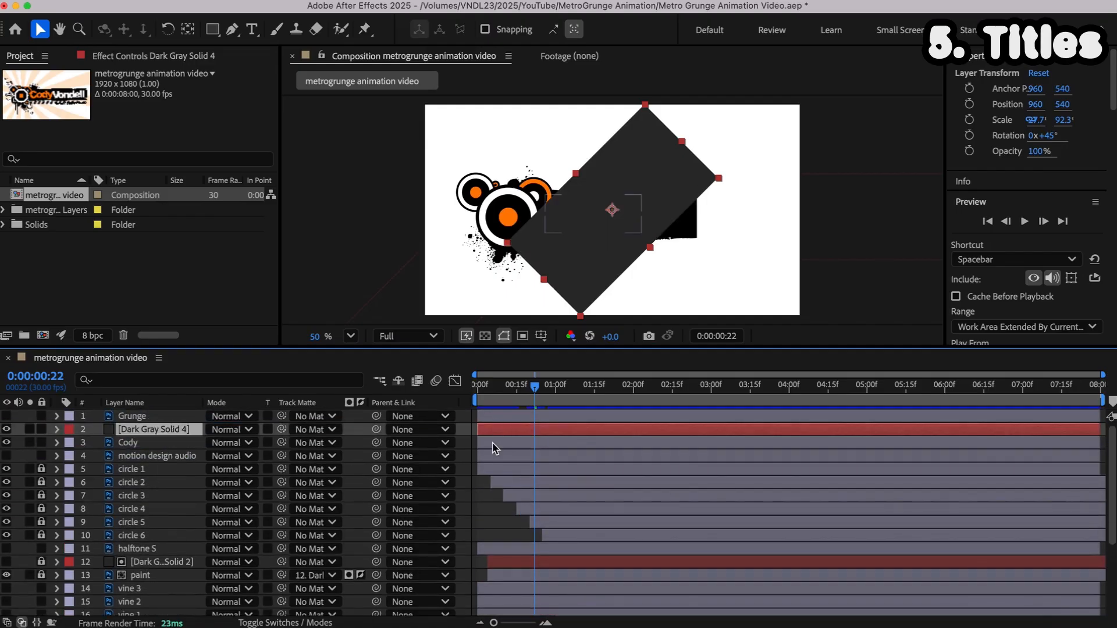
click(128, 442)
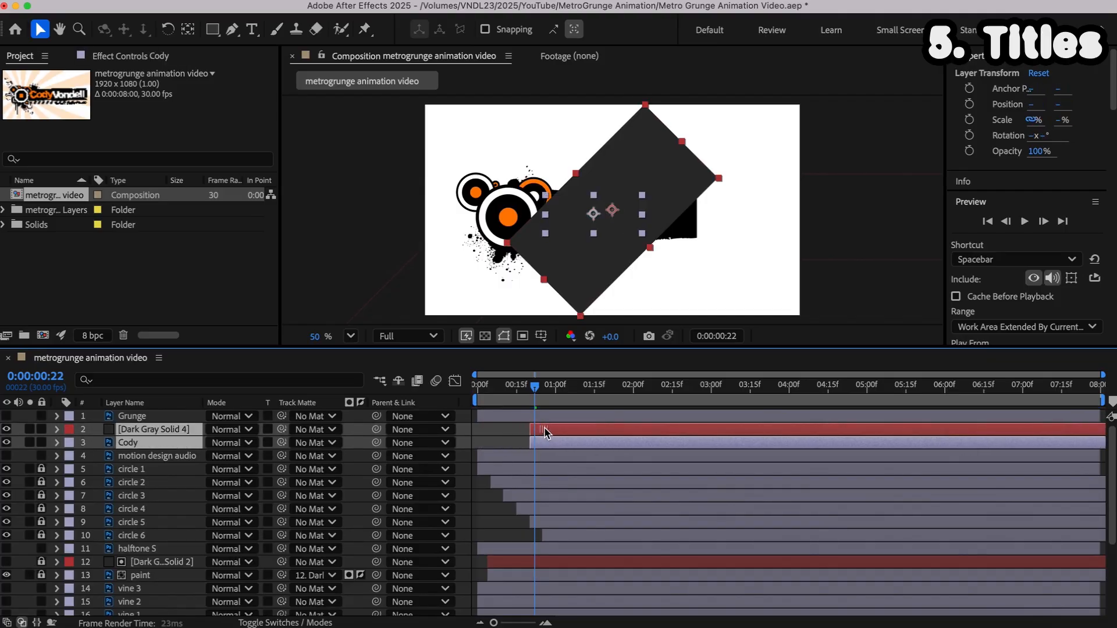
click(154, 429)
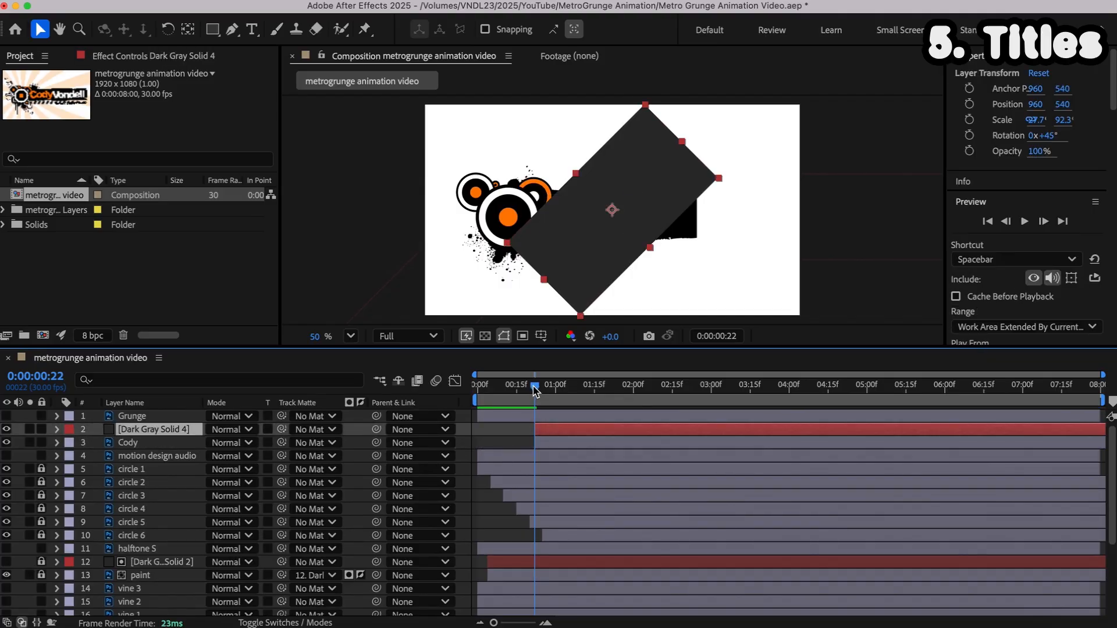
click(56, 429)
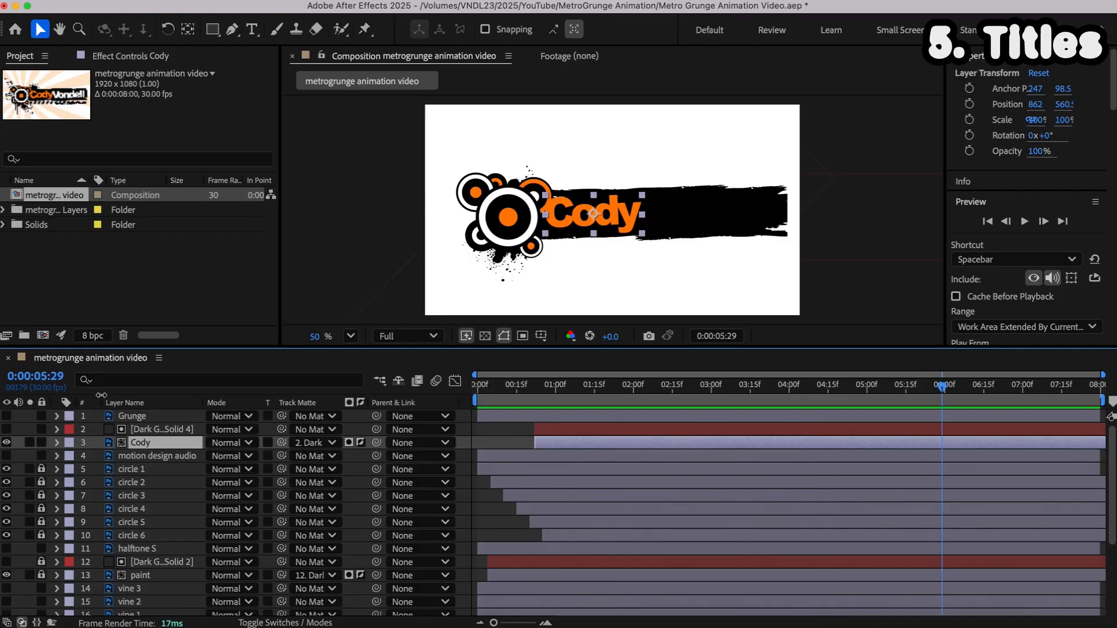
click(573, 385)
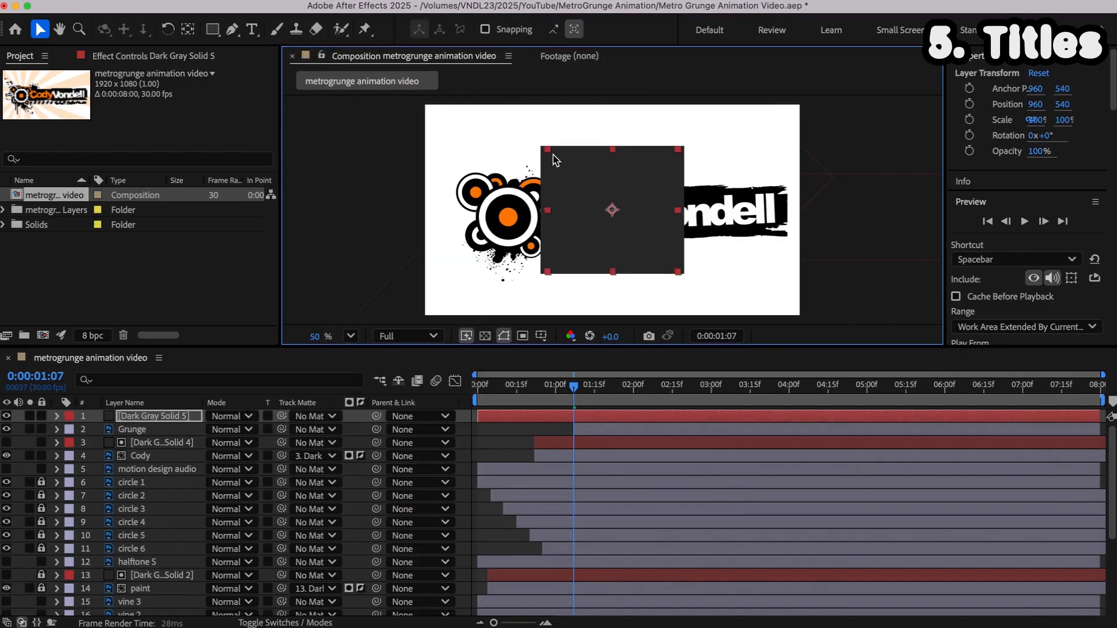
Step: Keyframe Dark Gray Solid 5's Position for the Vondell reveal and select the motion design audio layer
click(56, 416)
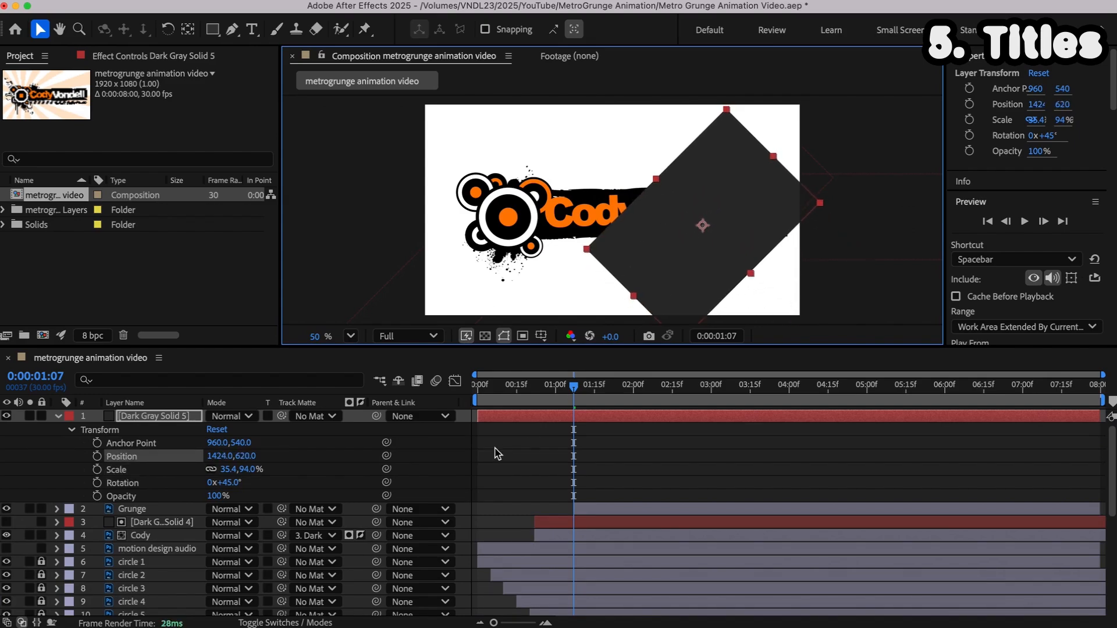
click(96, 456)
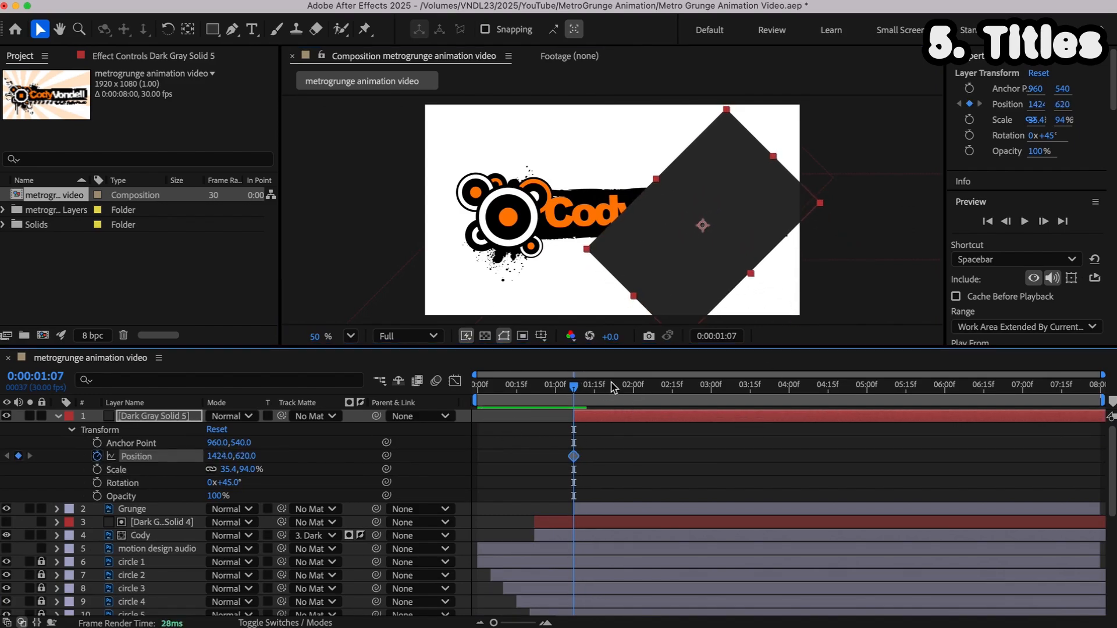
click(614, 384)
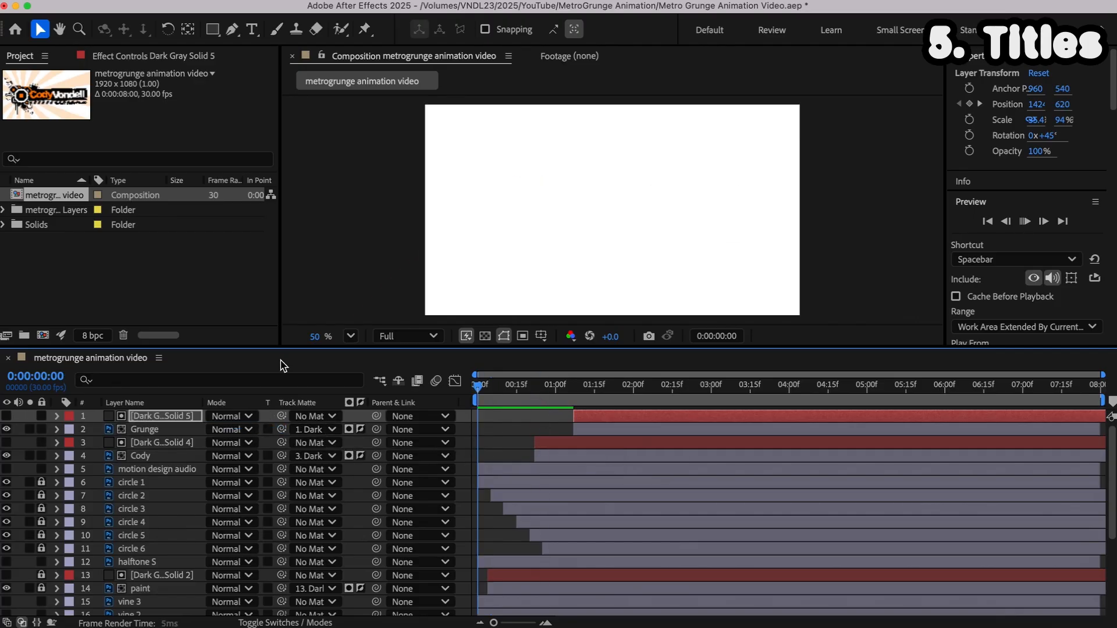
click(591, 385)
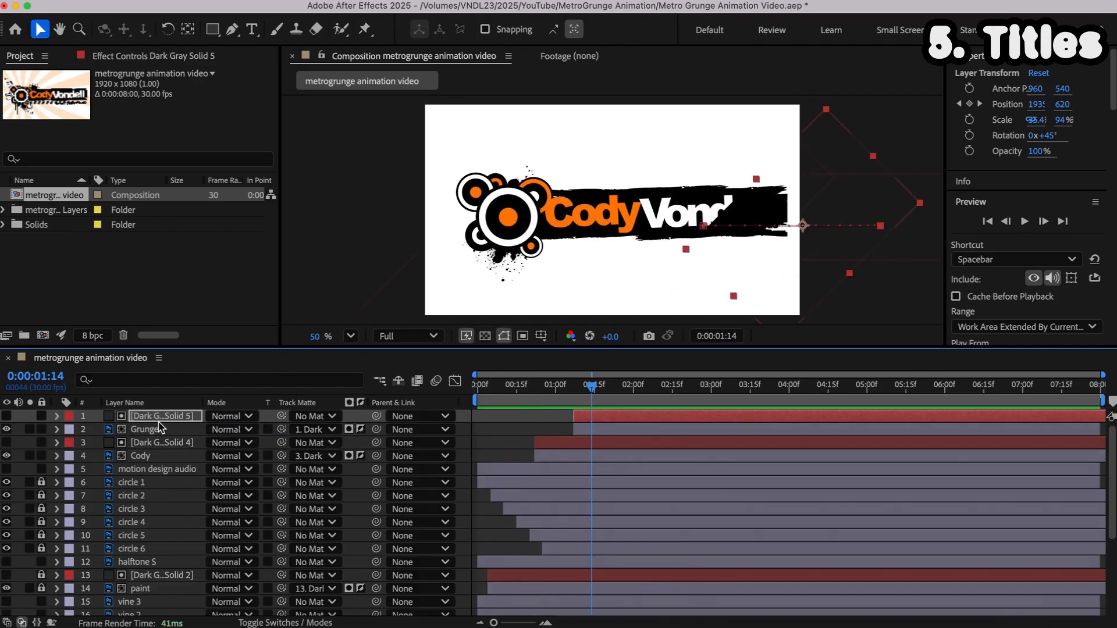
click(529, 384)
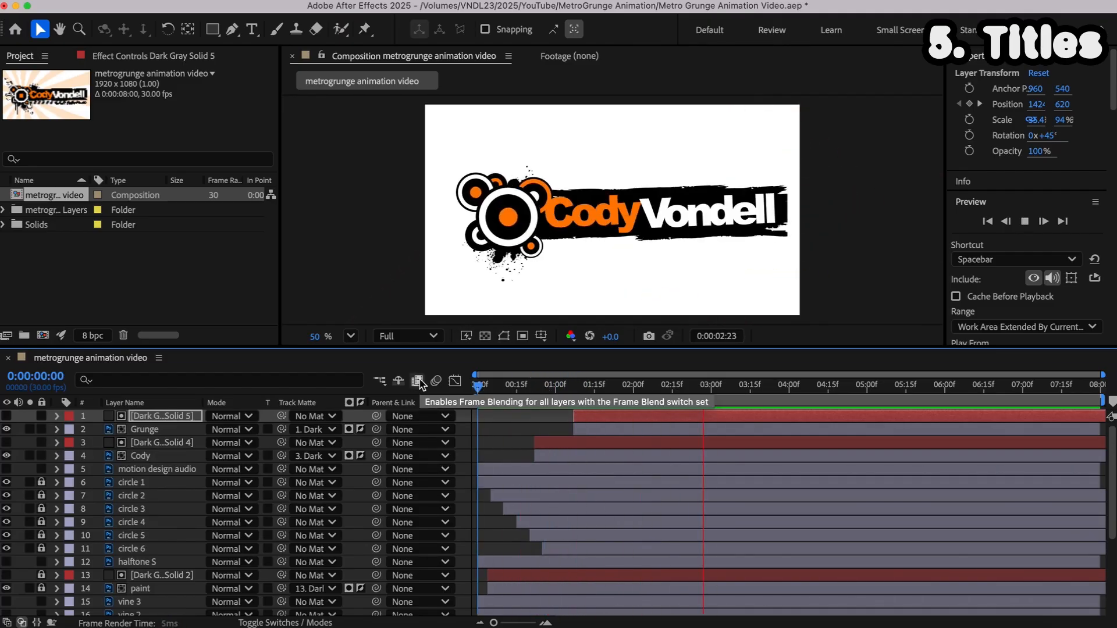
click(978, 385)
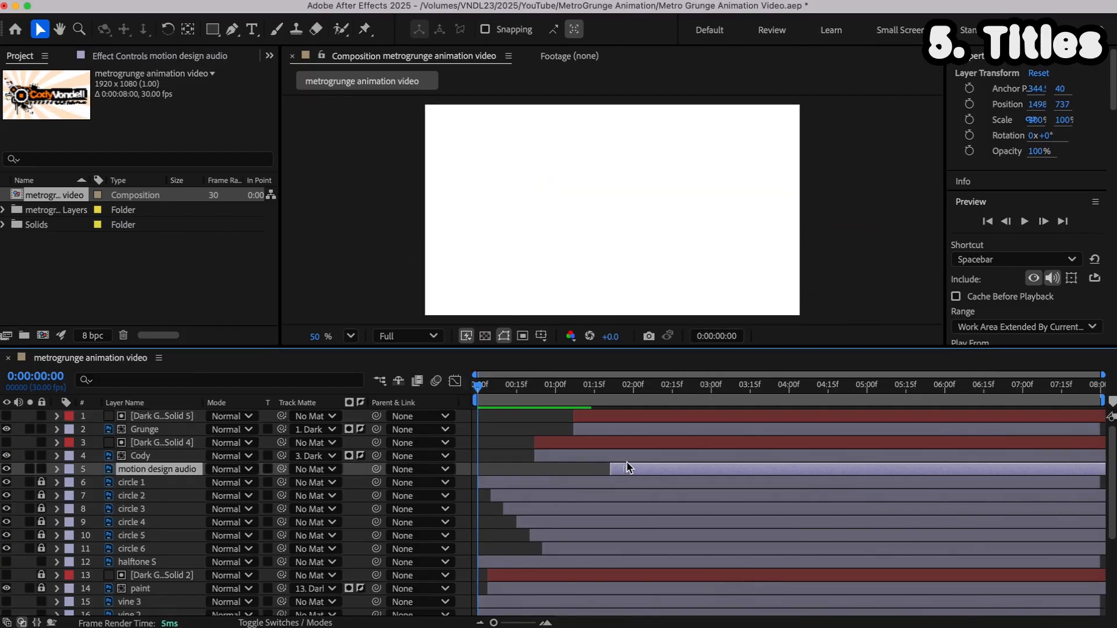
Step: Add a sixth rotated solid with a Position keyframe as the Motion//Design//Audio matte
click(614, 385)
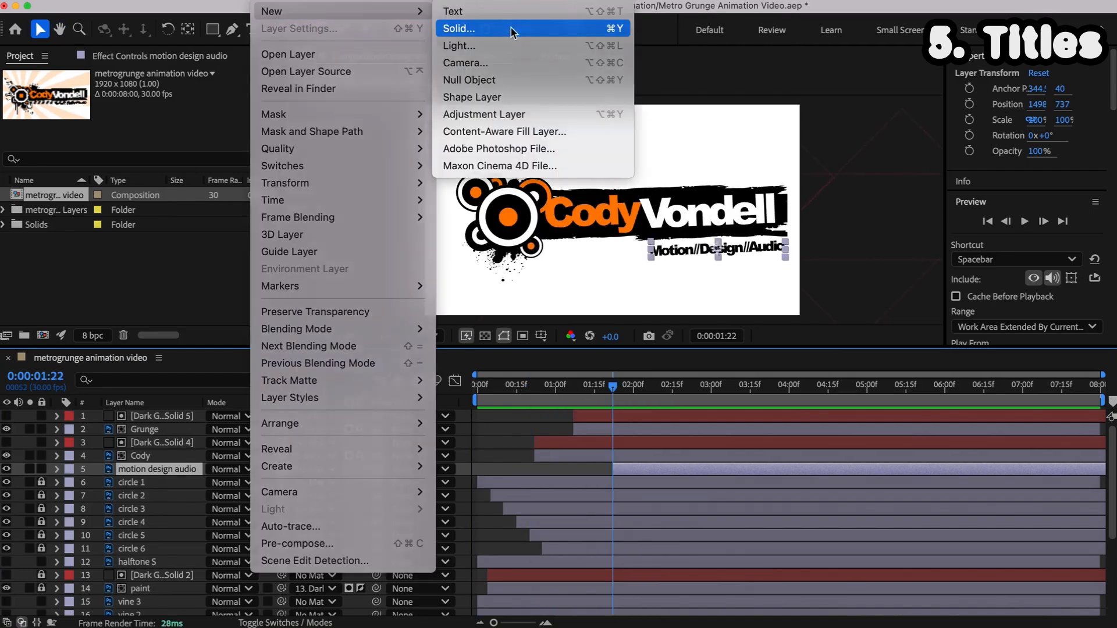
click(459, 28)
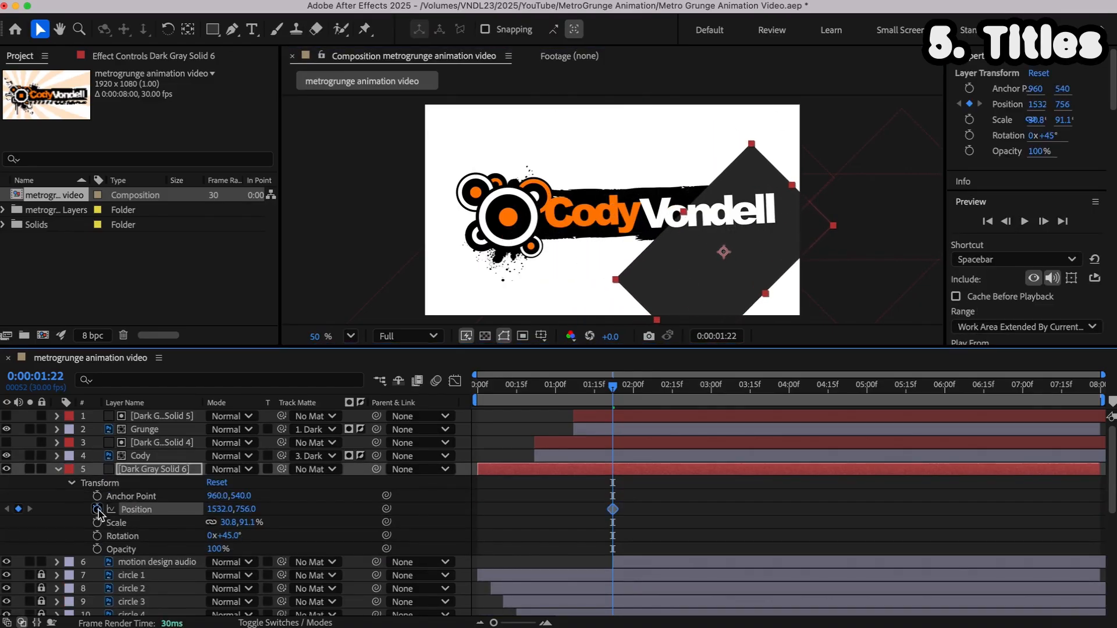
click(653, 384)
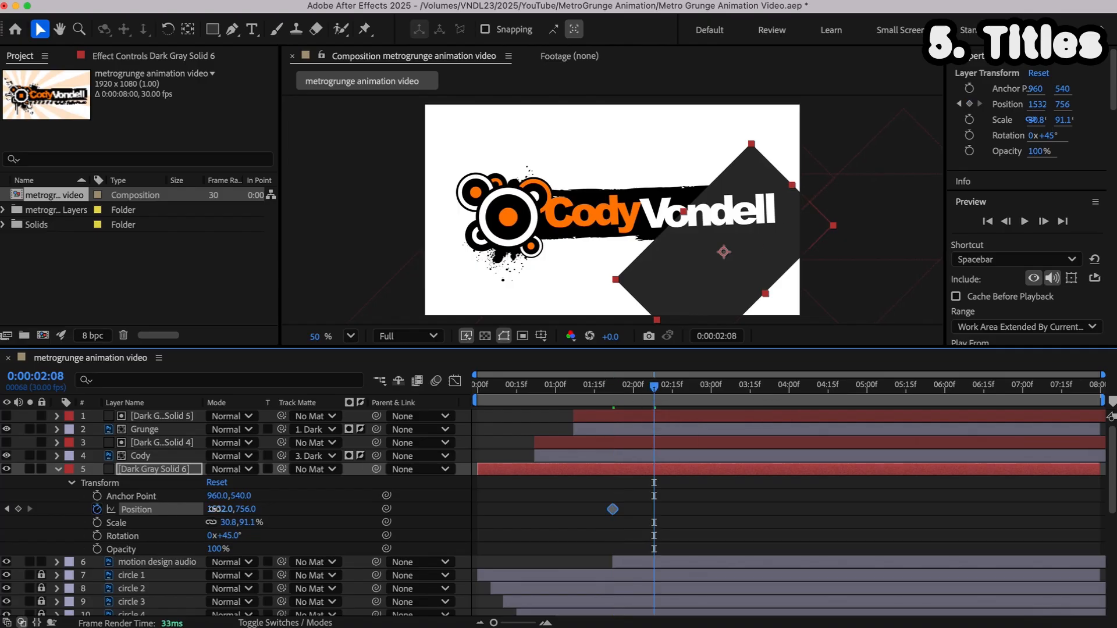
right_click(612, 509)
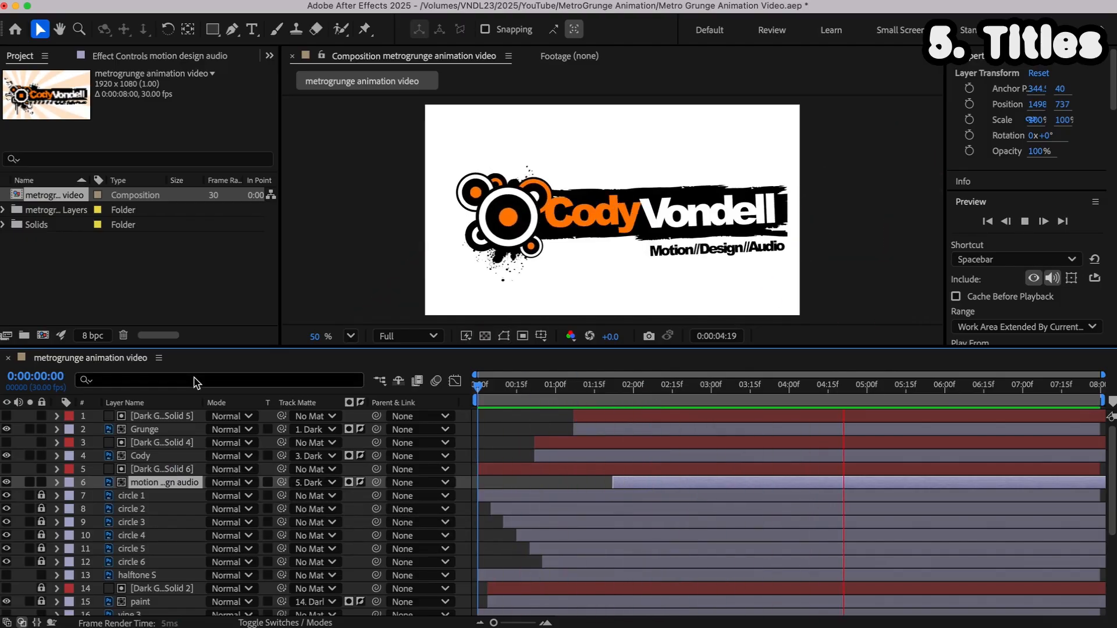
click(492, 384)
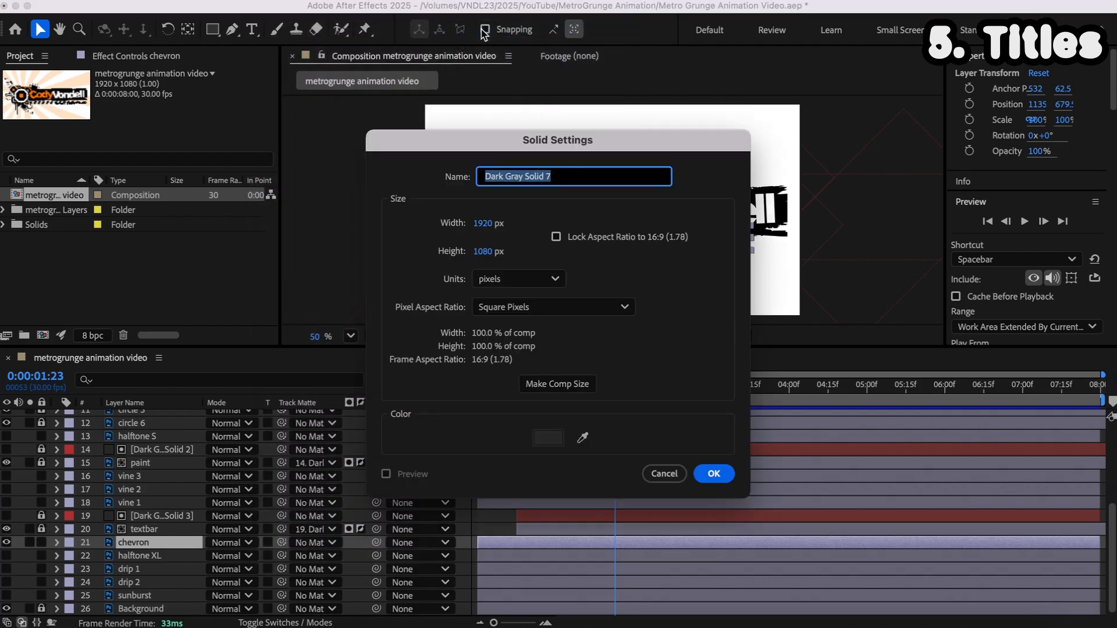
Step: Create a seventh solid as the chevron matte and move both layers to start at 01:00
click(712, 474)
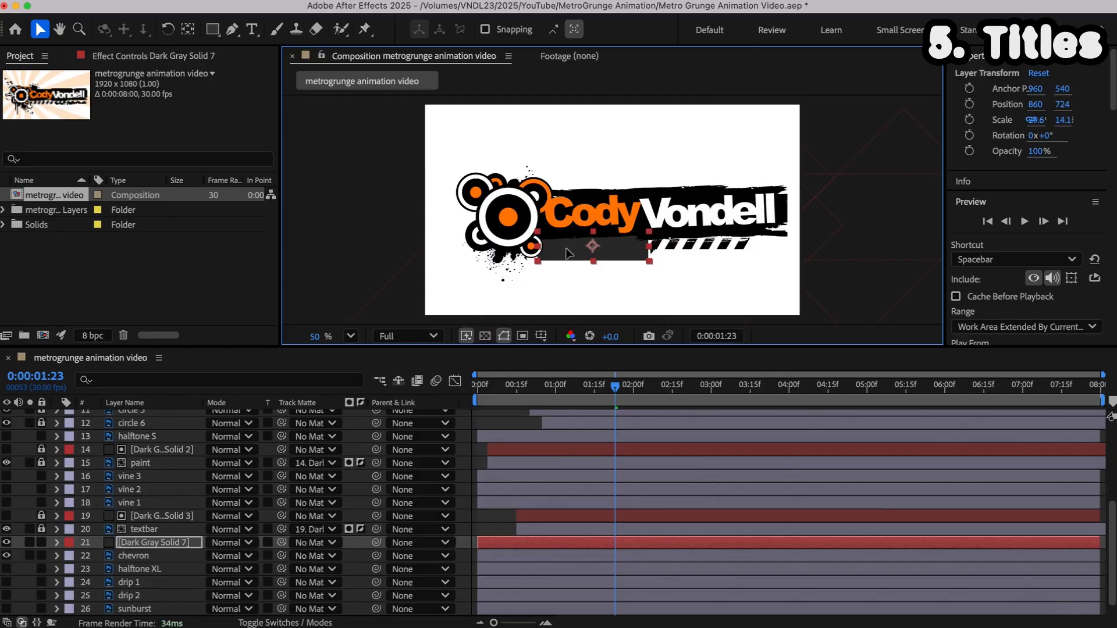
click(495, 384)
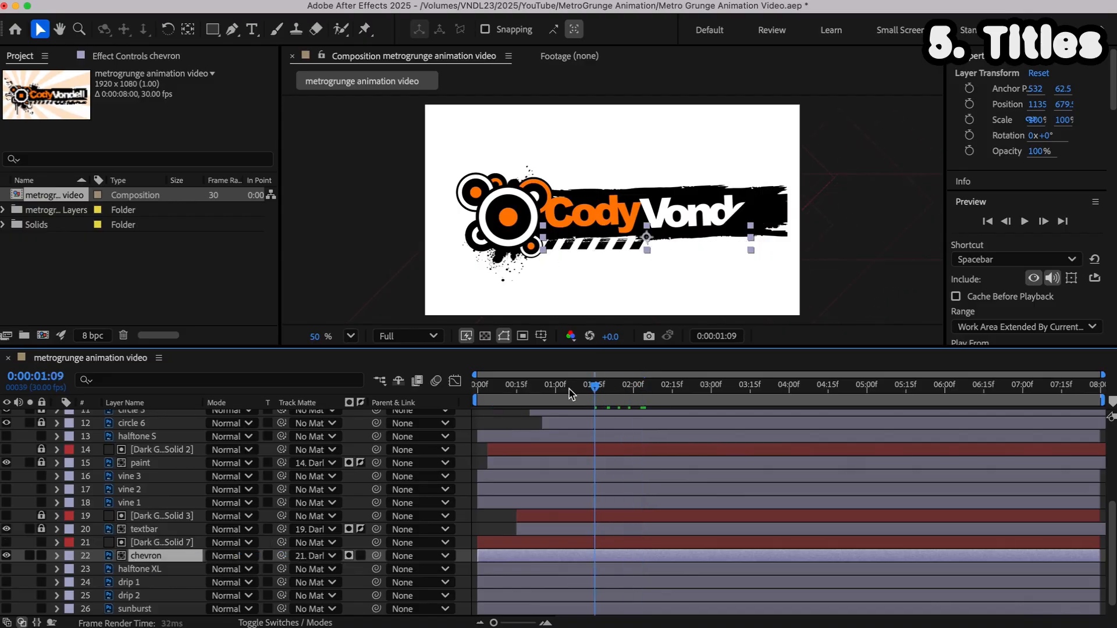
click(520, 384)
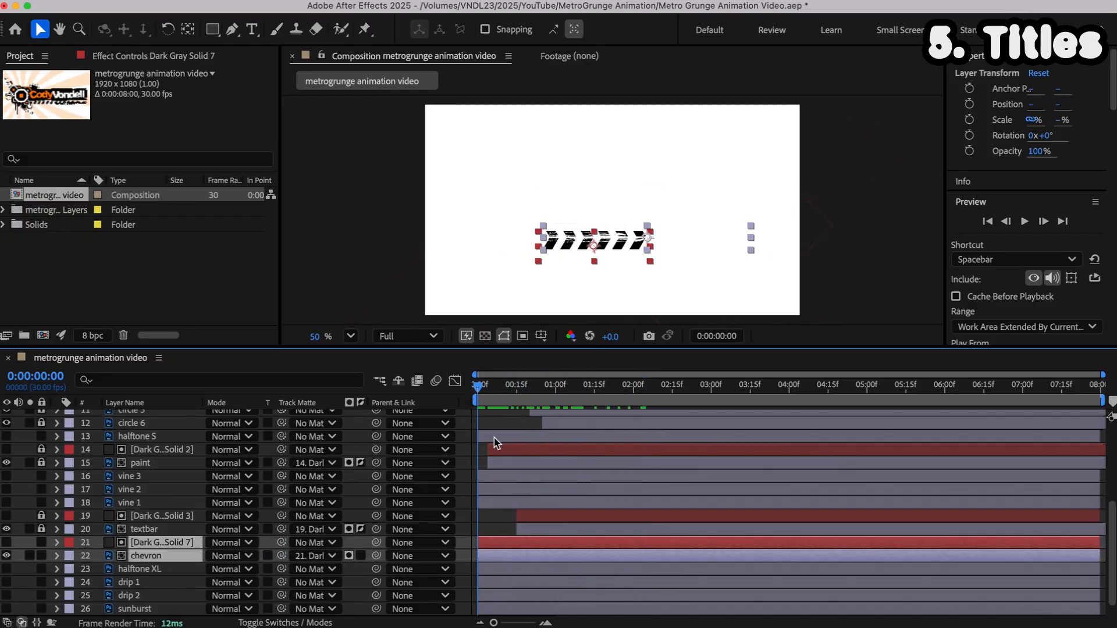
click(554, 385)
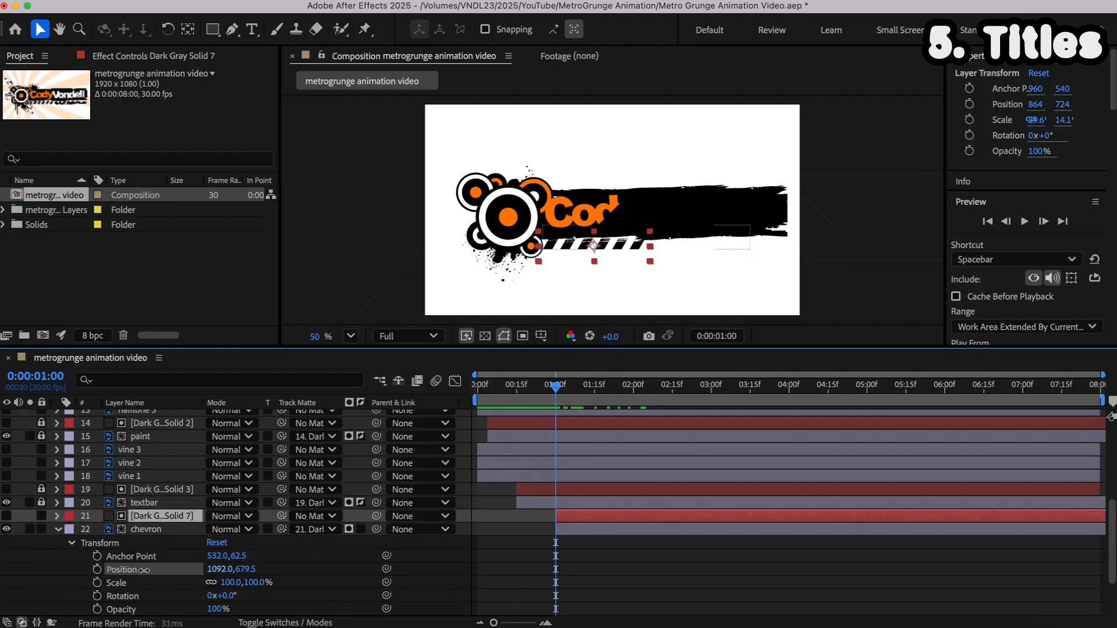
Step: Add Position keyframes so the chevron stripes slide in under the logo
click(144, 529)
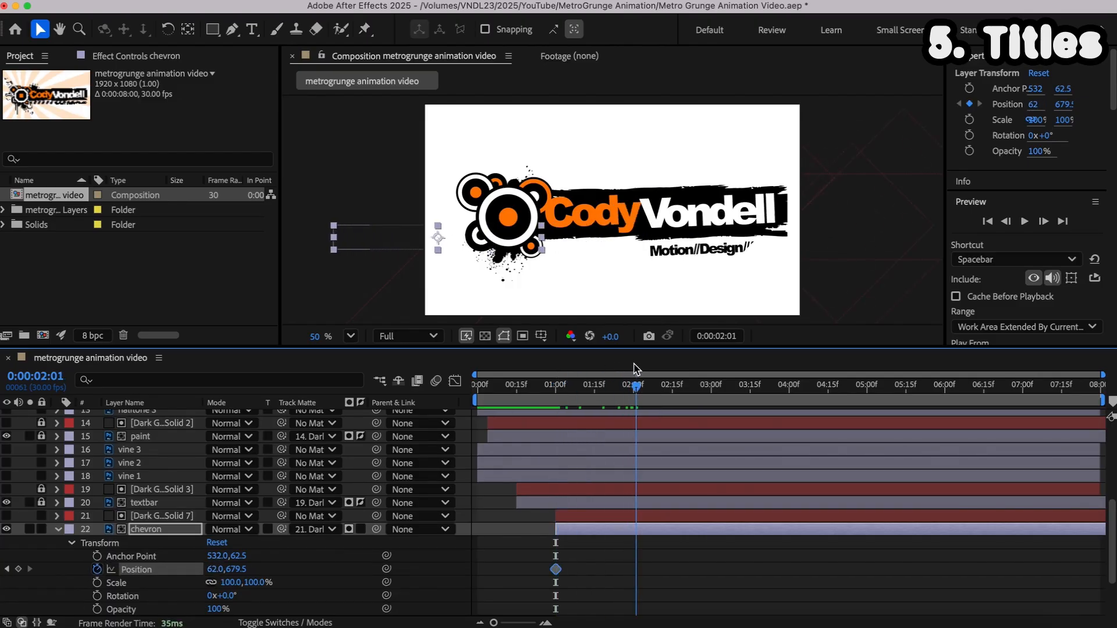
click(594, 384)
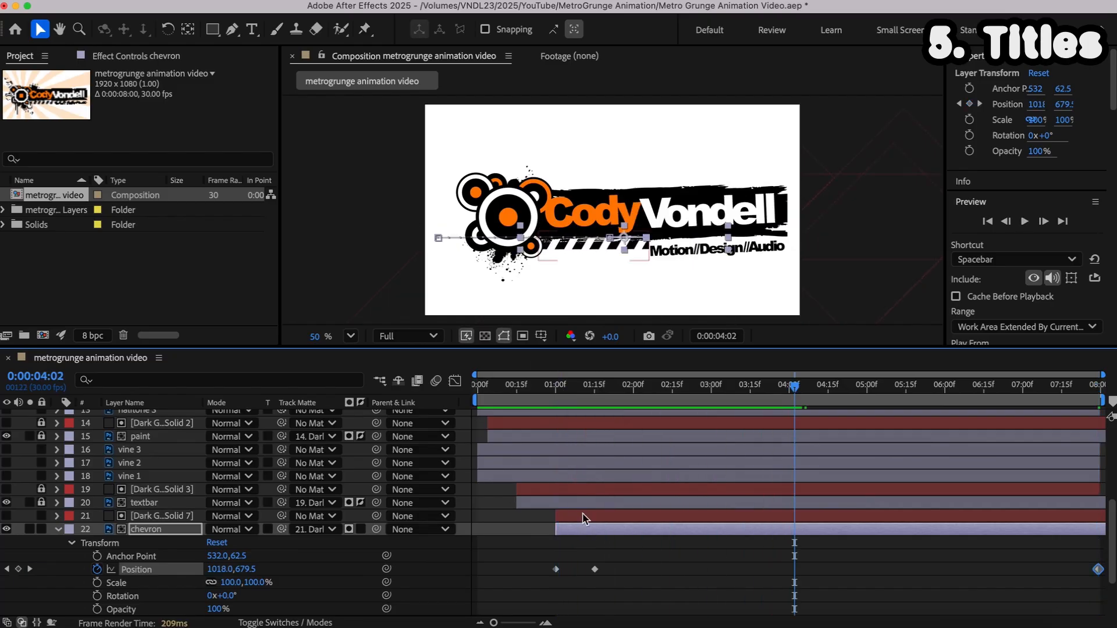
click(634, 385)
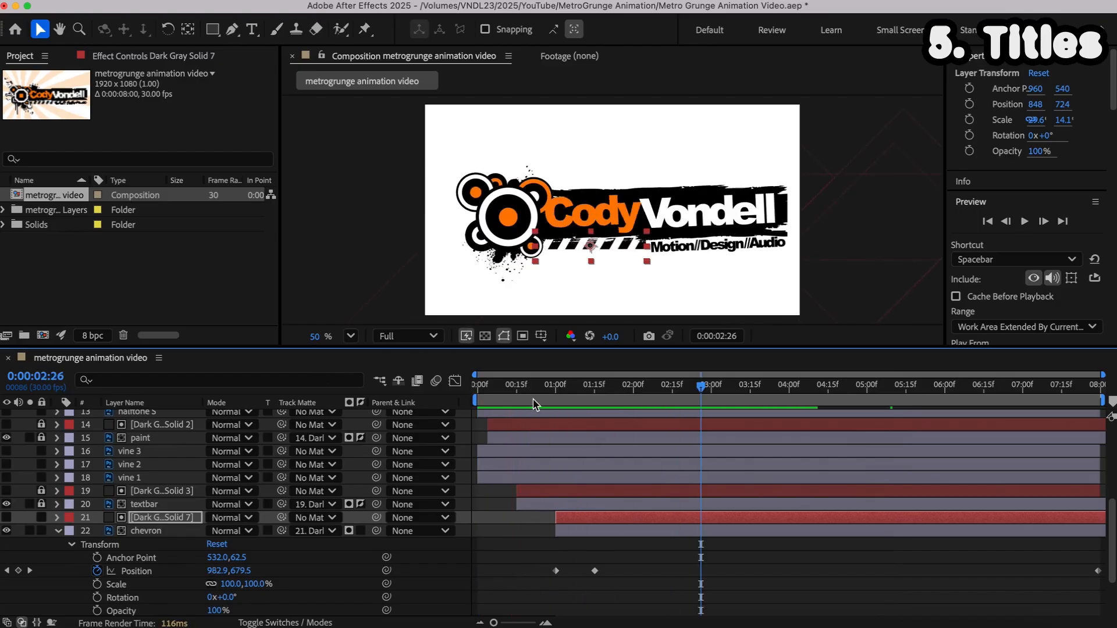
click(594, 384)
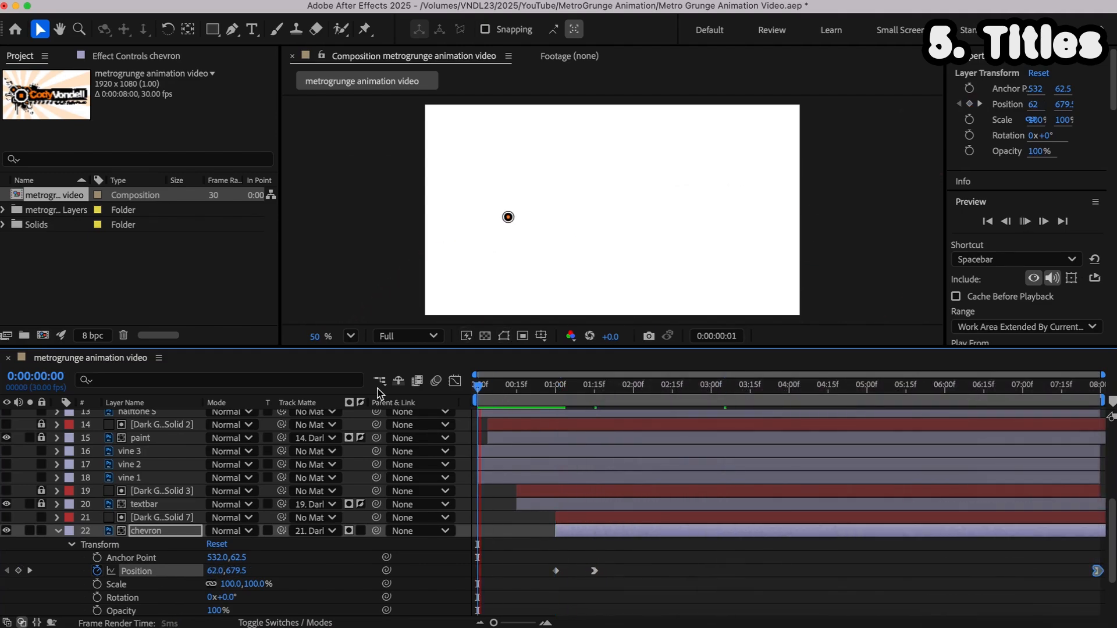
Step: Move the halftone S and halftone XL in-points to around 01:00
click(791, 384)
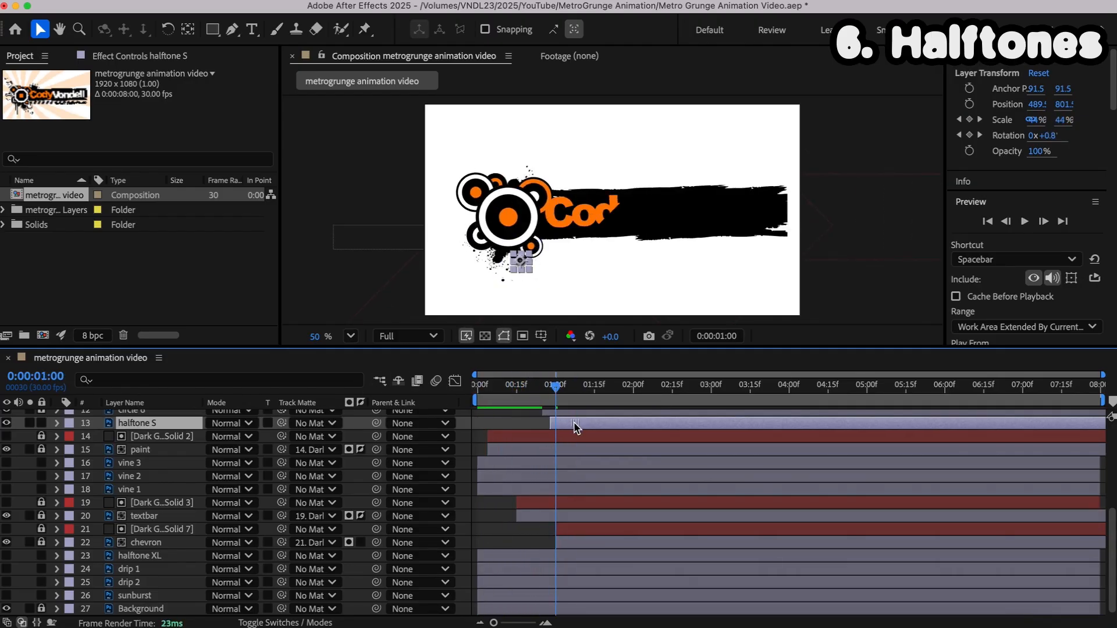
click(139, 555)
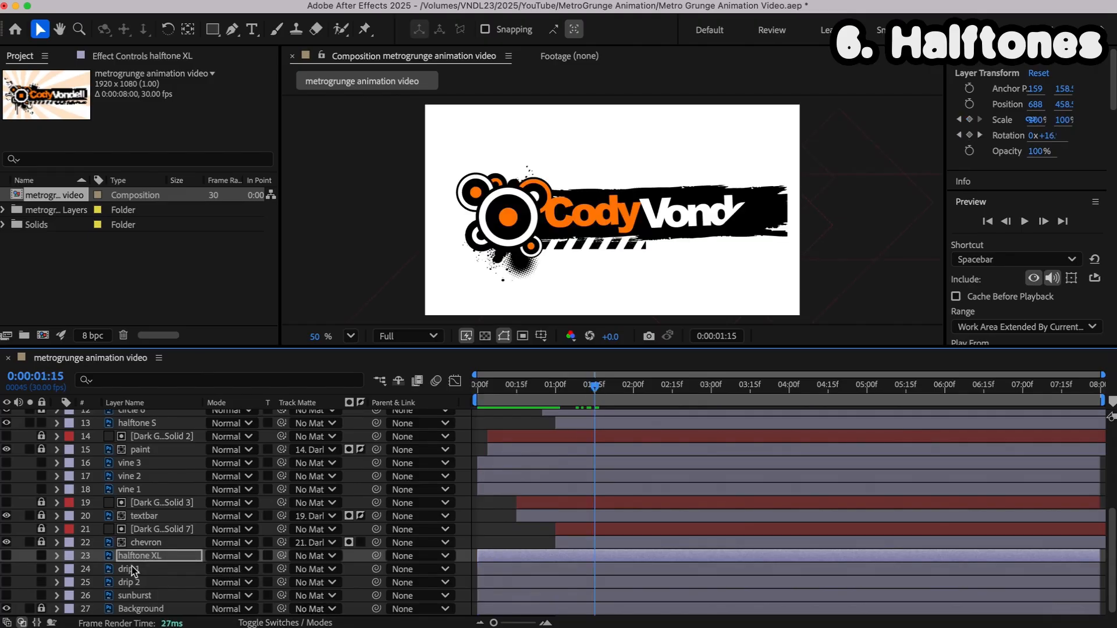
click(57, 556)
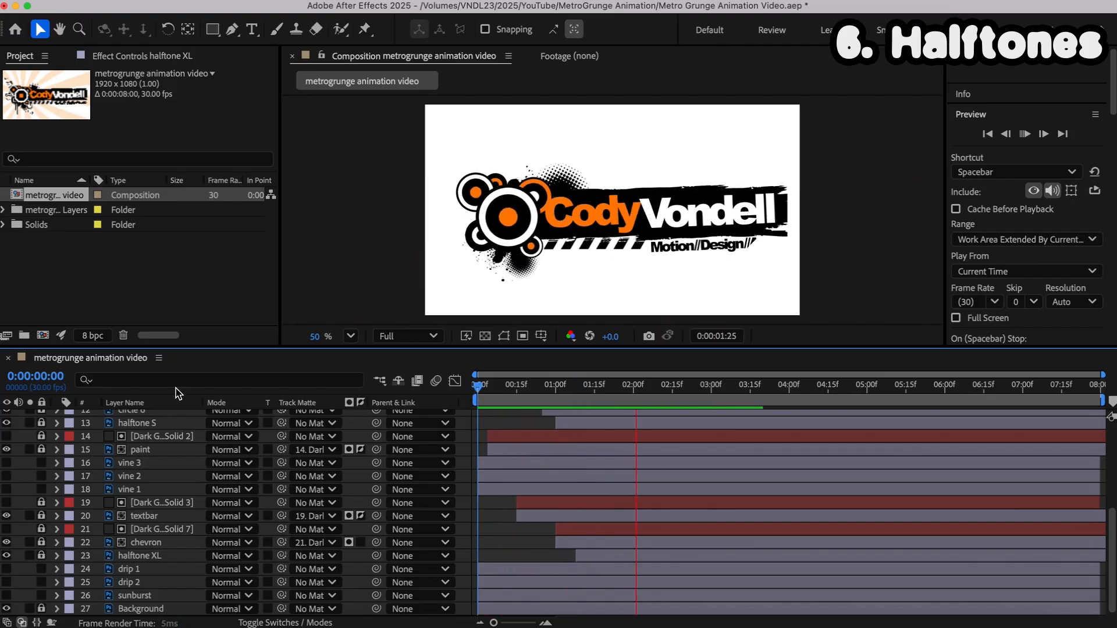
Step: Shape a dark gray solid into a narrow vertical strip over the left paint drip
key(cmd+s)
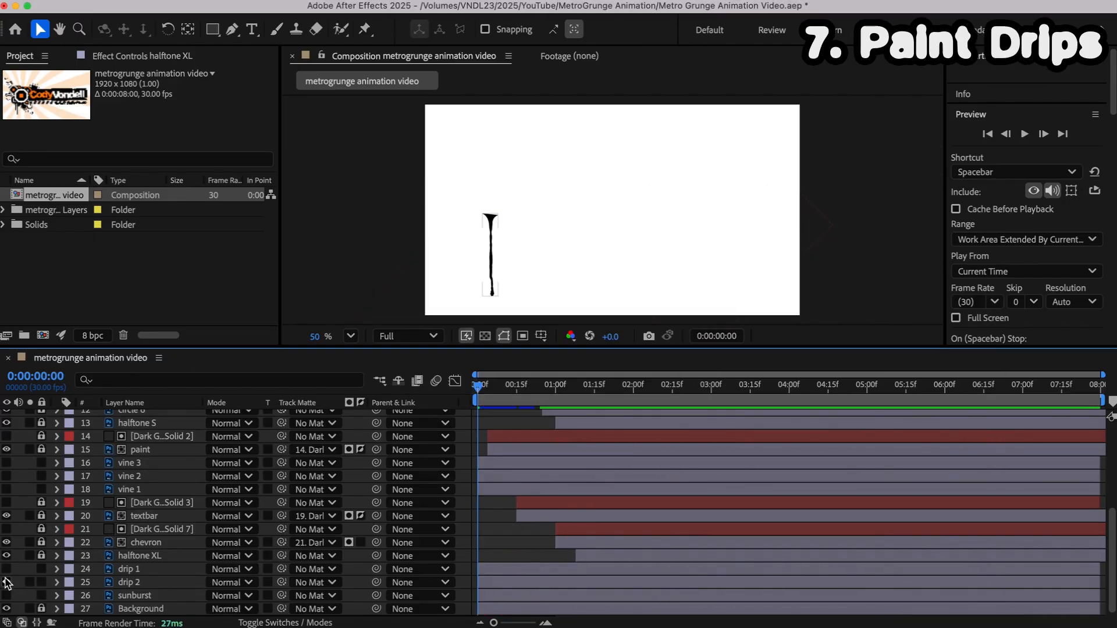
click(554, 384)
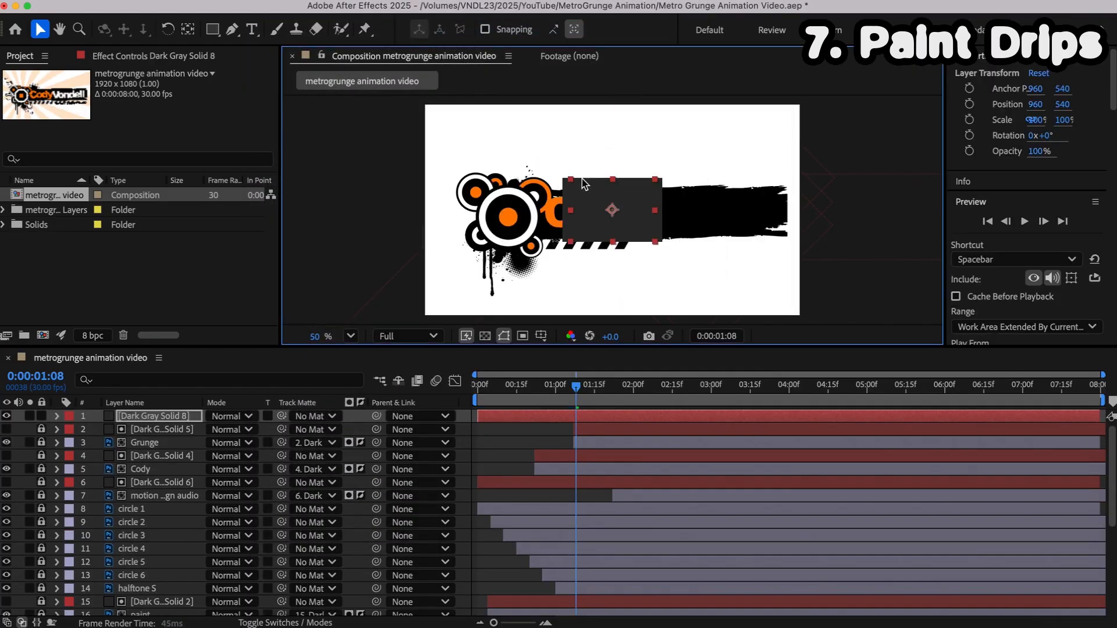
drag(611, 209, 482, 250)
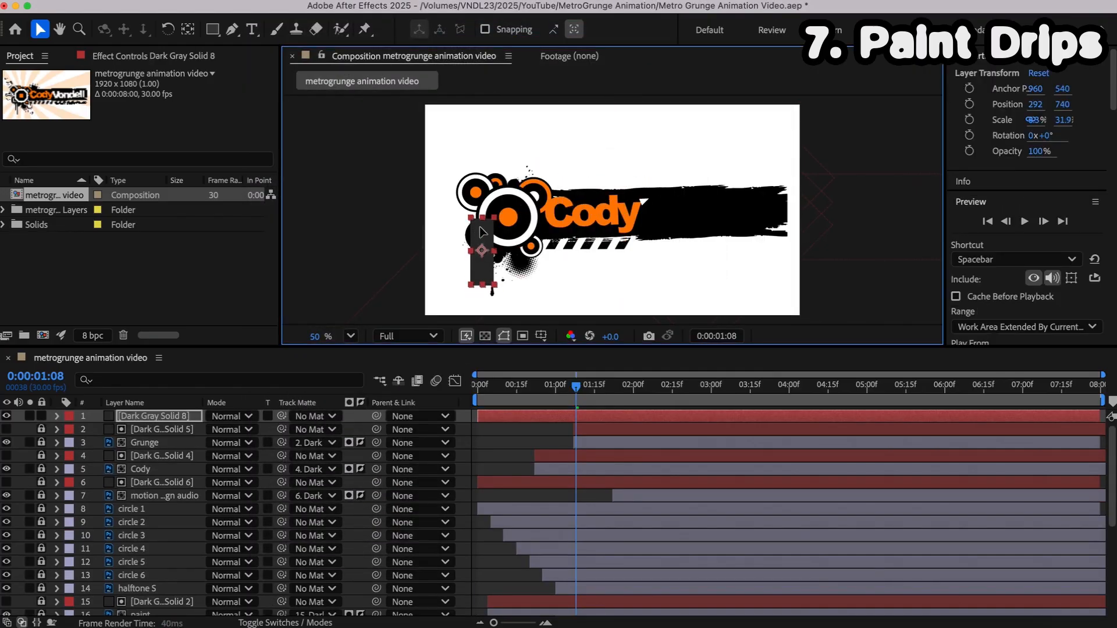
drag(483, 235, 483, 278)
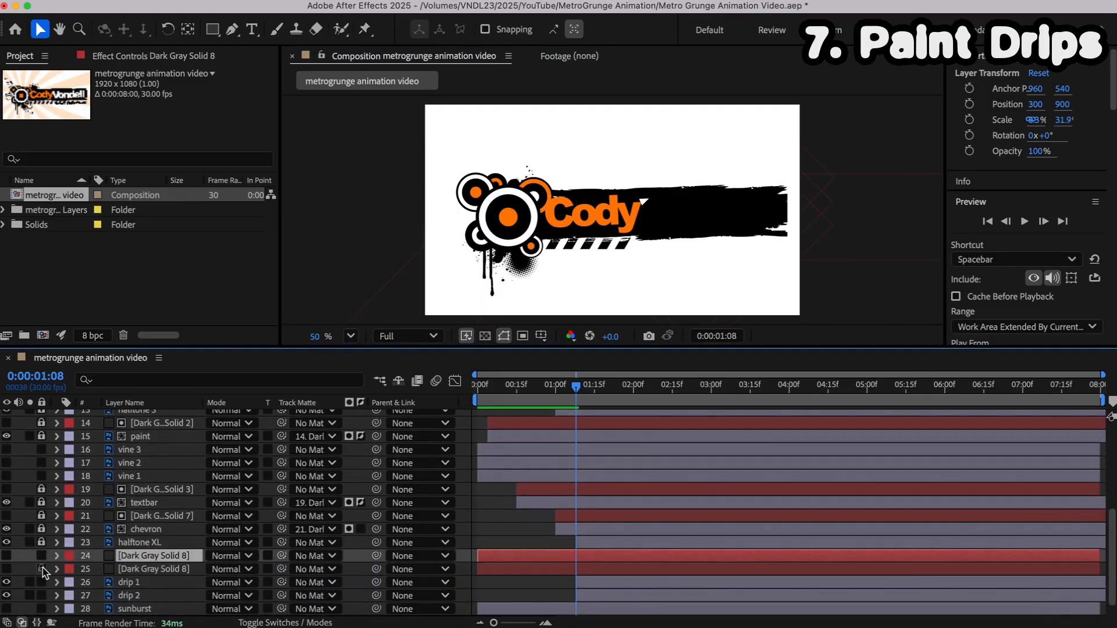
click(129, 581)
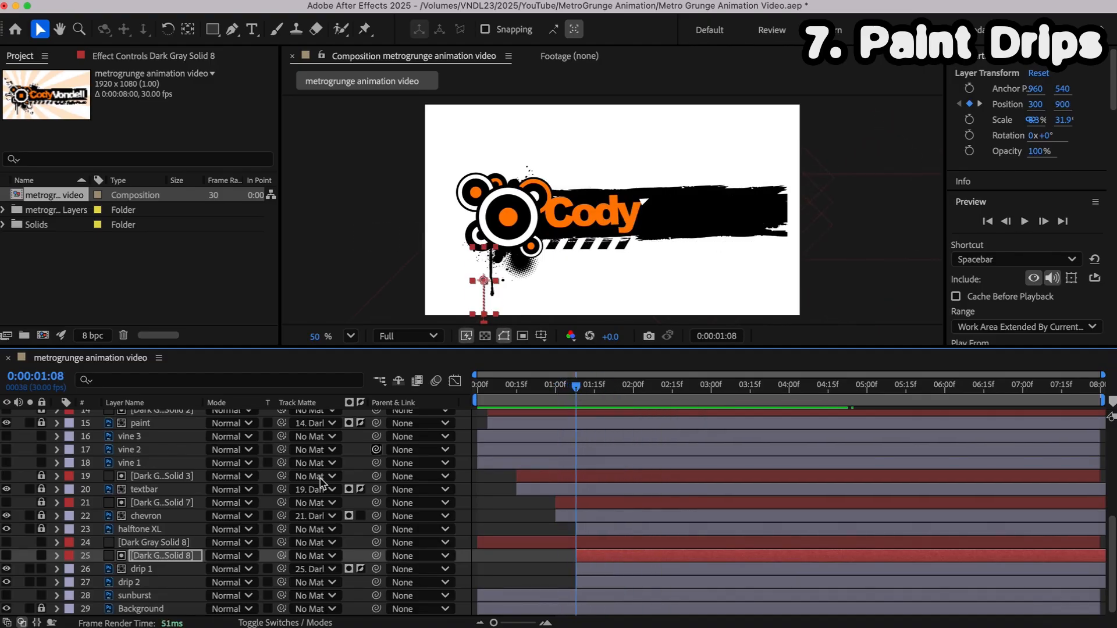
Step: Ease the drip mattes' Position keyframes and shift the second drip matte to start later
click(57, 555)
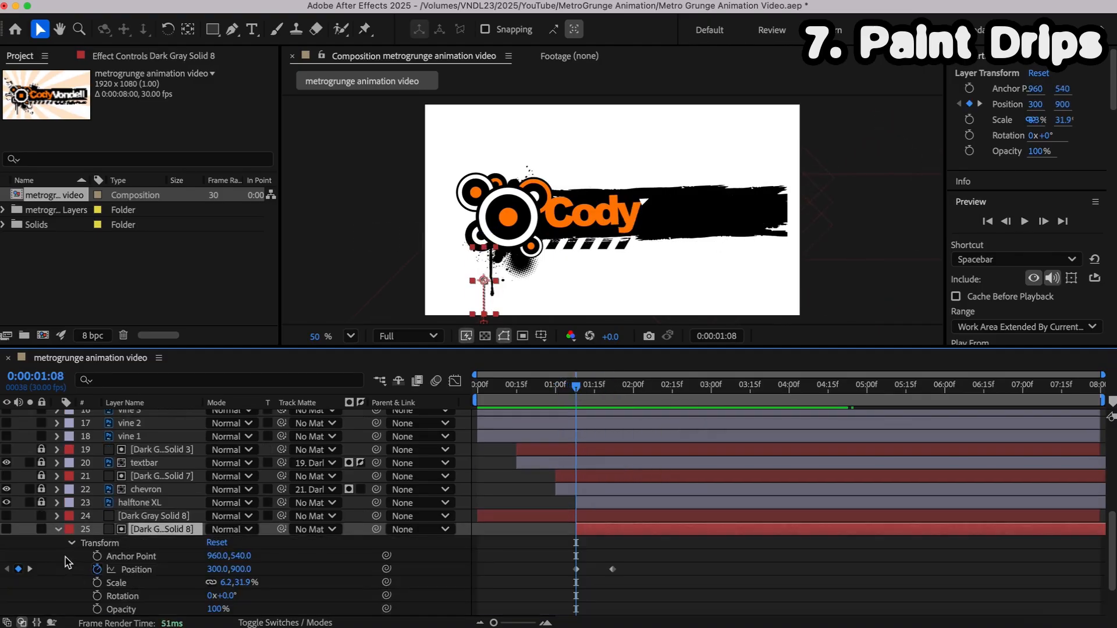
right_click(575, 568)
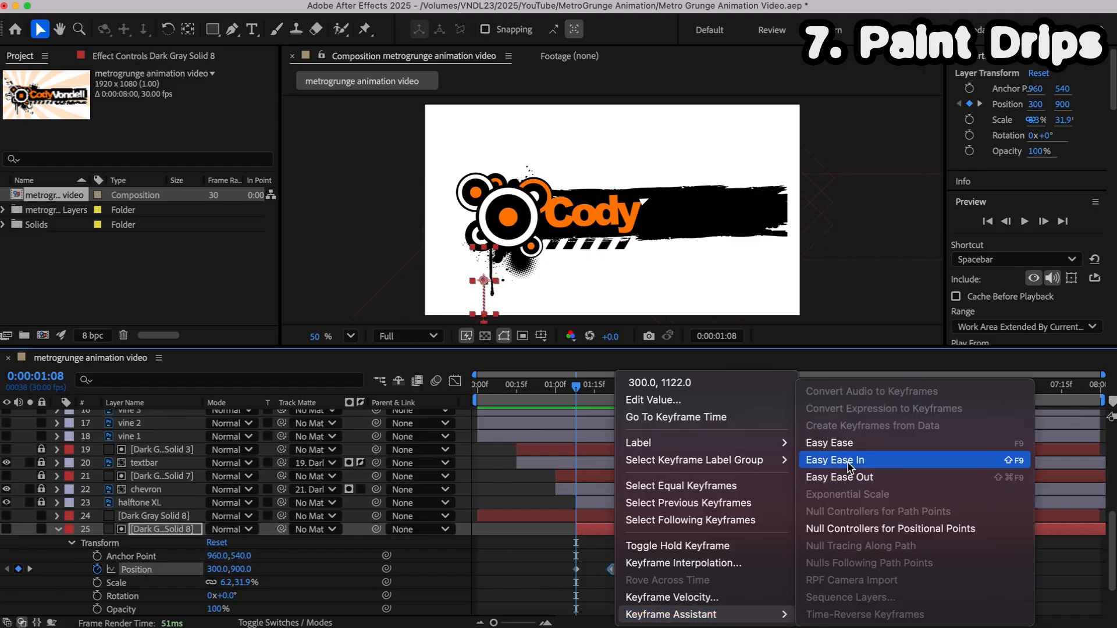
click(836, 460)
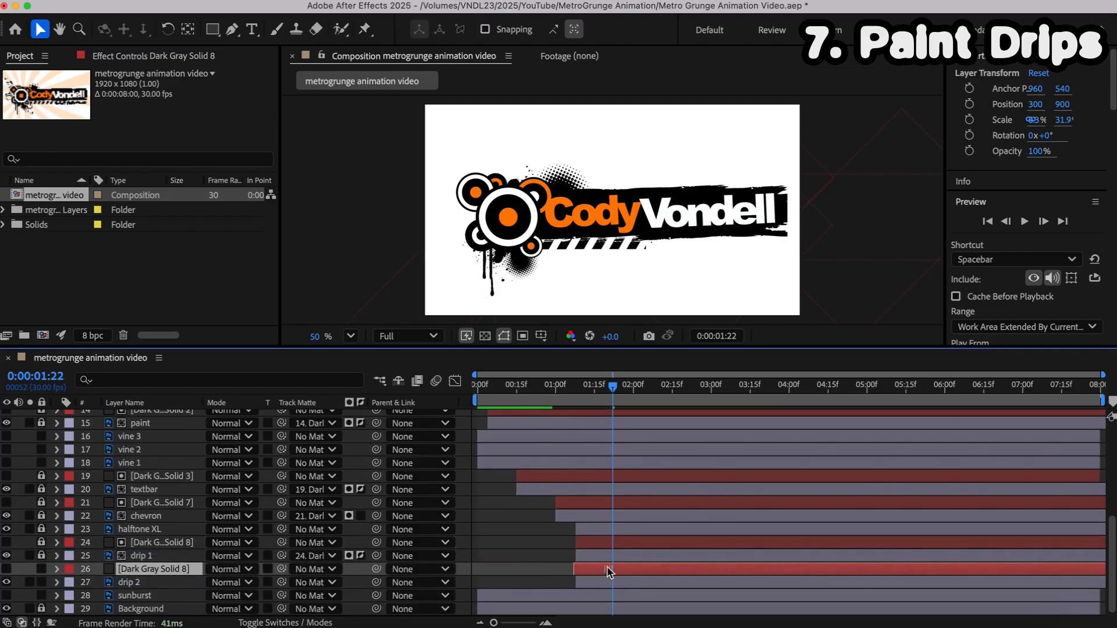
click(158, 569)
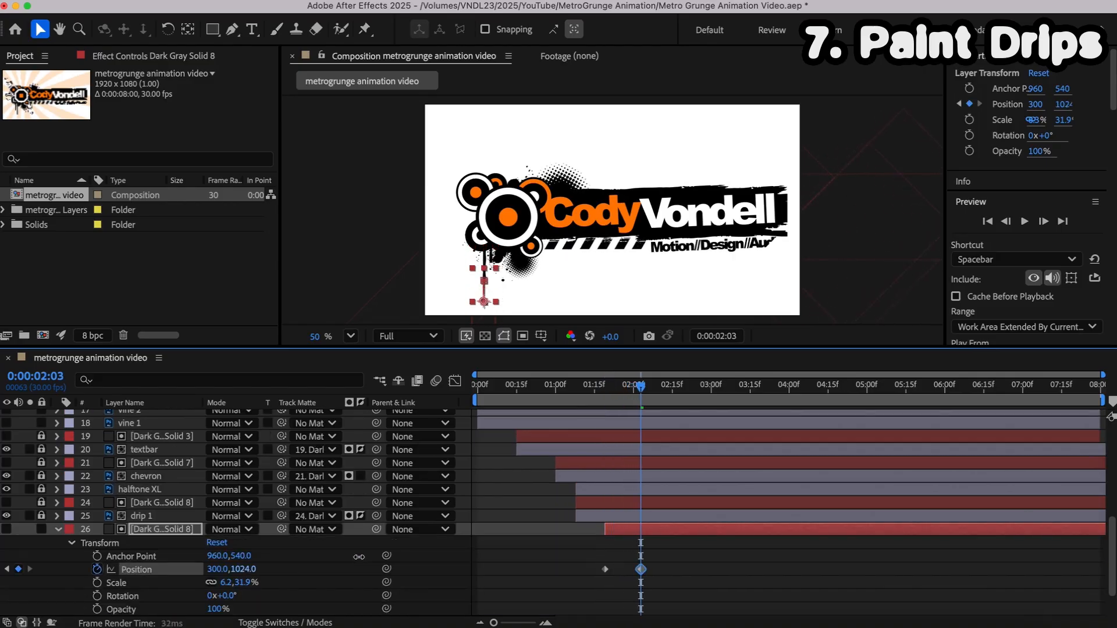
right_click(640, 569)
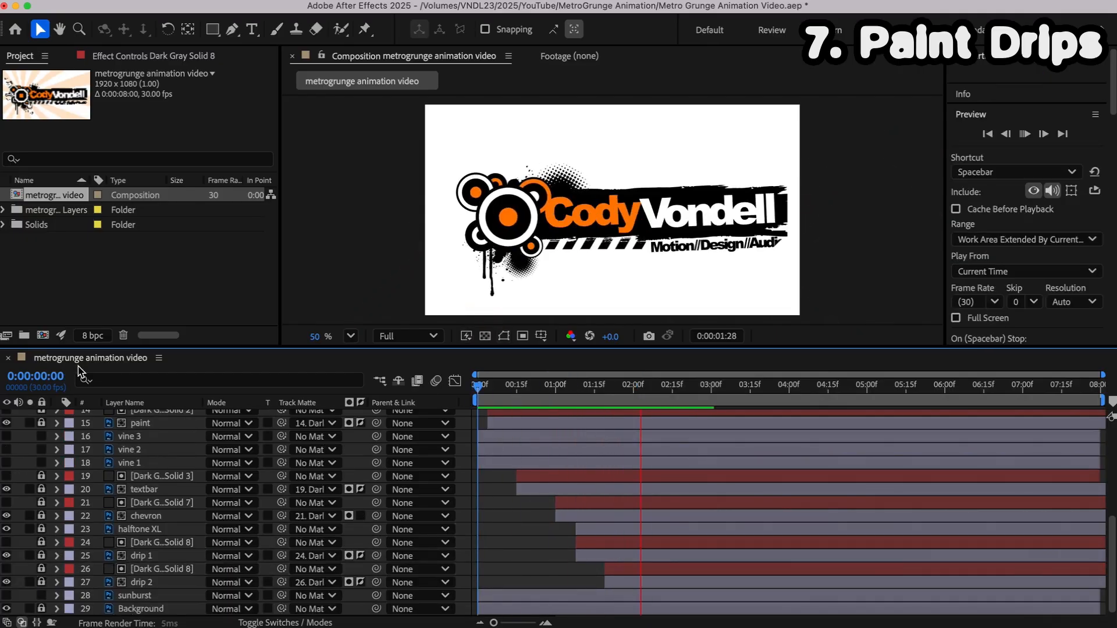
click(890, 385)
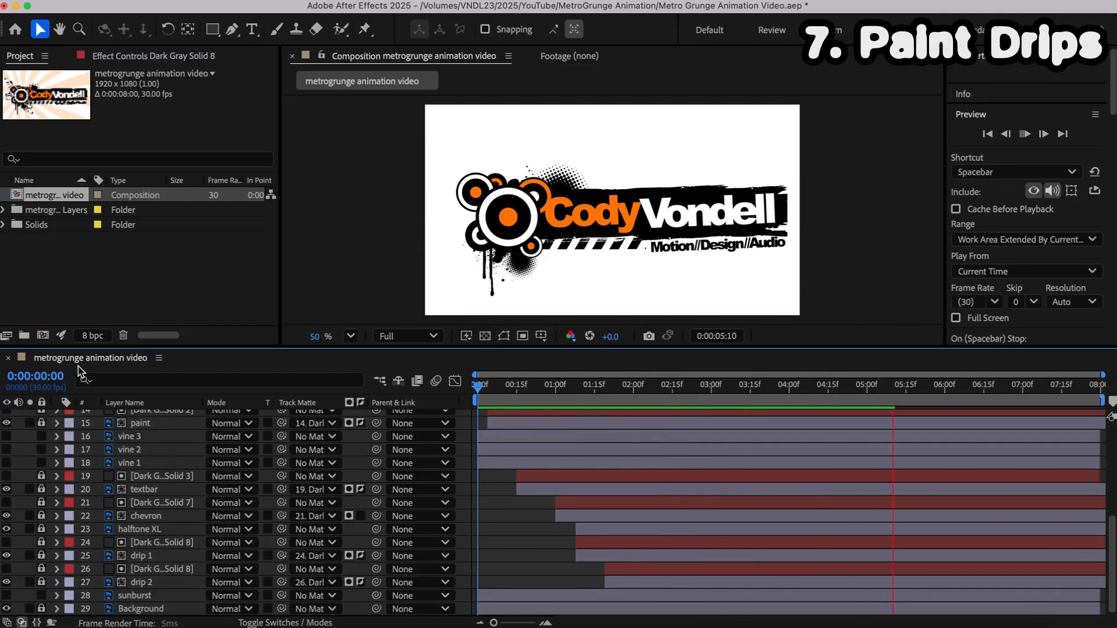
Step: Keyframe the sunburst's Rotation at 0:00 and a rotated value at the comp's end
key(cmd+s)
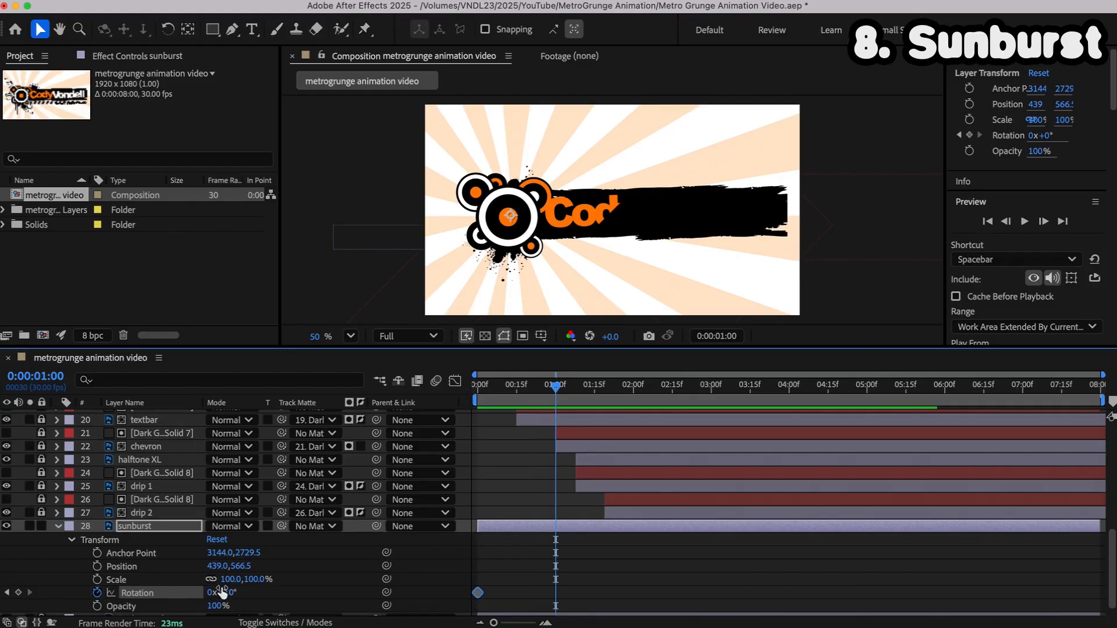
click(221, 593)
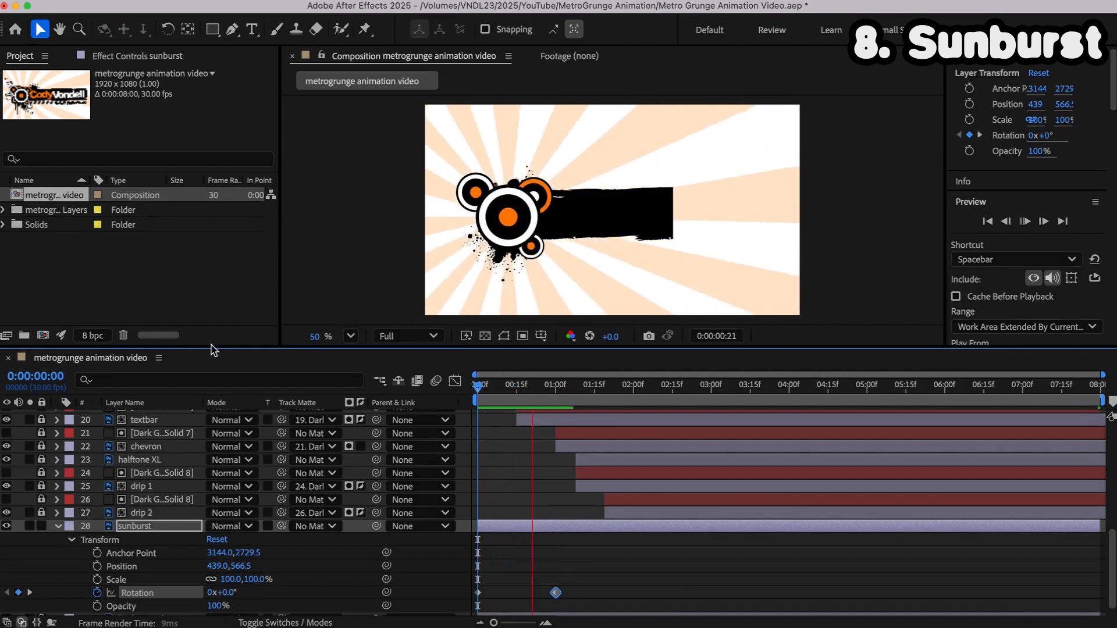
click(564, 384)
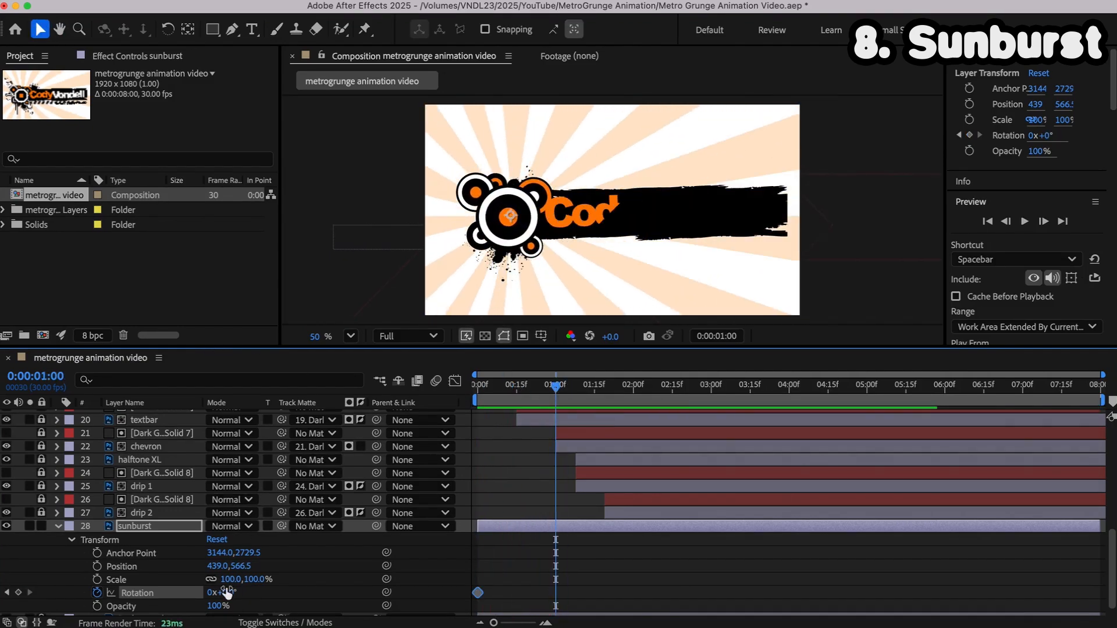
click(512, 385)
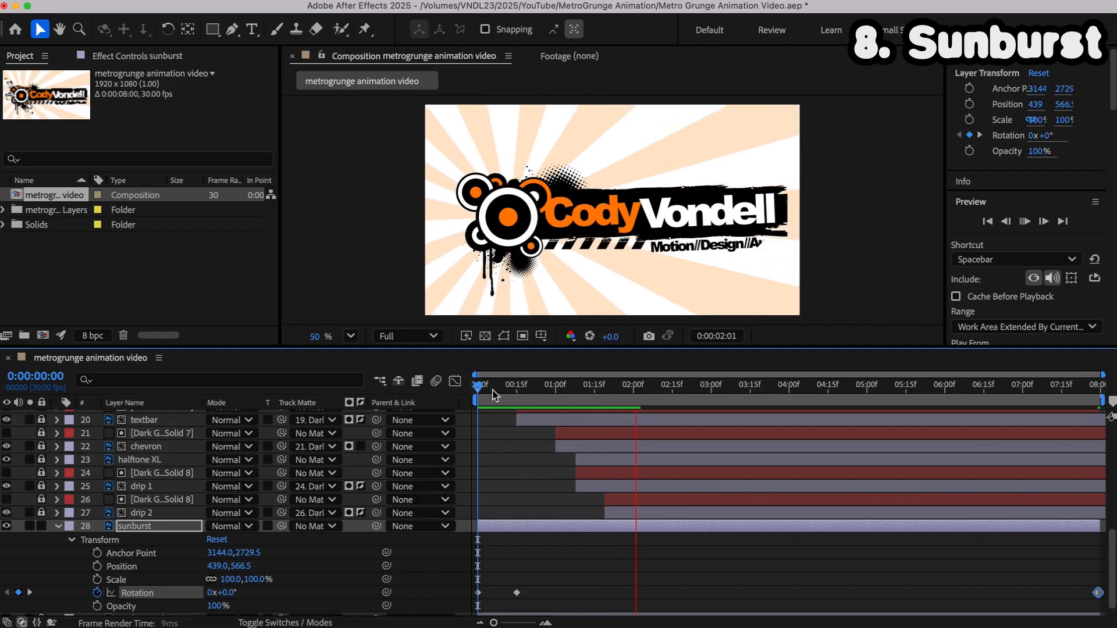
click(565, 385)
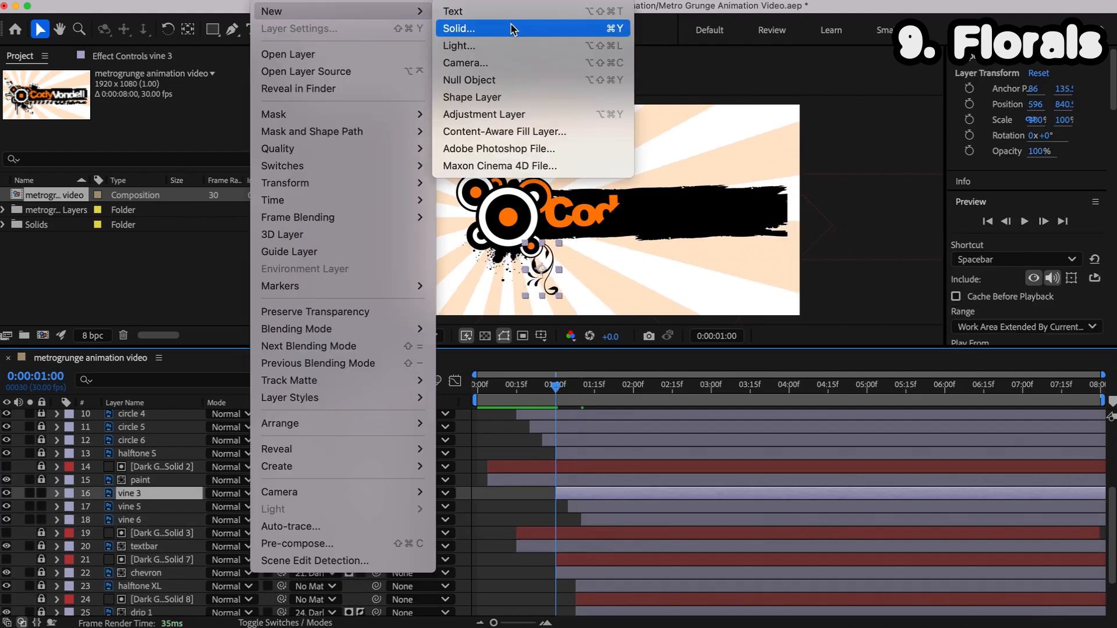
Step: Add a dark gray solid matte with a hold Position keyframe and preview the vine reveal
click(459, 29)
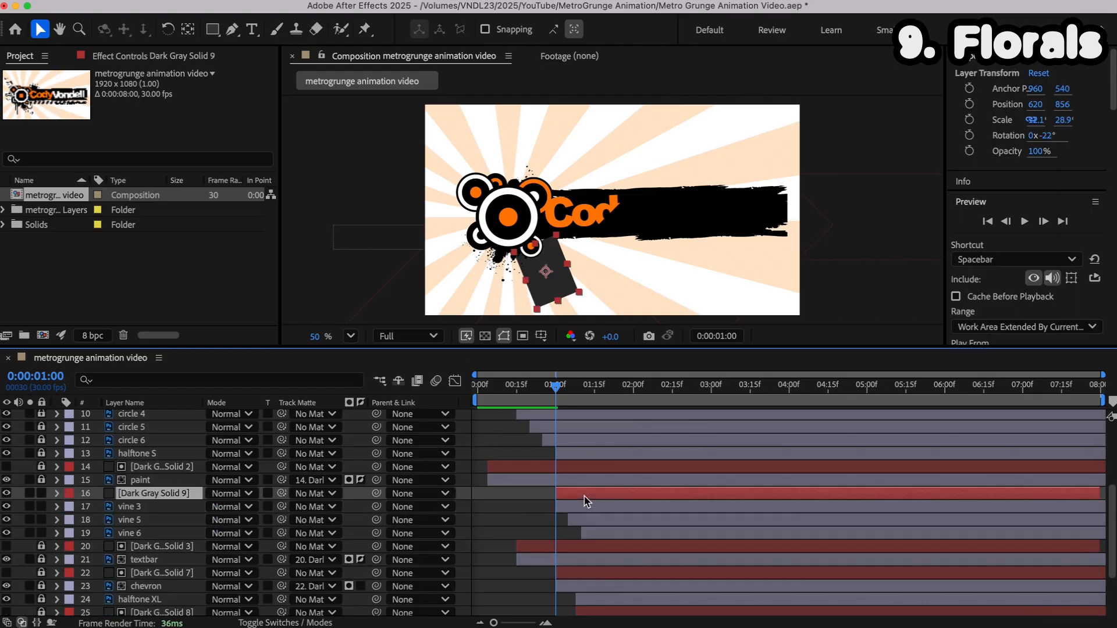
click(57, 493)
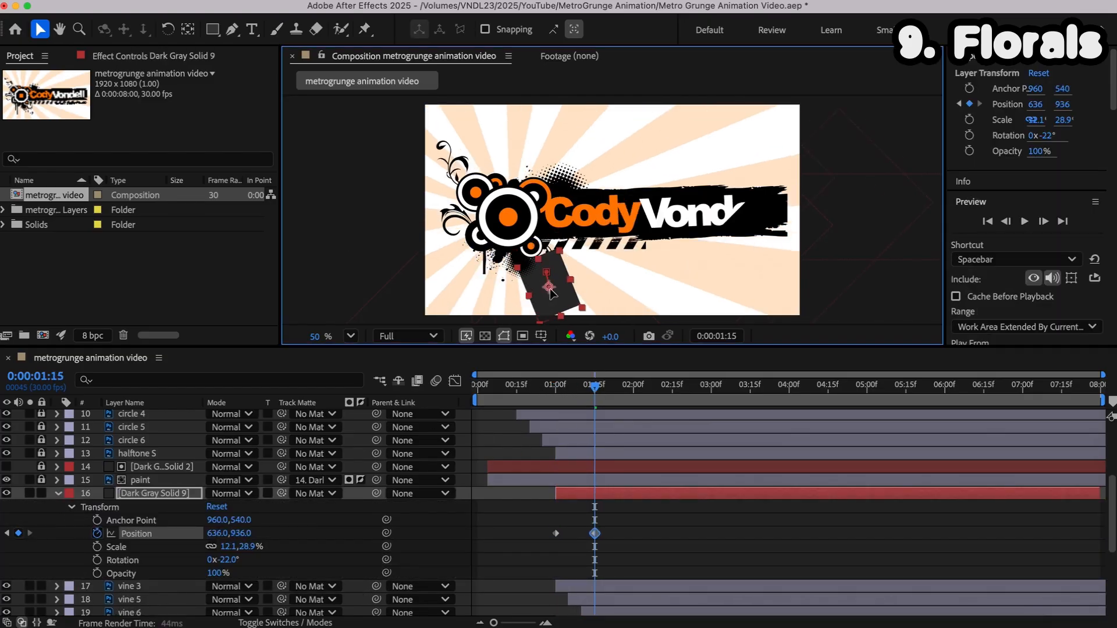
right_click(594, 533)
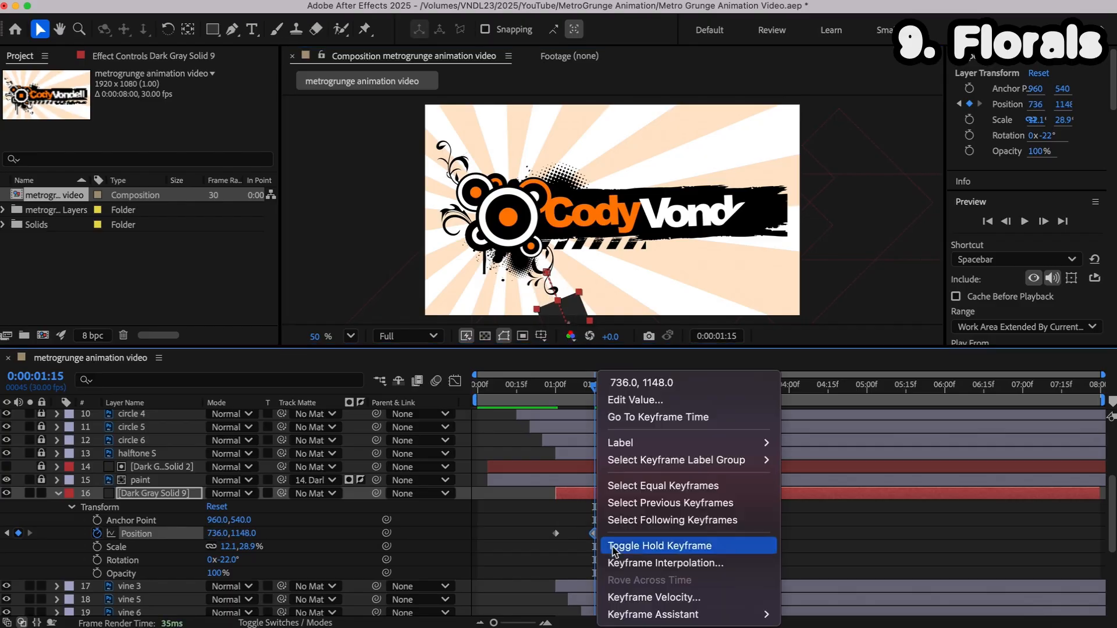
mouse_move(686, 587)
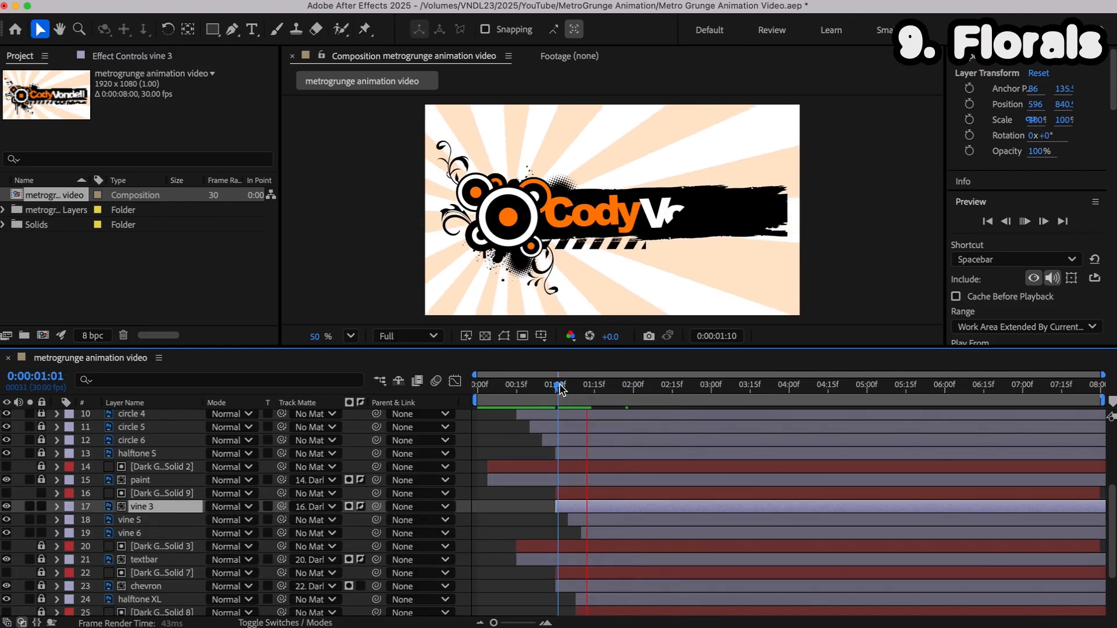
drag(559, 385, 509, 384)
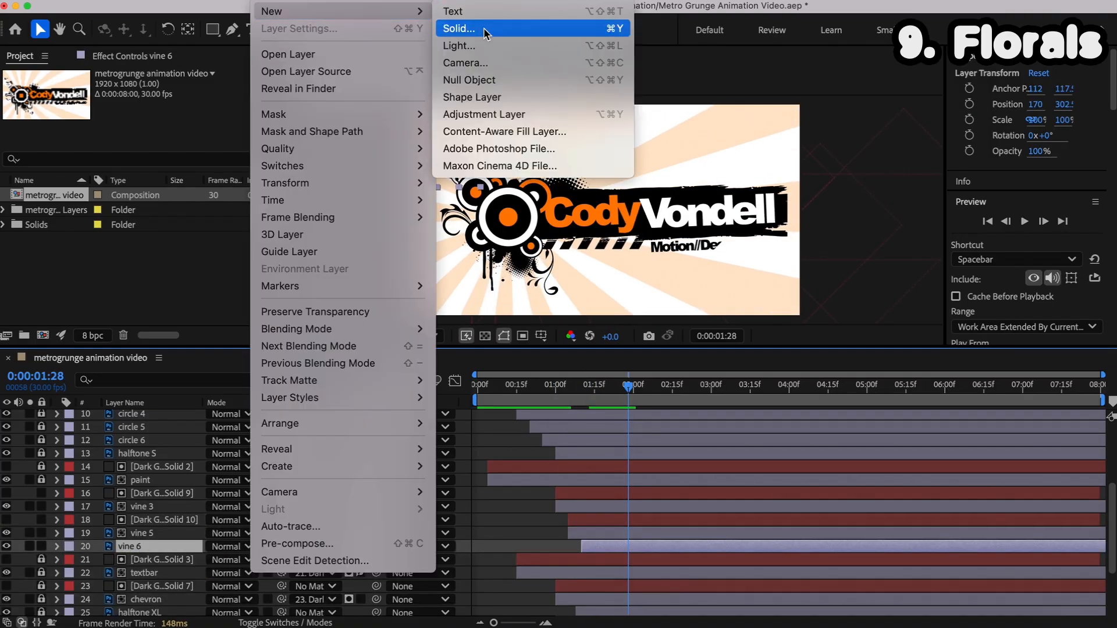
Step: Add another solid matte for vine 6, placed at the frame's top-left corner
click(458, 28)
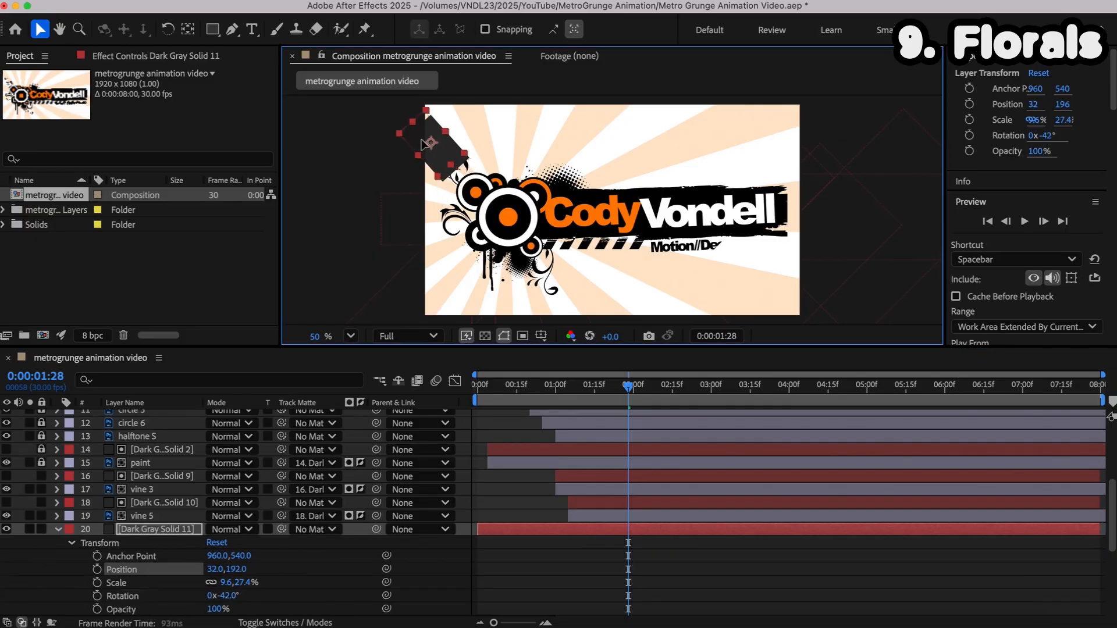
drag(427, 143, 449, 164)
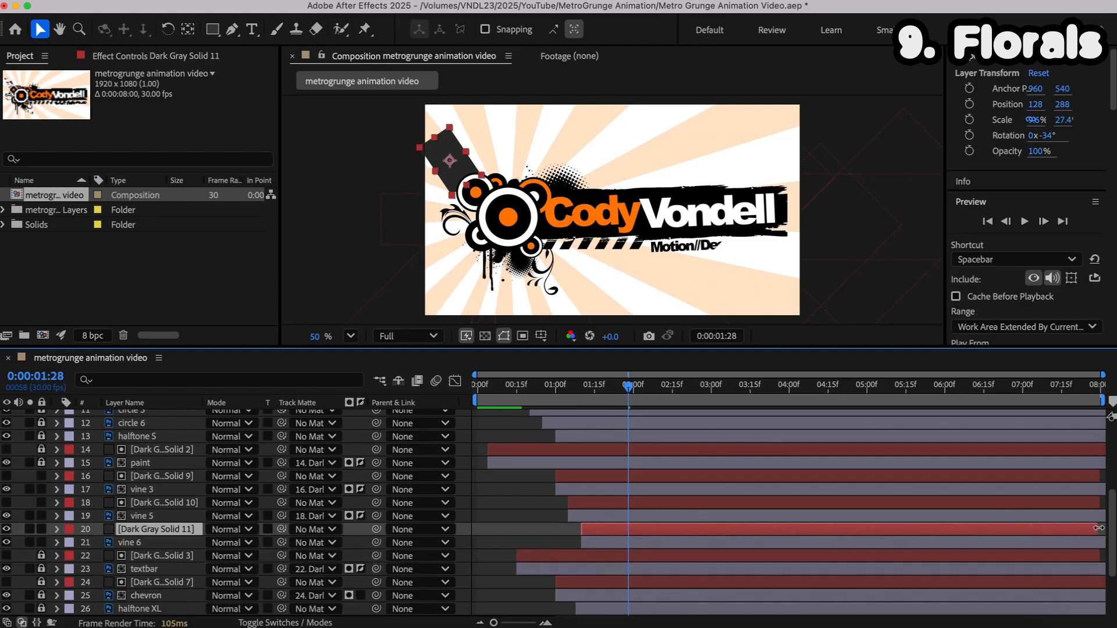
click(581, 385)
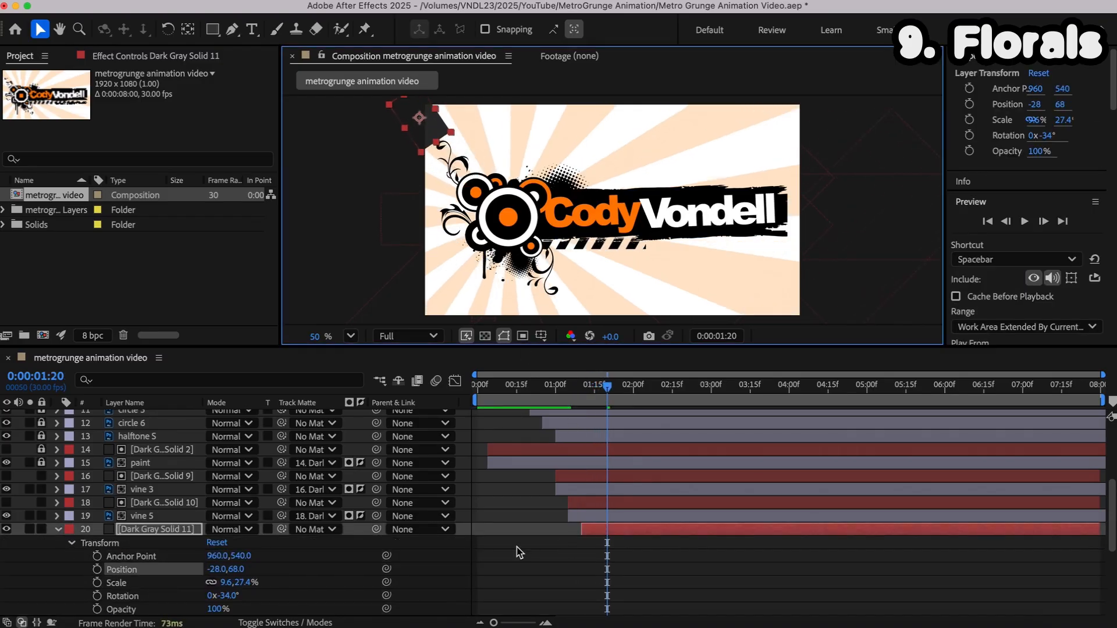
click(96, 568)
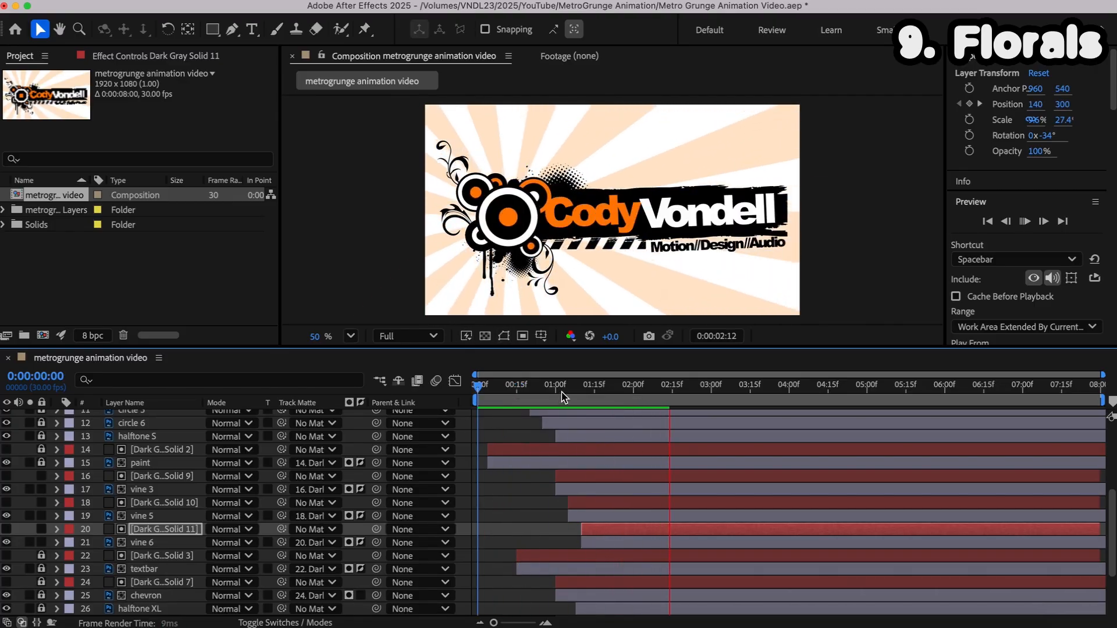
Step: Select vine 6 with its matte to start both around one second later
click(596, 385)
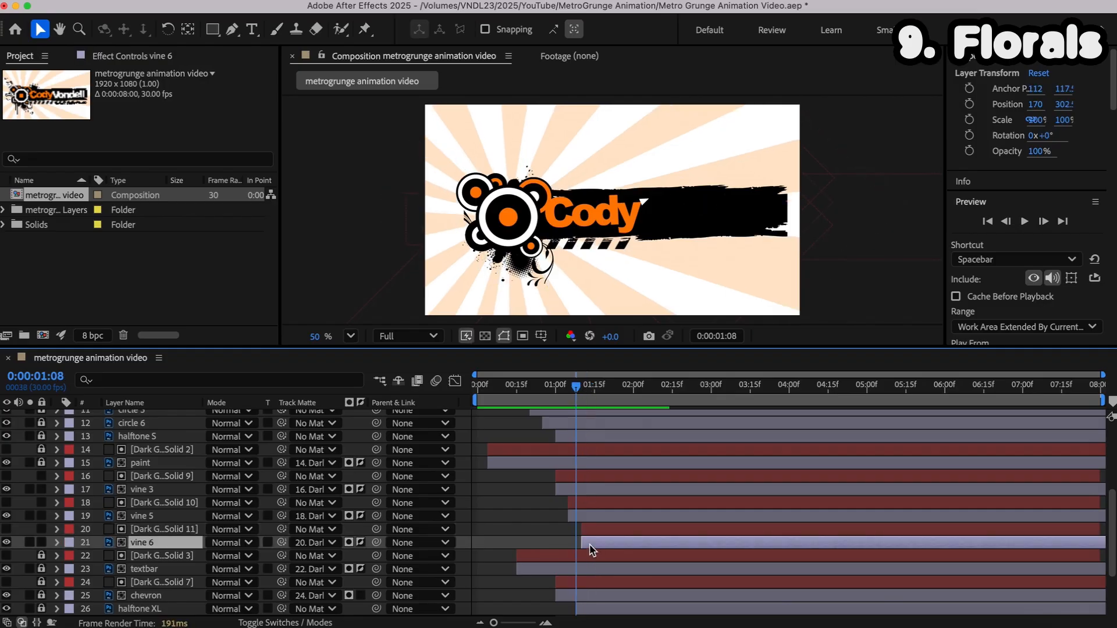
click(164, 529)
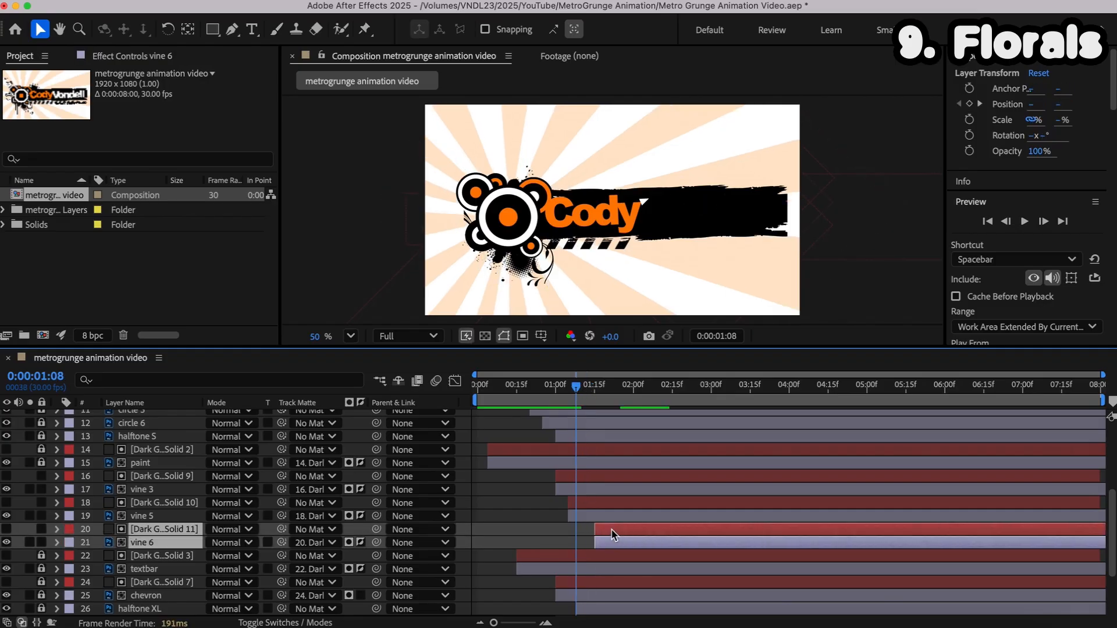
click(586, 384)
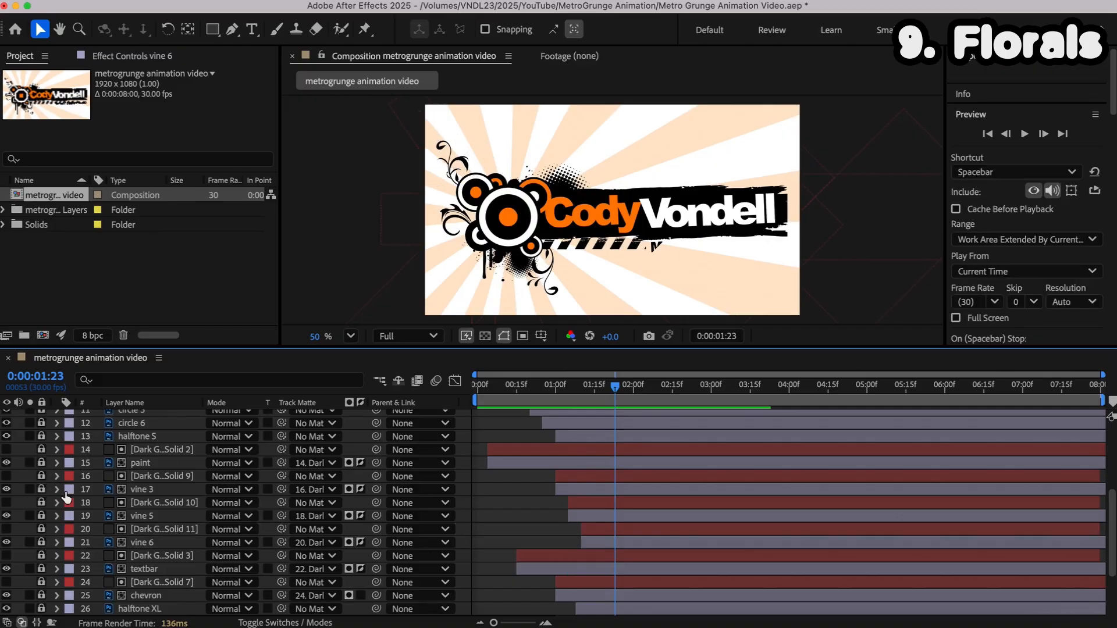
Step: Save, then add a wiggle(3,5) expression to circle 1 and circle 2 positions
key(cmd+s)
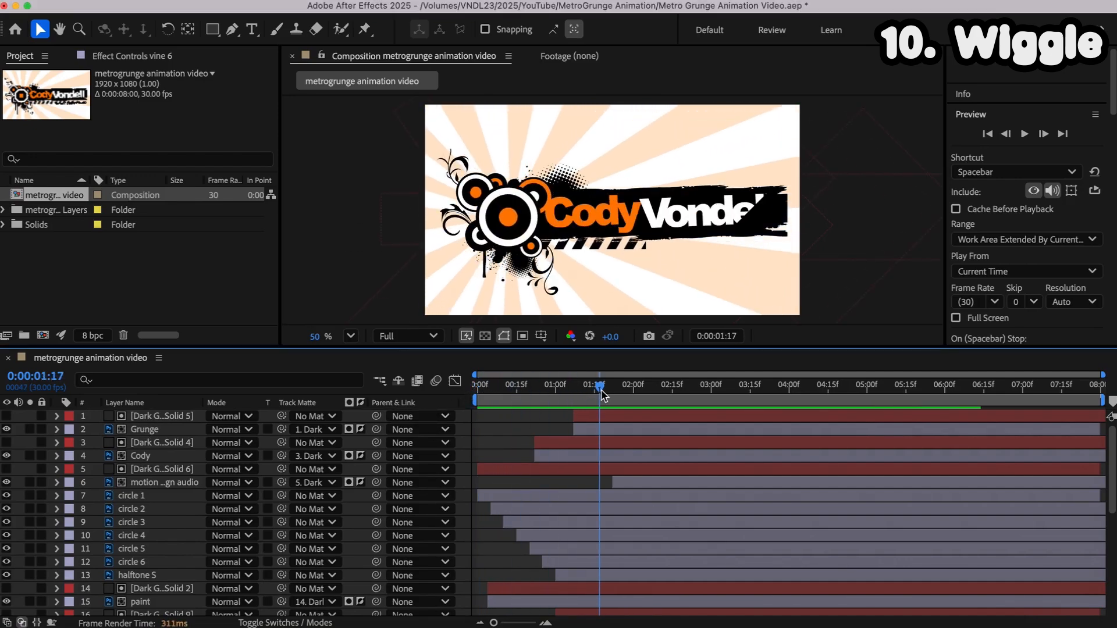
right_click(115, 548)
text(wiggle(3)
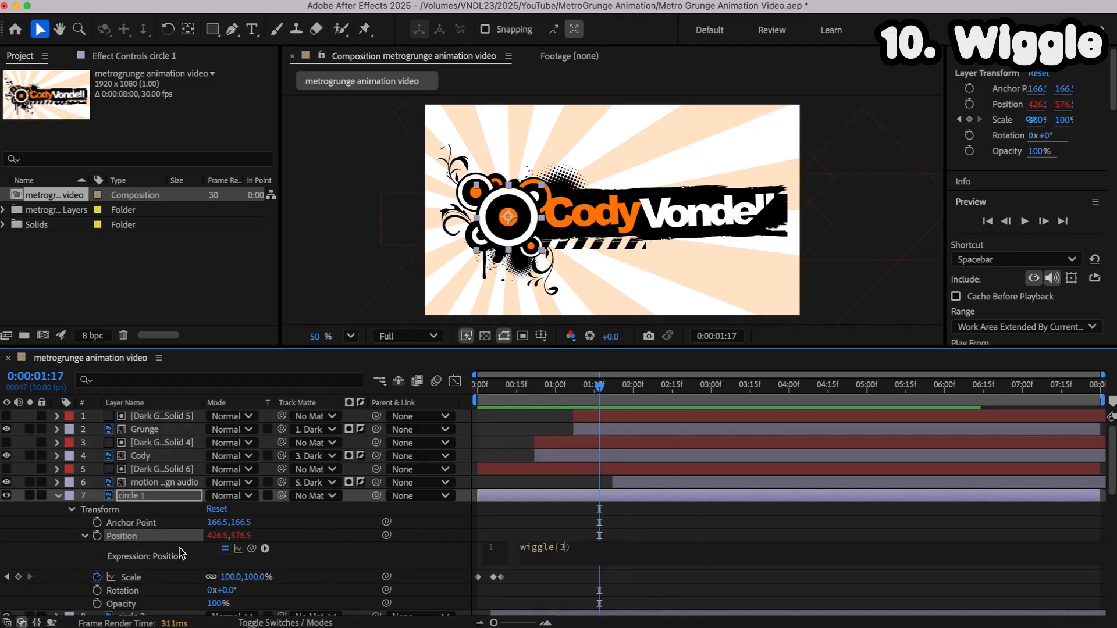
text(,5))
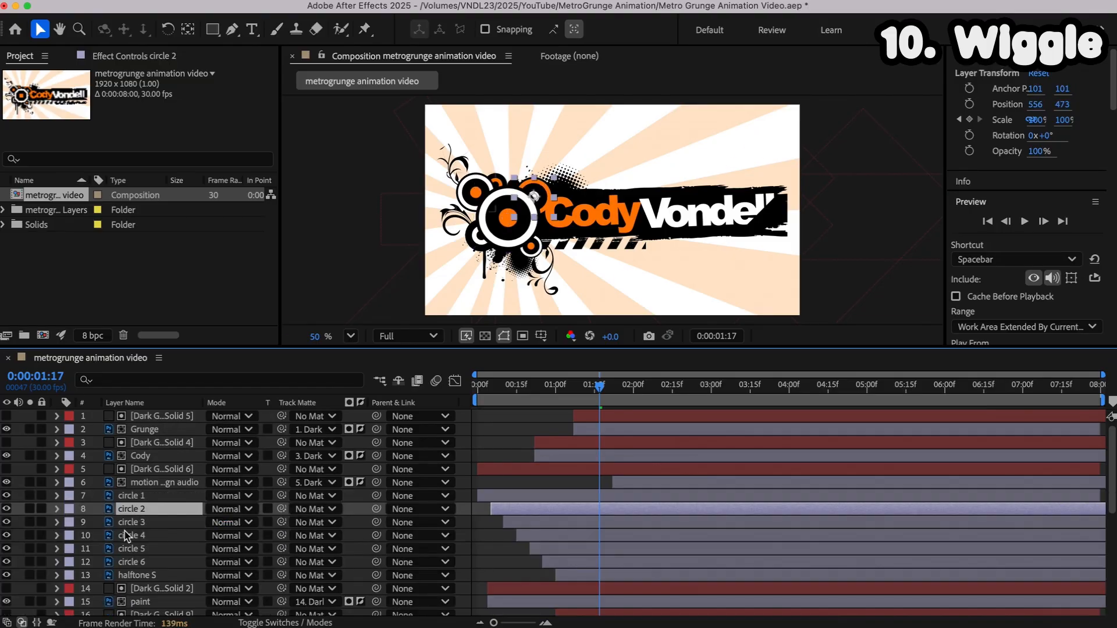
right_click(114, 549)
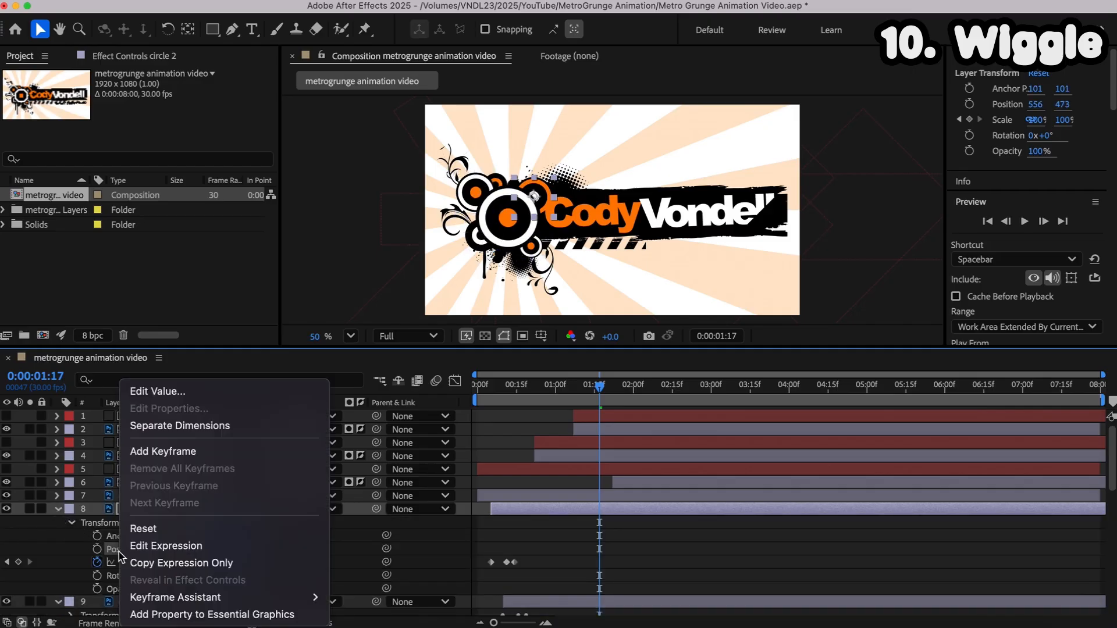
click(166, 546)
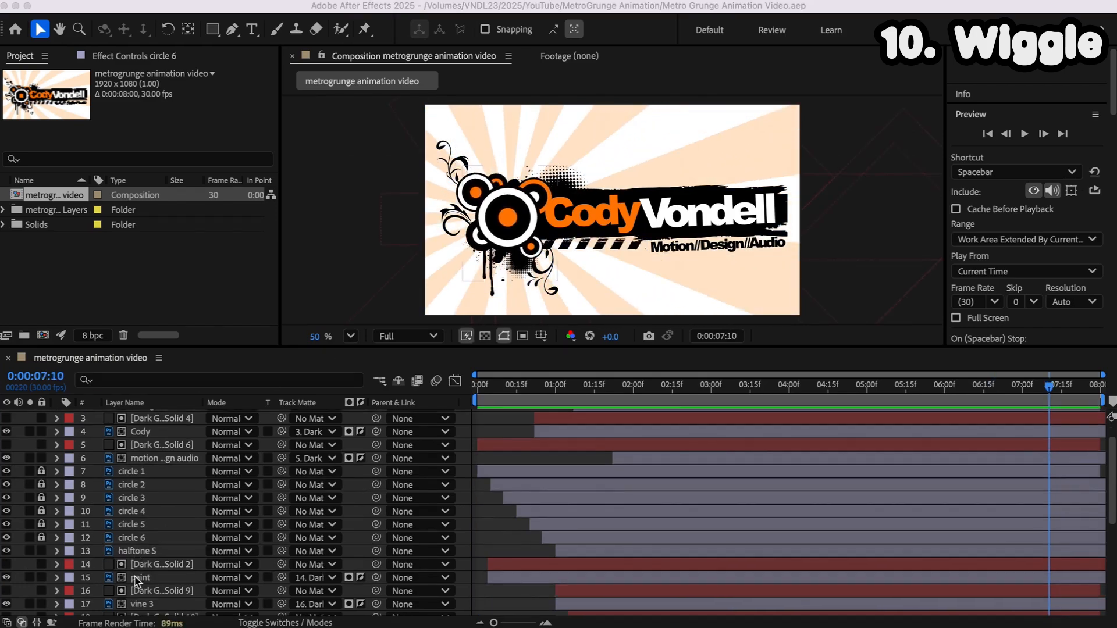
Step: Paste the wiggle expression onto the paint, halftone XL and Cody layer positions
click(136, 550)
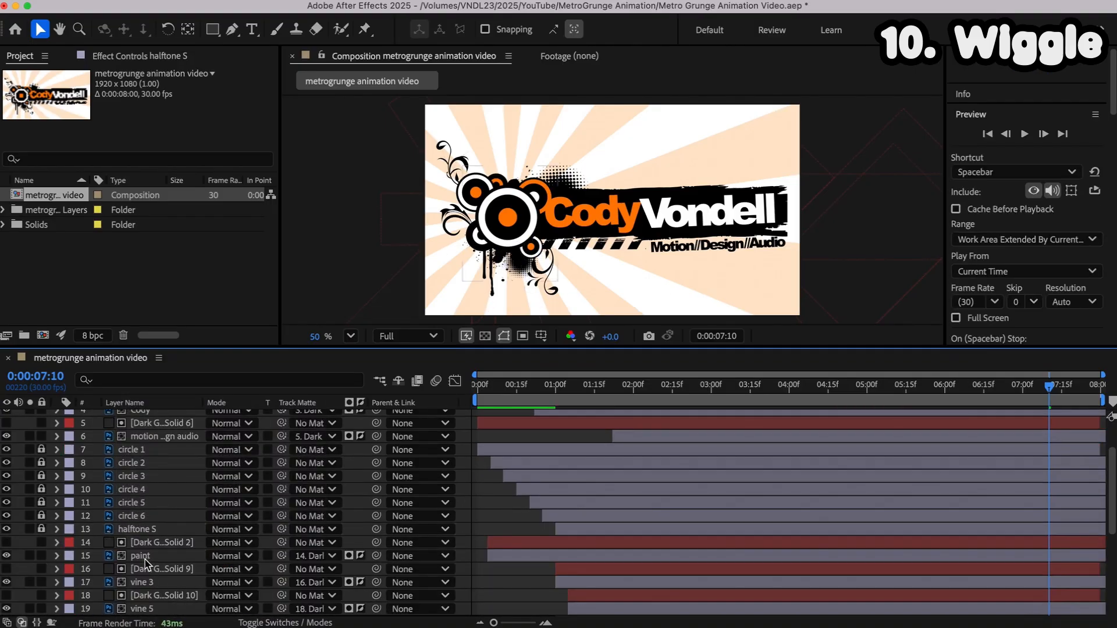
scroll(down, 3)
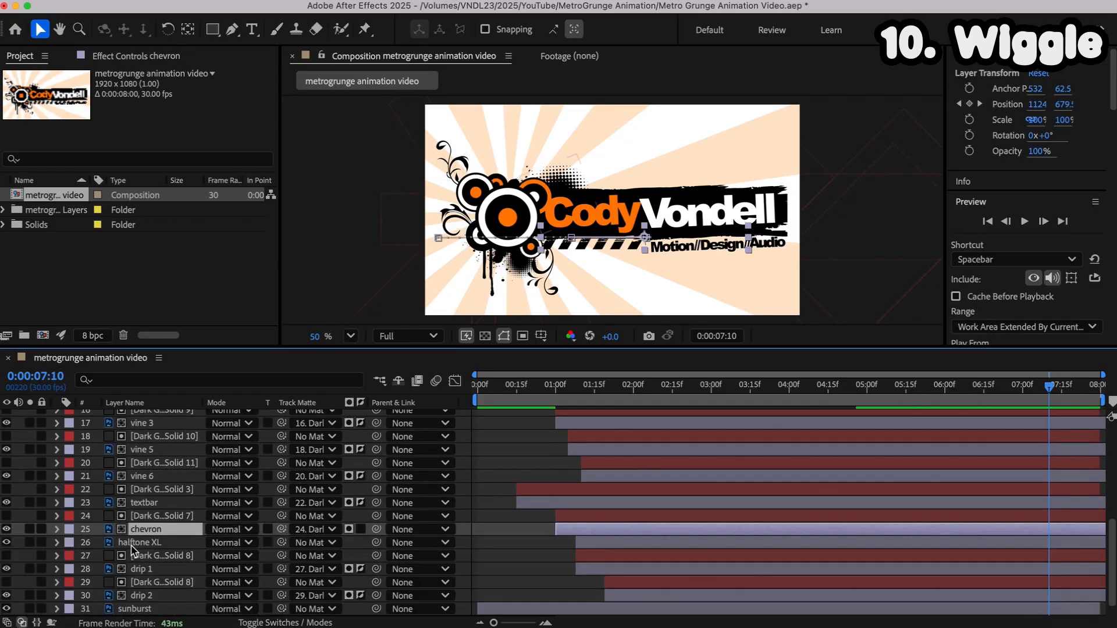
scroll(down, 3)
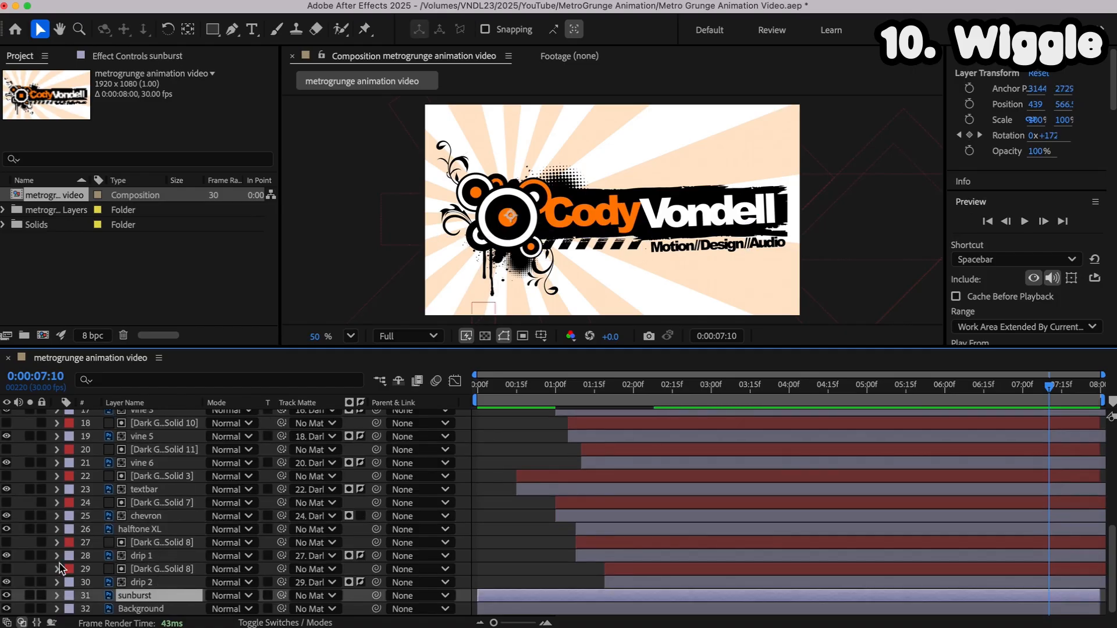
right_click(107, 568)
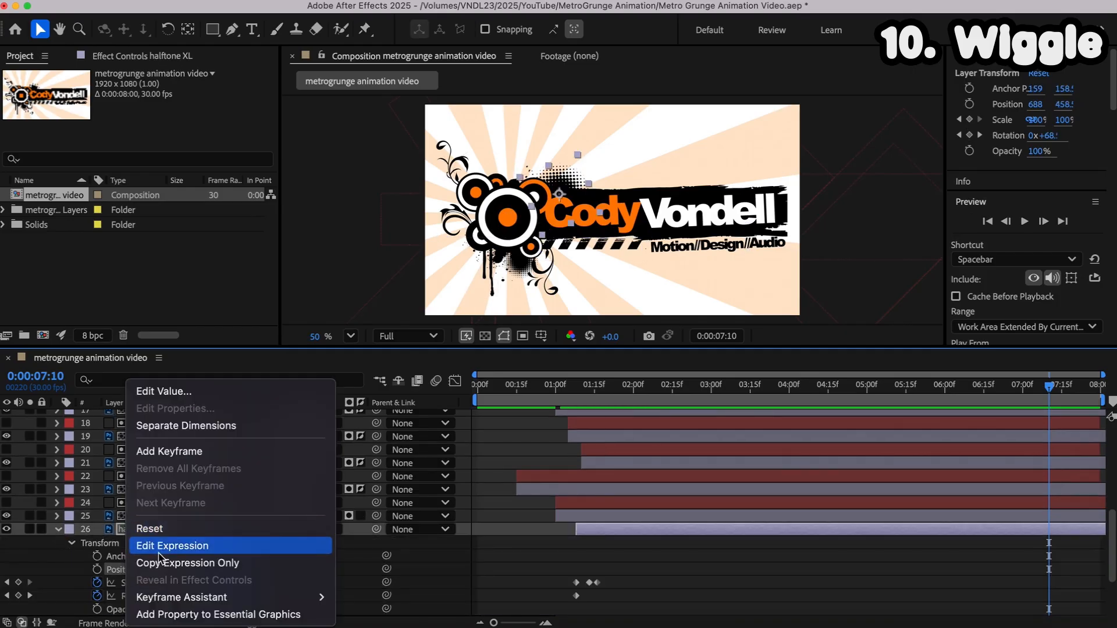
click(171, 545)
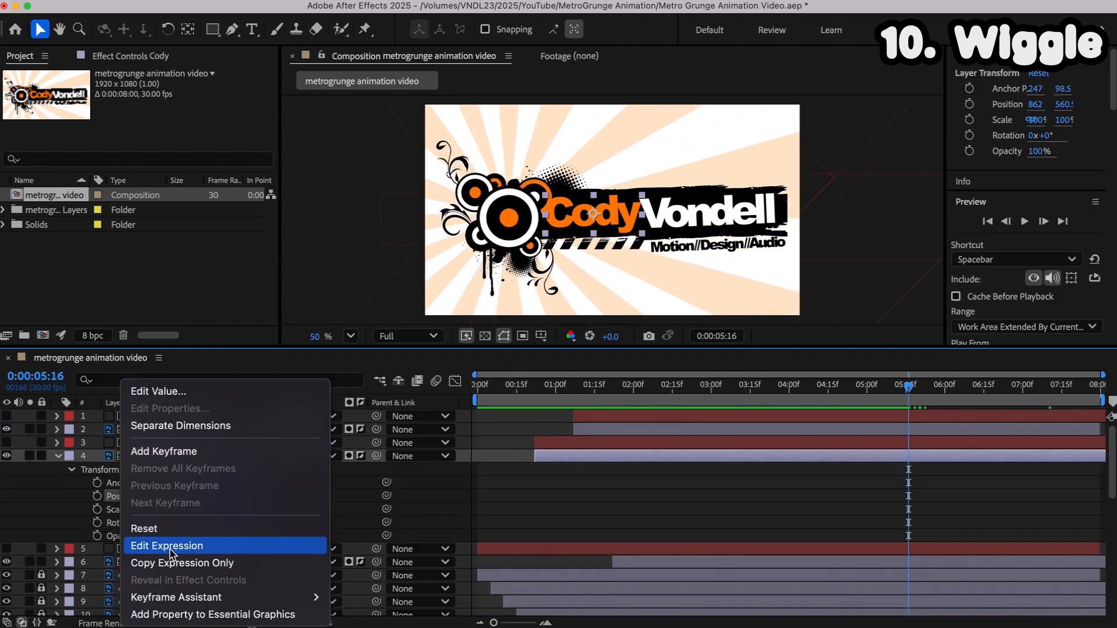
click(167, 546)
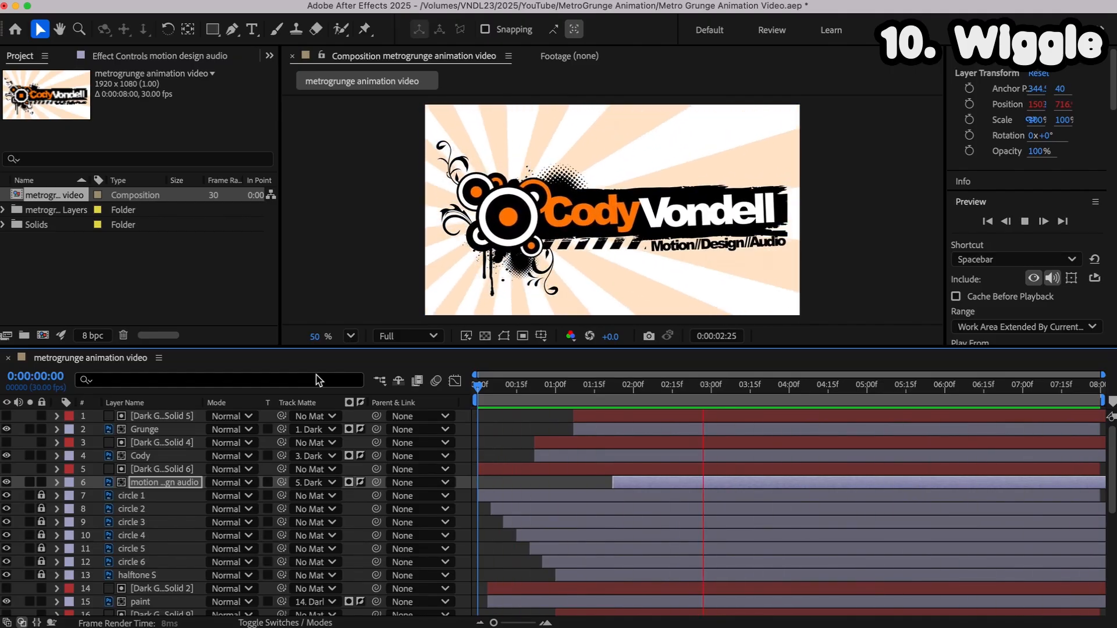
Step: Pre-compose layer groups into Titles, Radials, Paint Splatter, Florals, Text Bar, Paint Drips, Half Tones, Sunburst
click(719, 385)
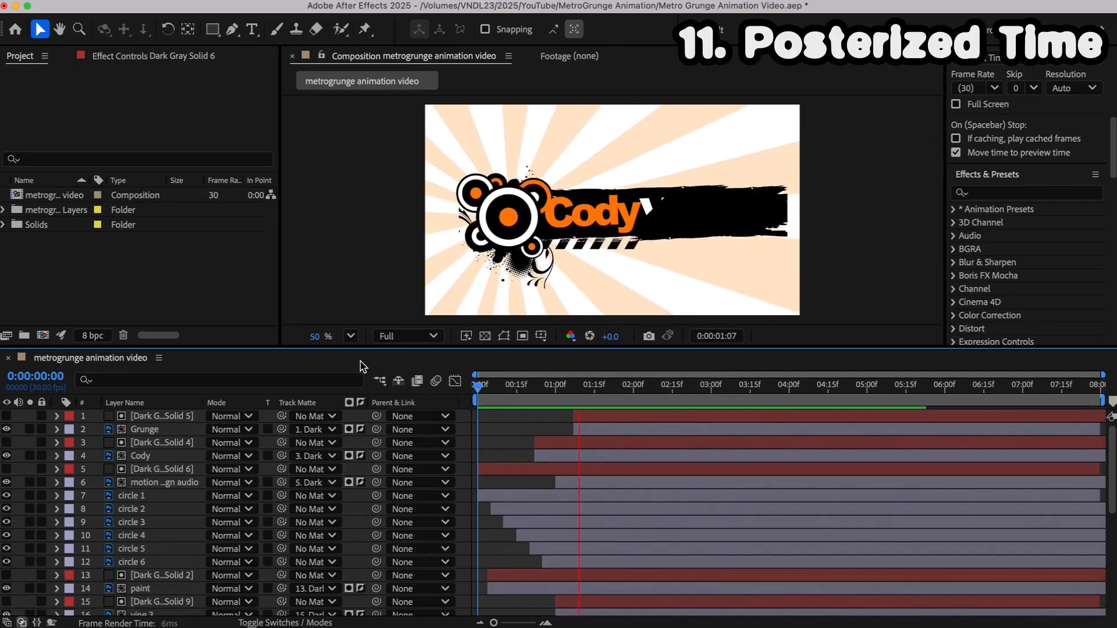
click(846, 384)
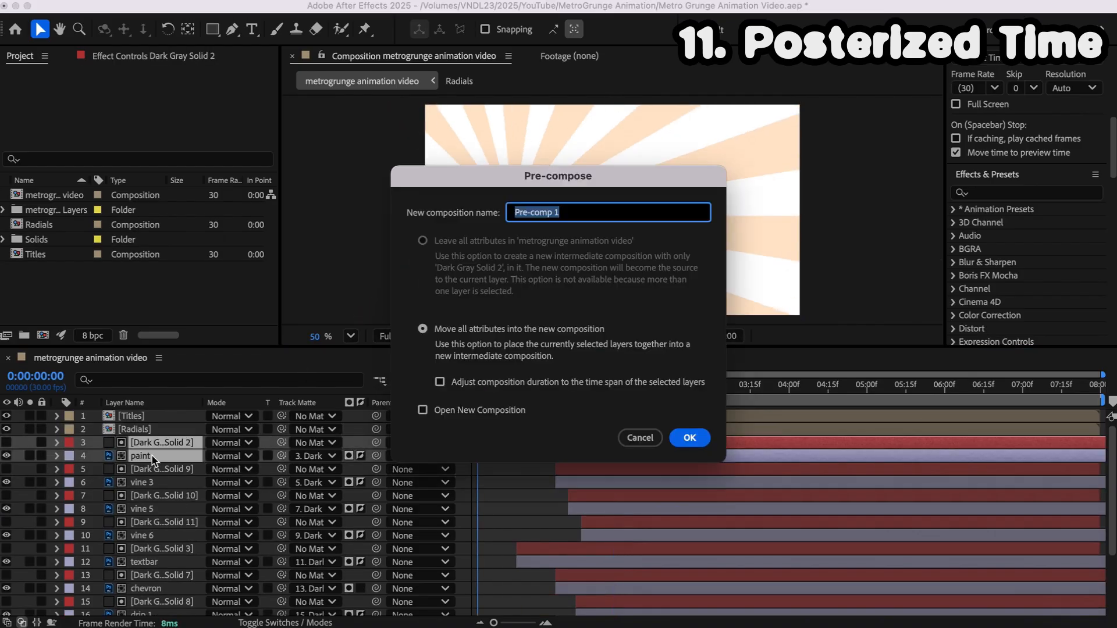
click(688, 437)
text(Florals)
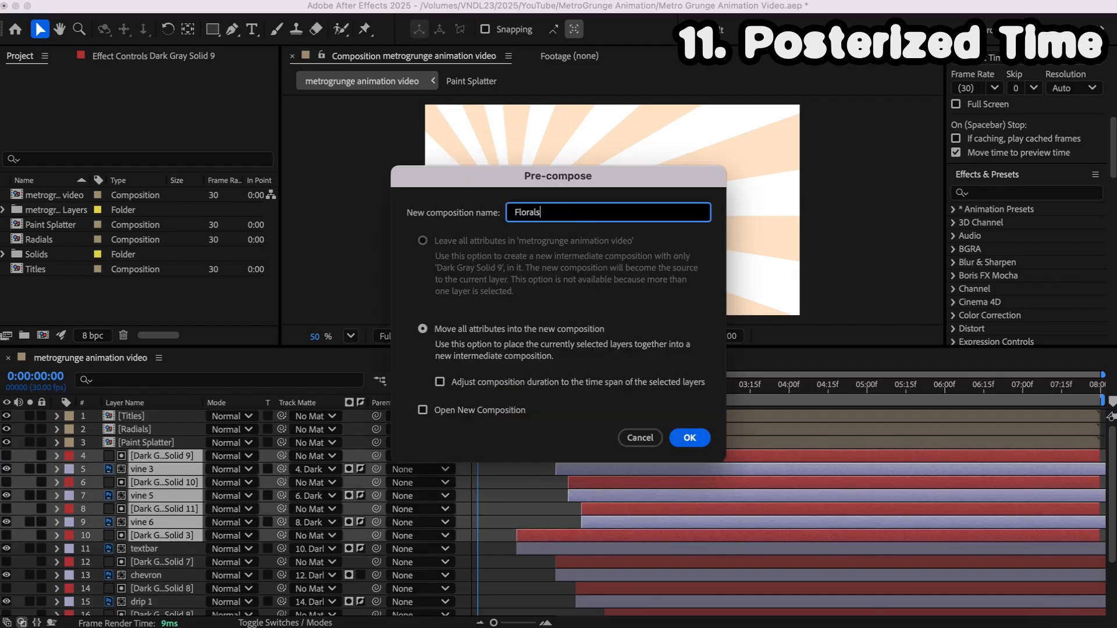
click(688, 438)
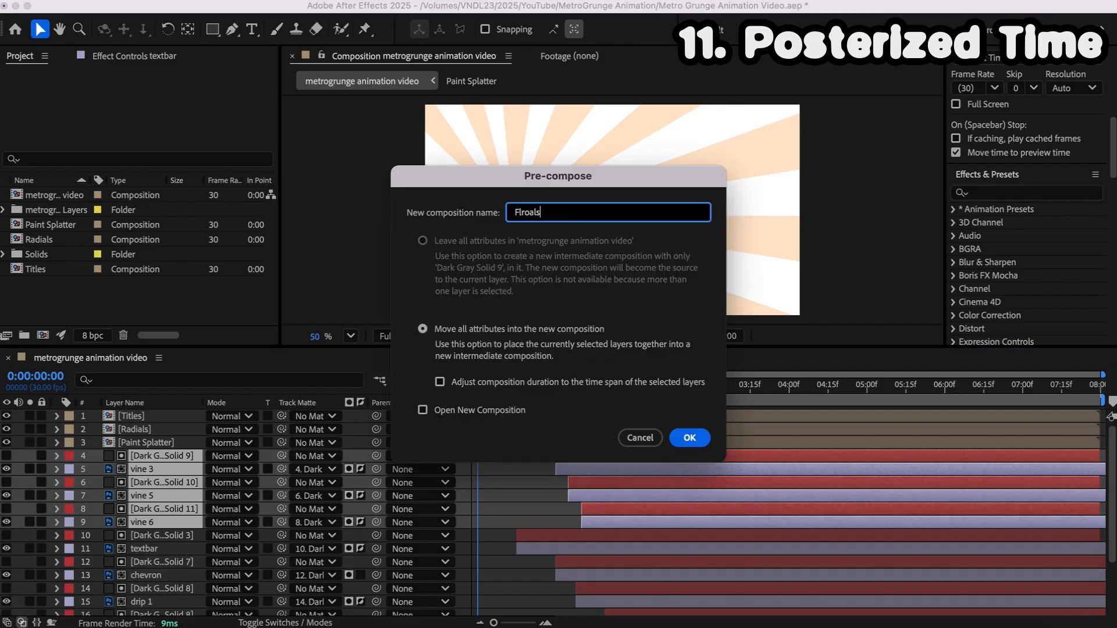
click(688, 438)
text(Text)
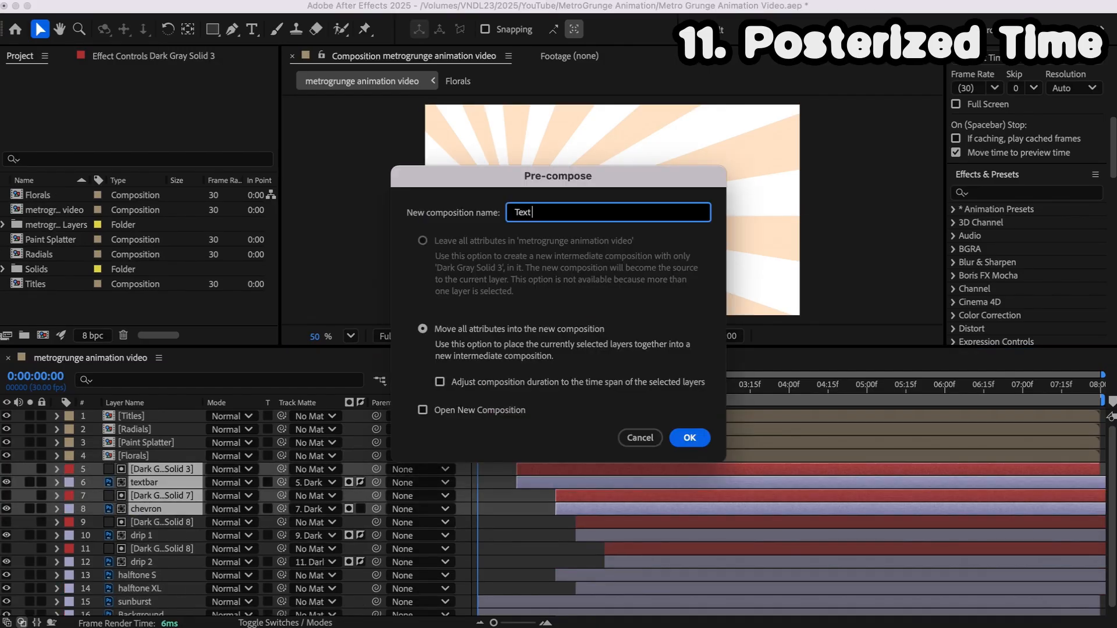
click(688, 437)
text(Half Ton)
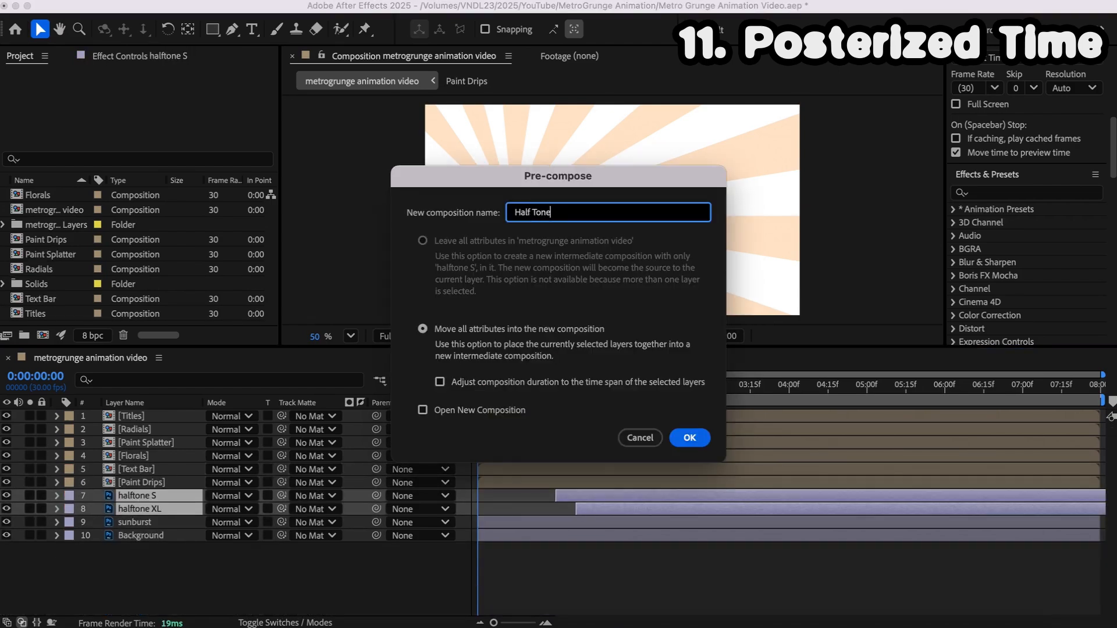
click(689, 438)
text(Sunburst)
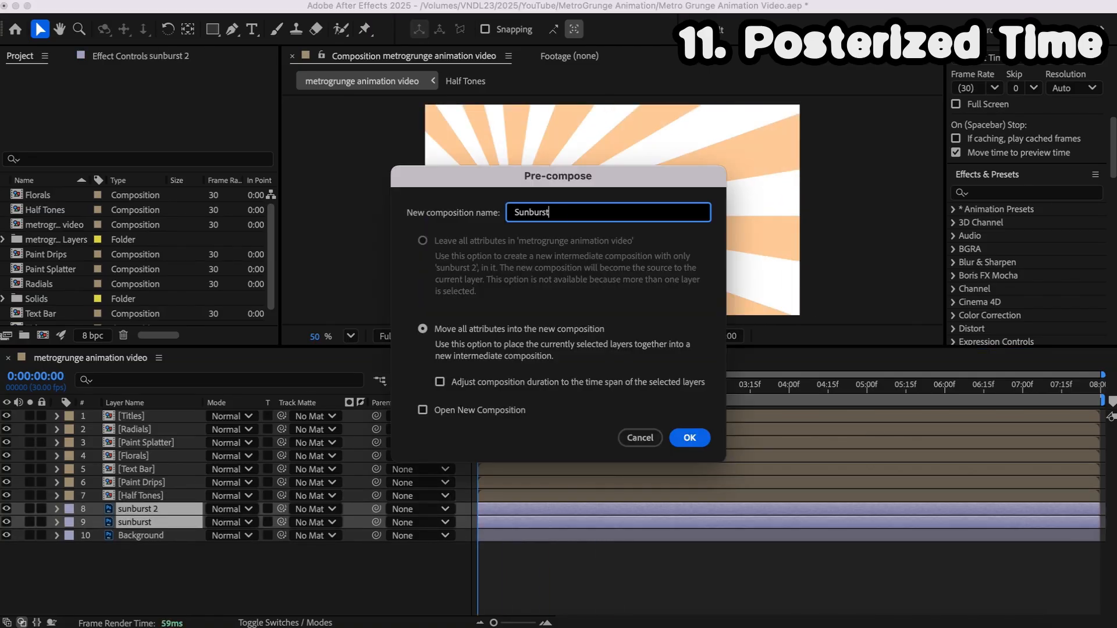
click(688, 438)
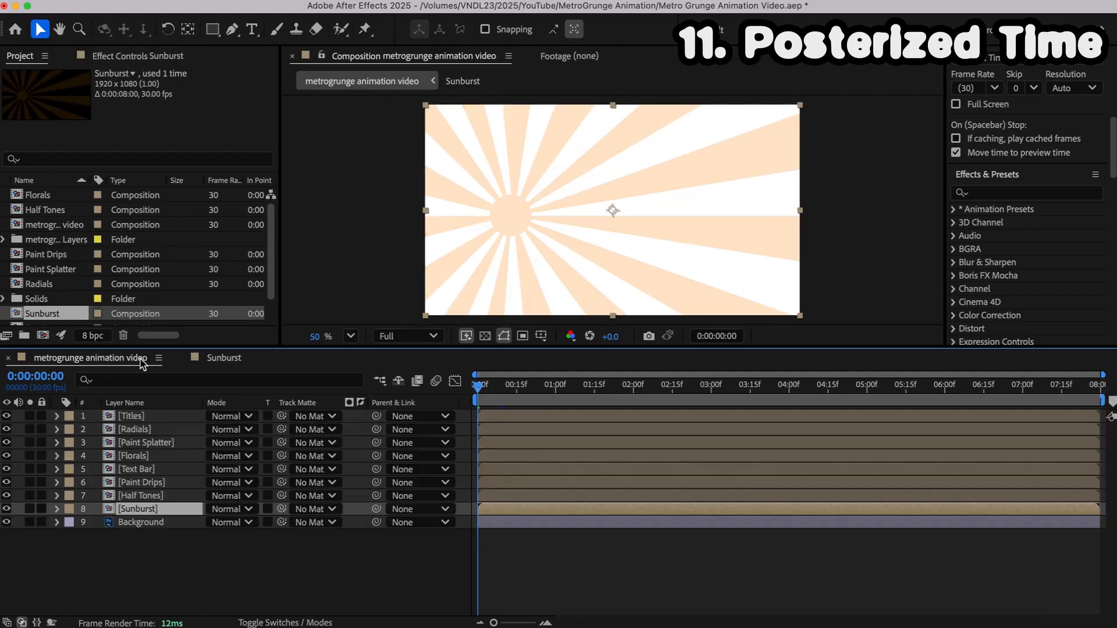
Step: Apply Posterize Time to the selected logo precomps with Frame Rate 12
text(poster)
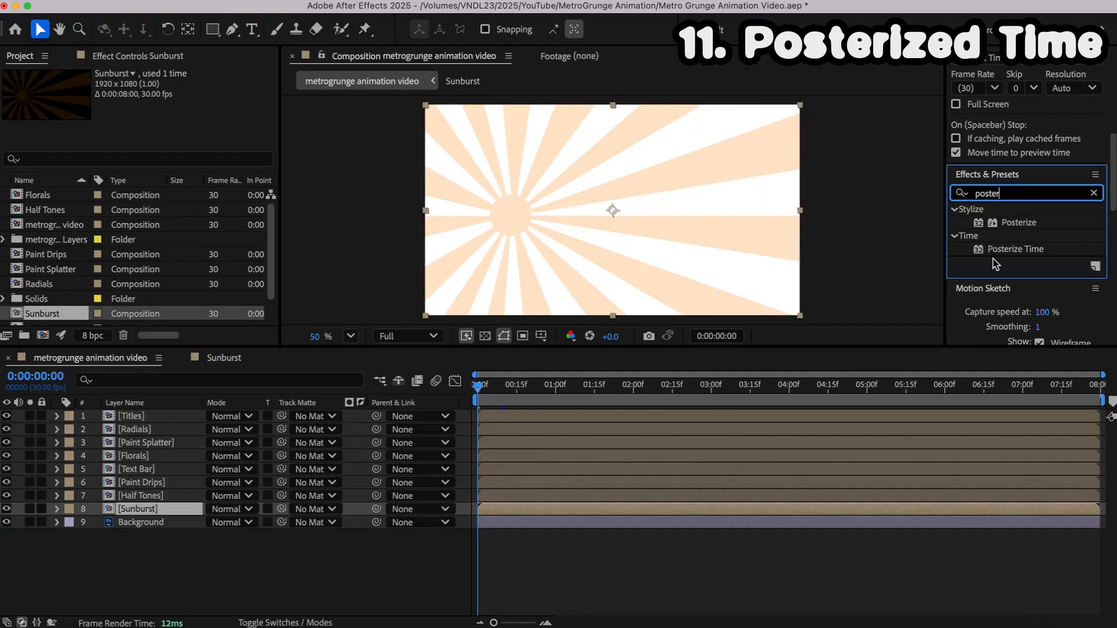
double_click(1015, 248)
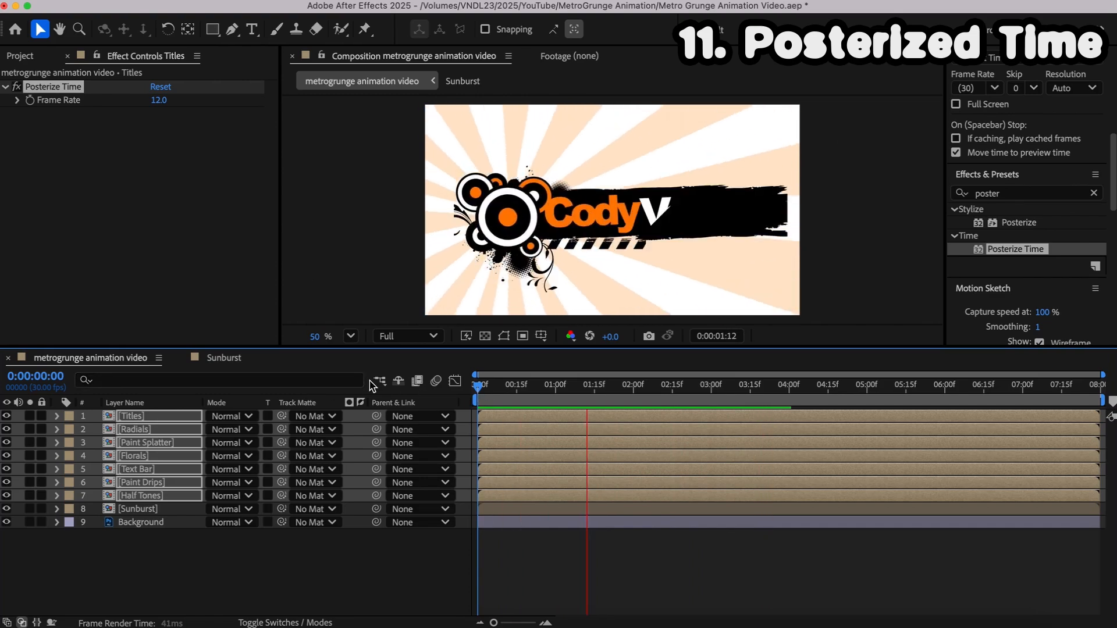
click(839, 384)
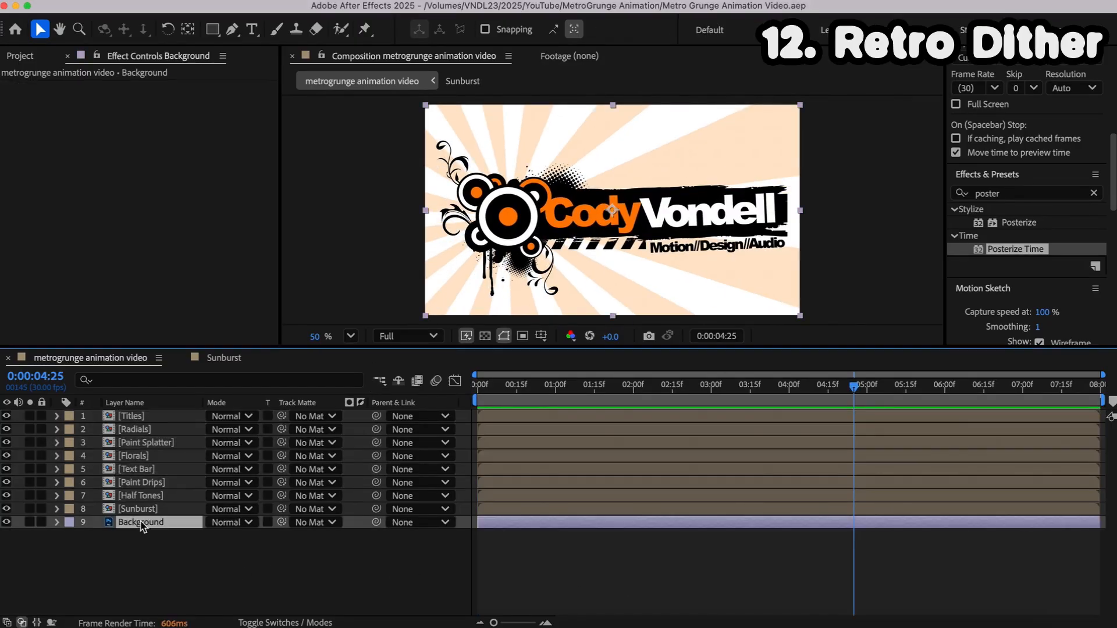
Step: Pre-compose all layers into a precomp named 'Title Animation'
text(Animat)
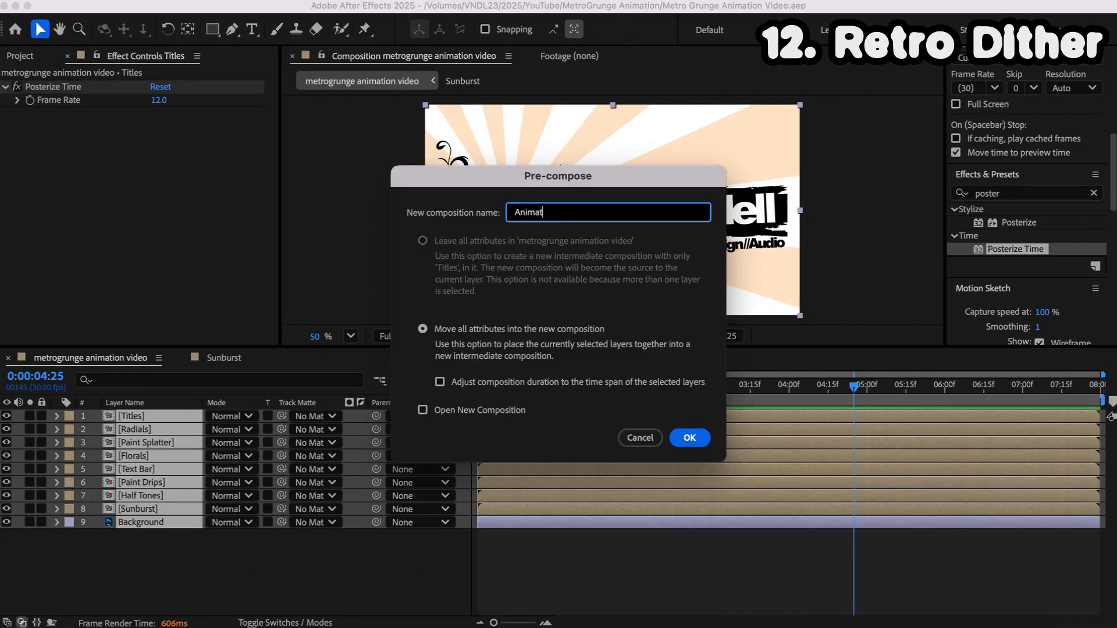
click(688, 437)
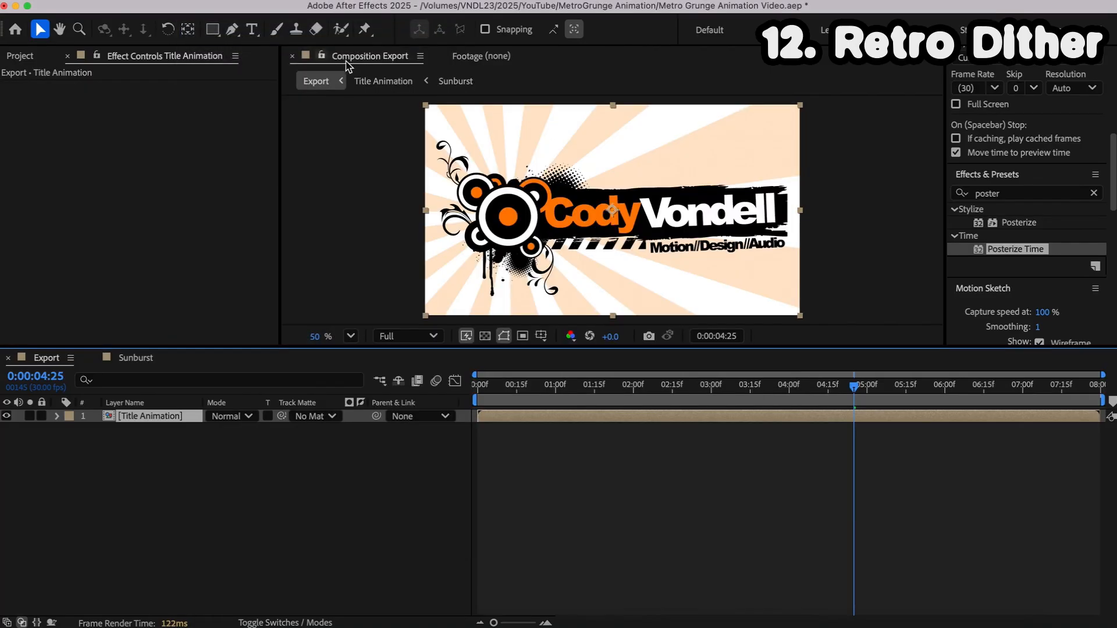
scroll(down, 3)
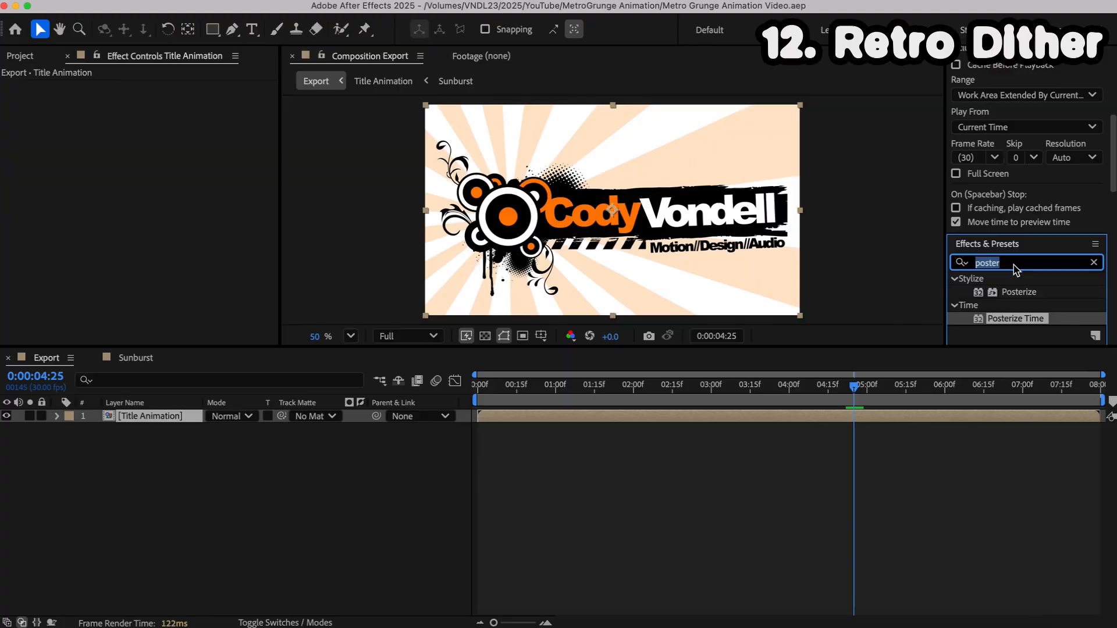
Step: Apply RetroDither with a 64-color adaptive palette, trying downscale at 16x, 6x, then 4x
text(retro)
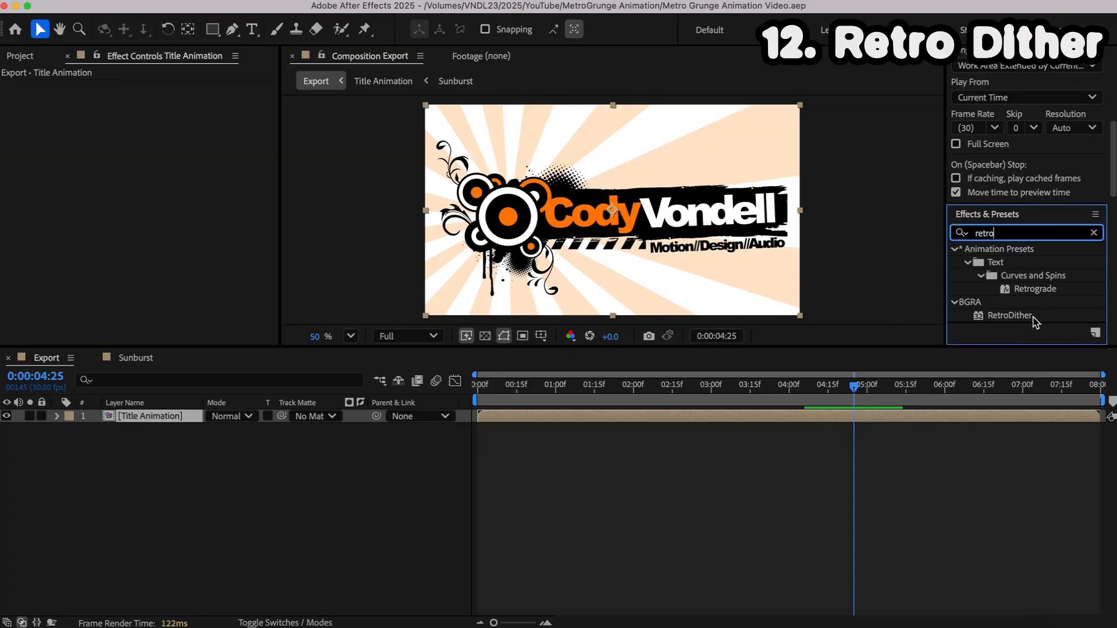
double_click(1009, 316)
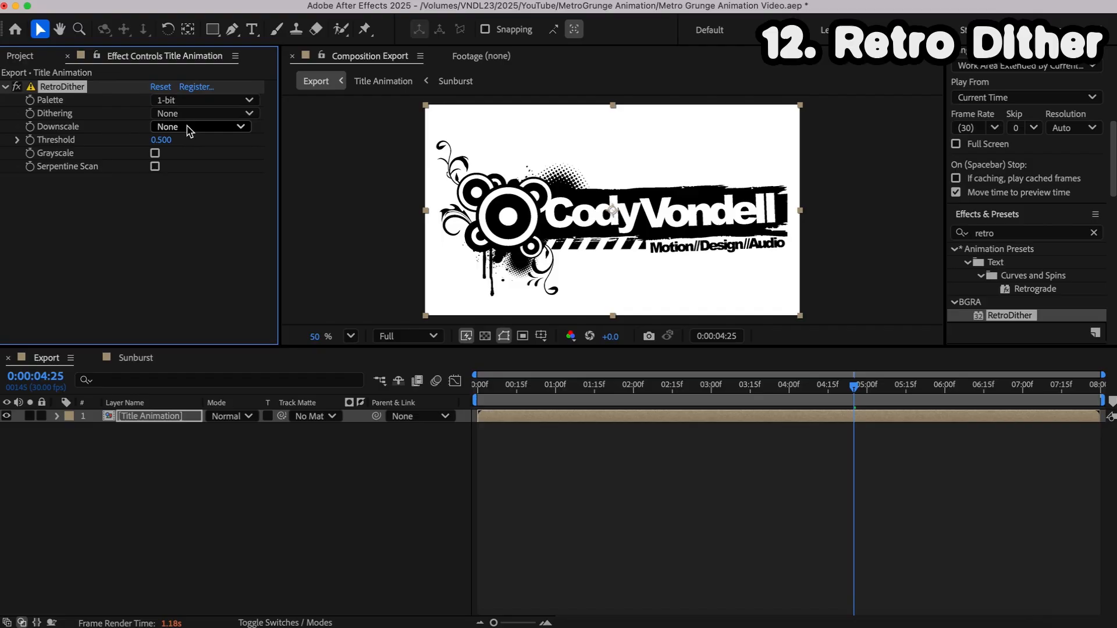
click(203, 126)
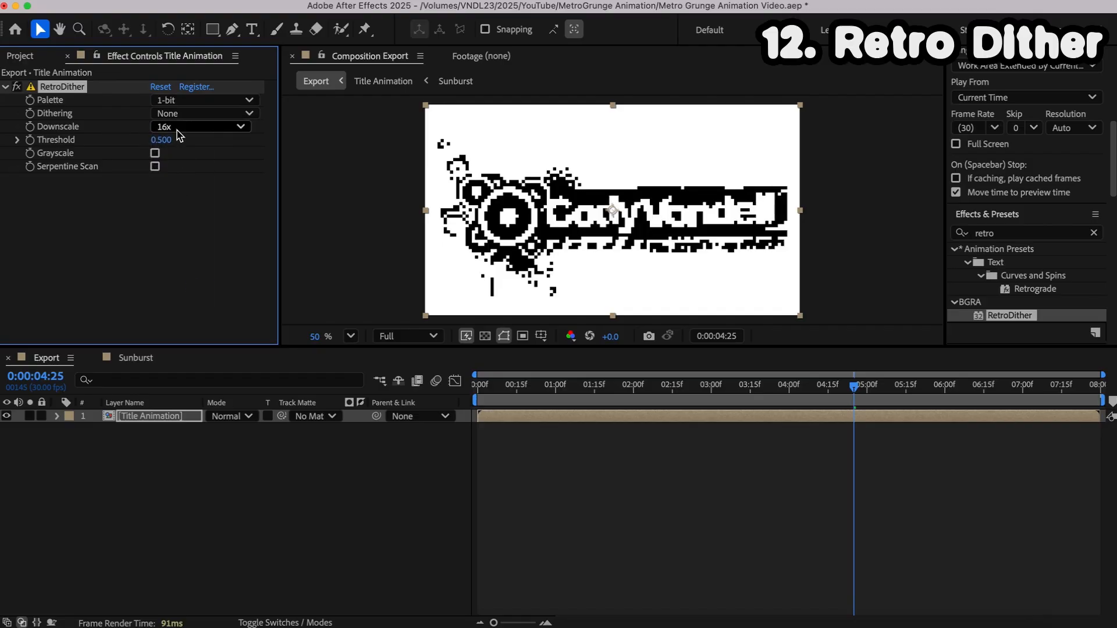
click(203, 99)
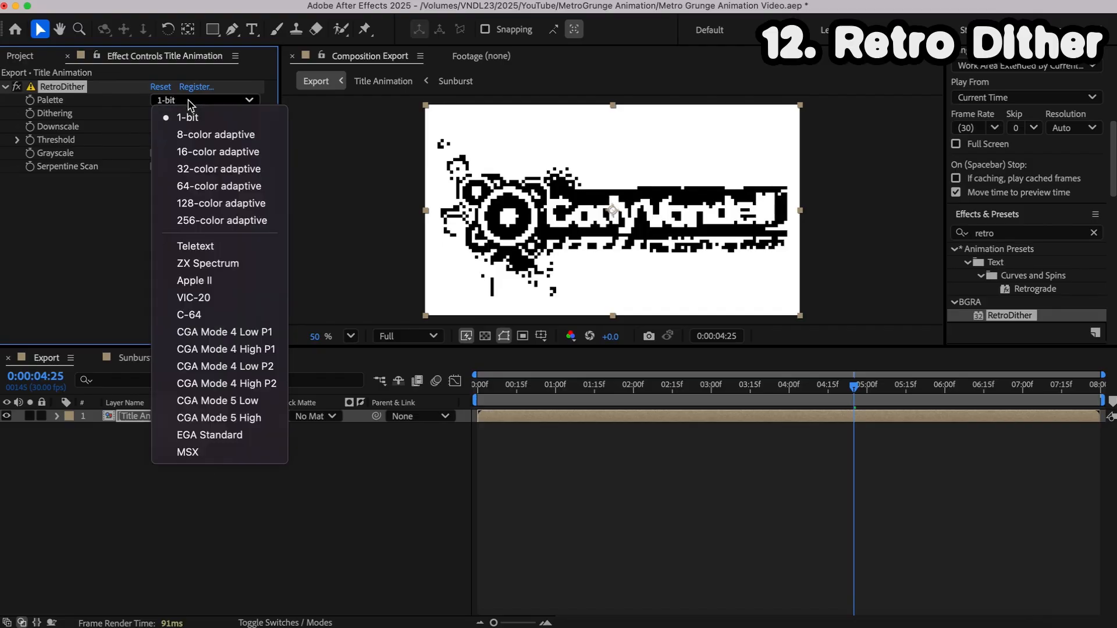
click(218, 187)
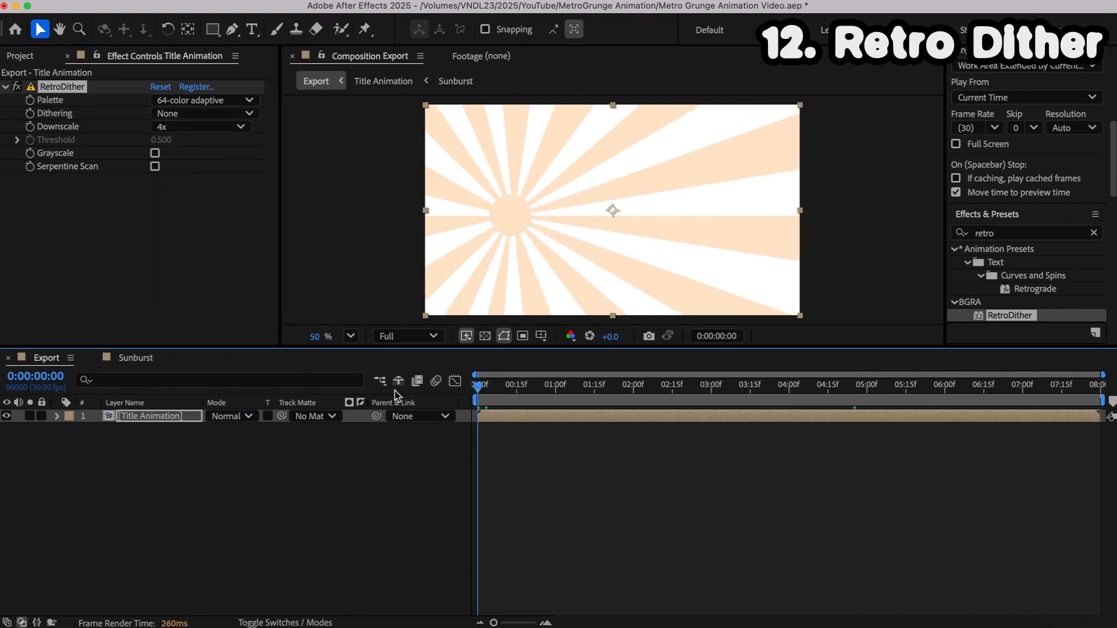
click(161, 127)
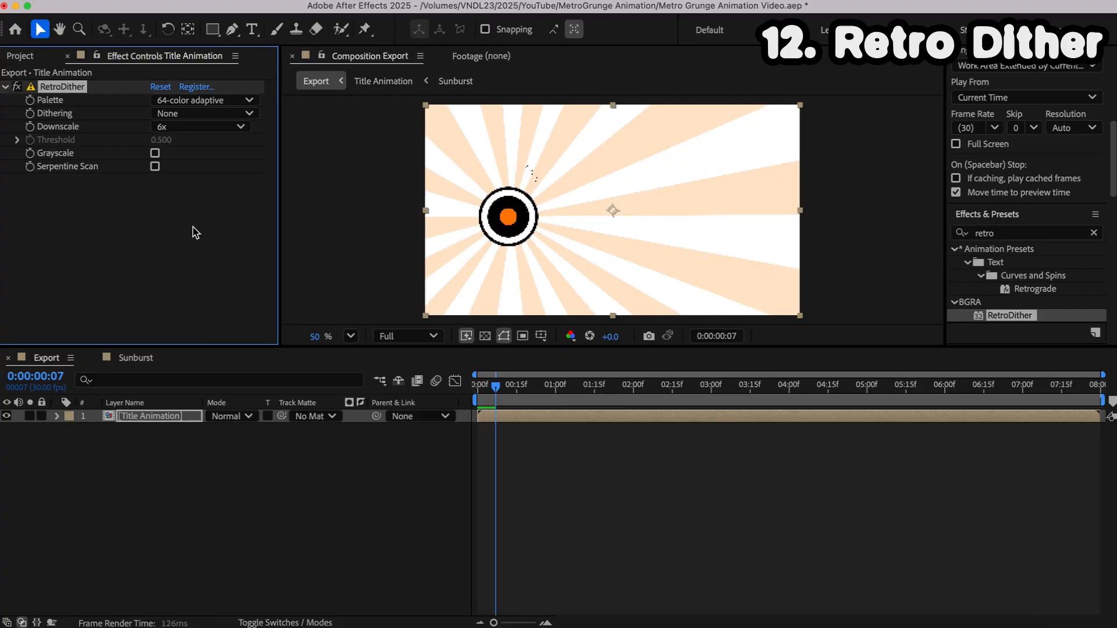
click(504, 384)
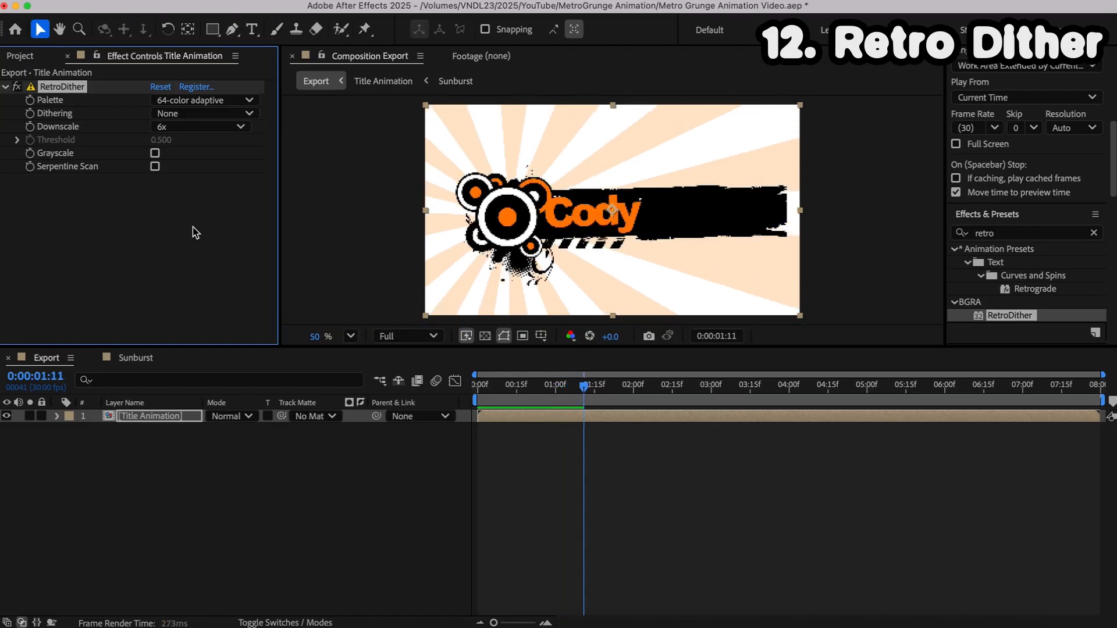
drag(584, 384, 611, 384)
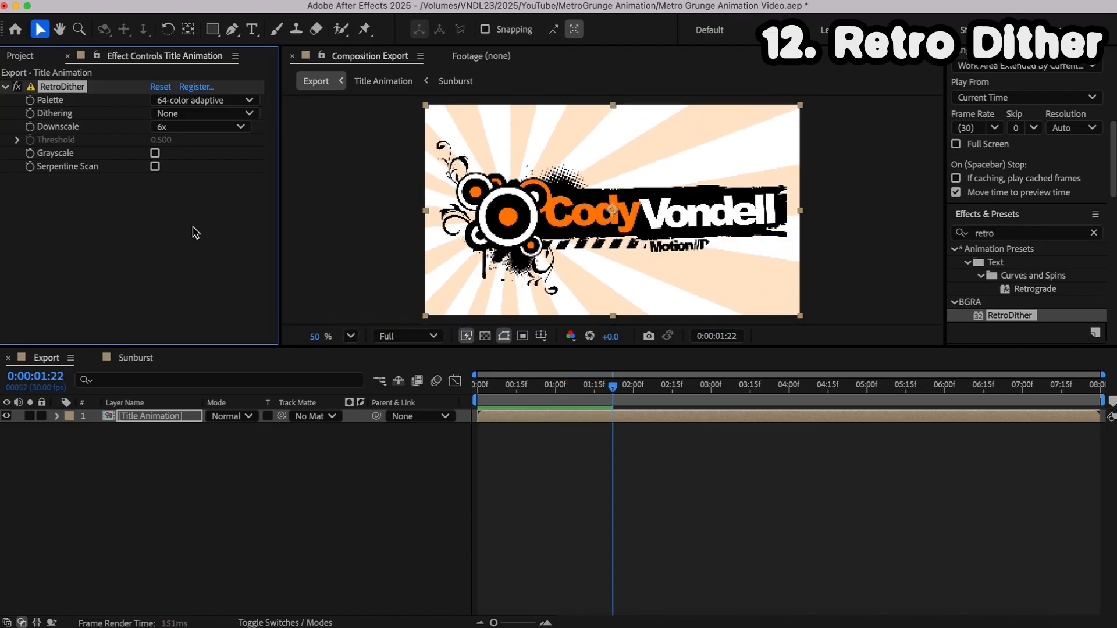
click(633, 385)
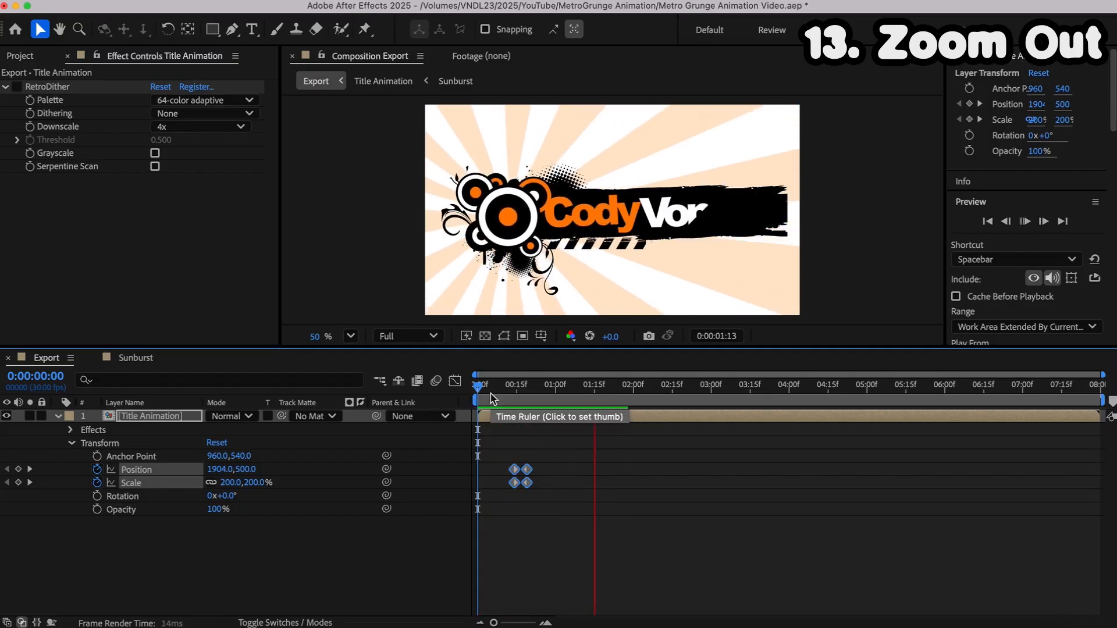
Step: Review early frames of the Title Animation's eased 200% zoom-out
click(505, 384)
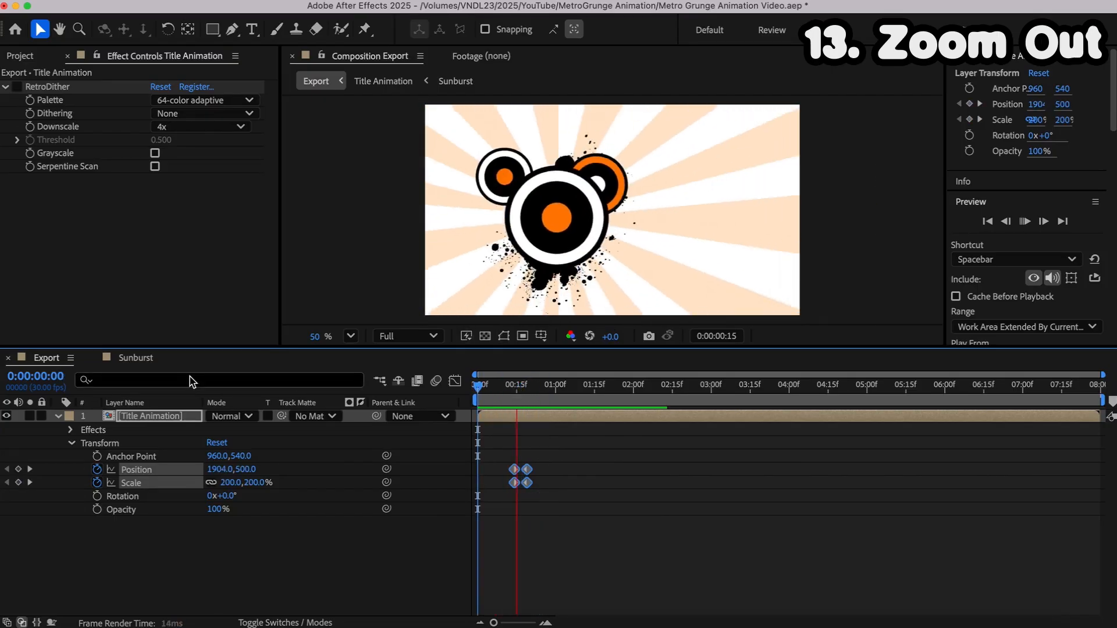
click(666, 383)
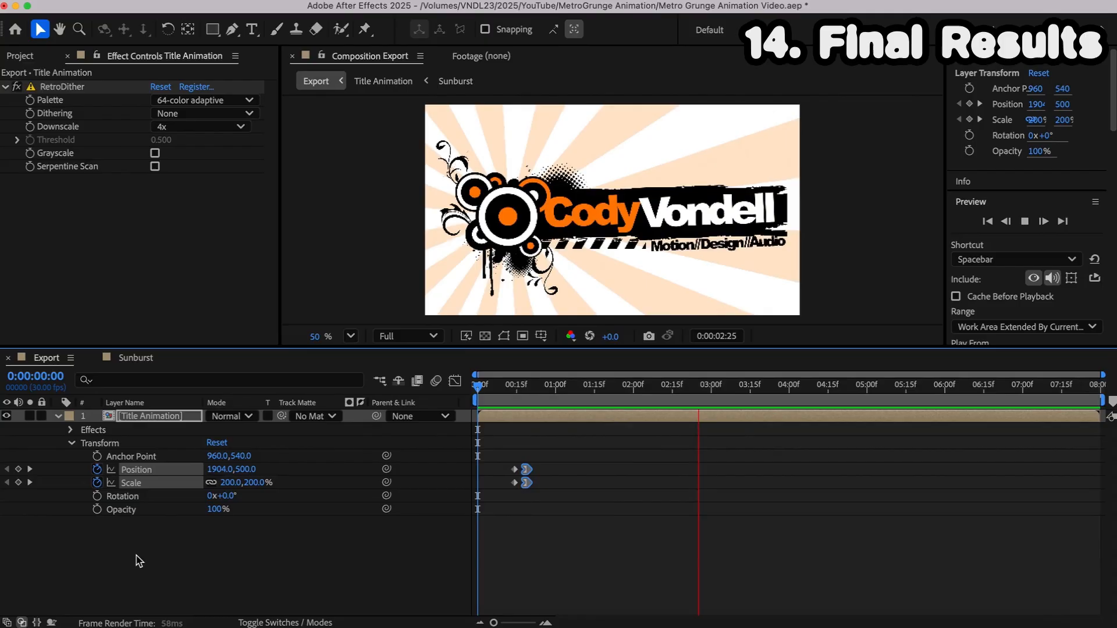
click(847, 384)
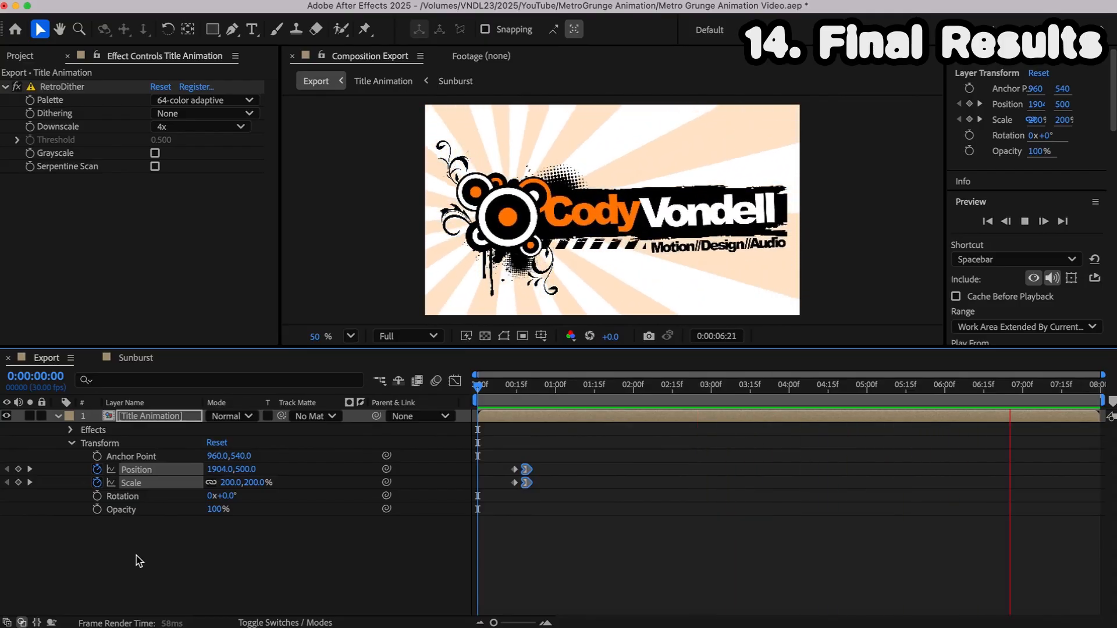
click(542, 385)
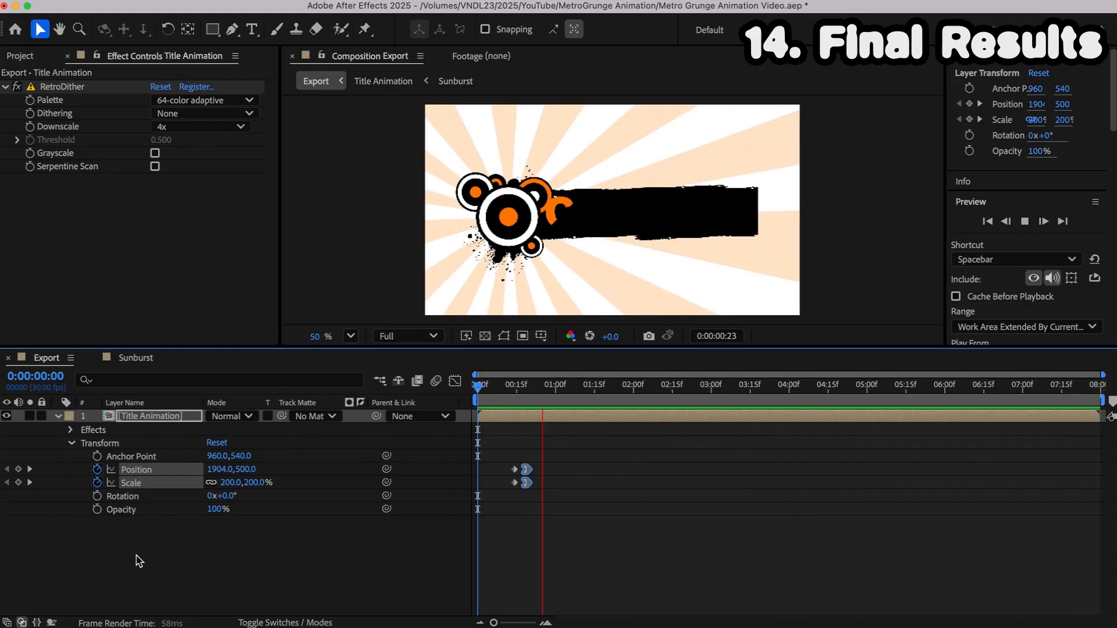